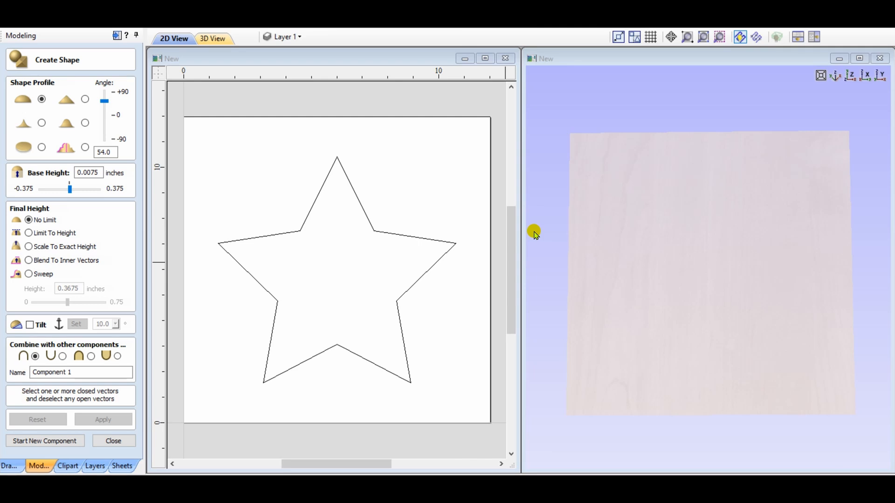
Model the star outline as a rounded domed shape.
click(419, 238)
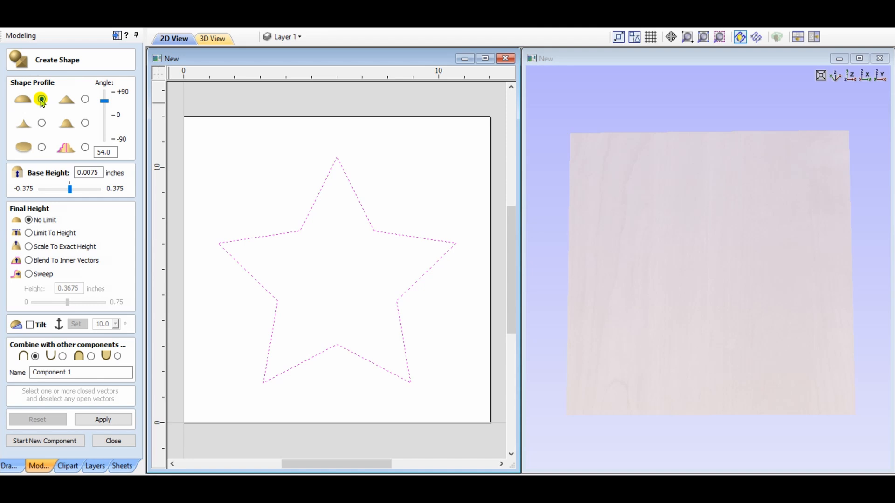
click(41, 100)
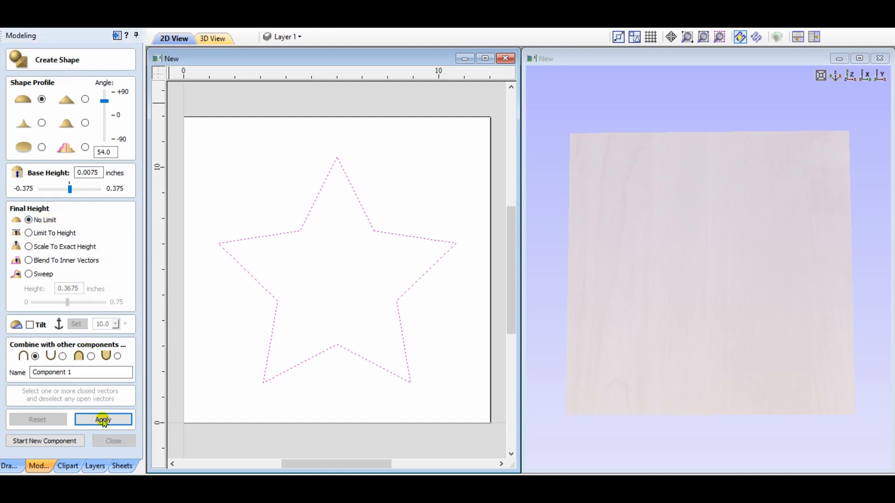
click(103, 419)
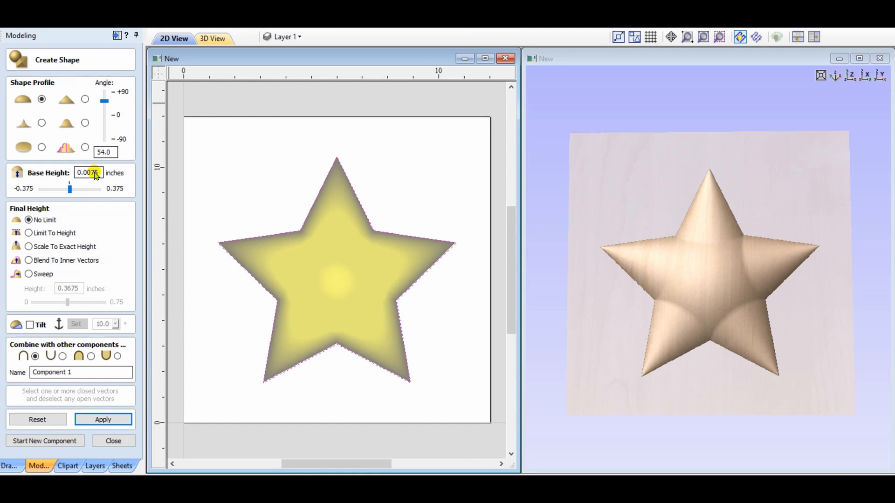
Experiment with the Angle slider, dishing the star then settling on a steep 66.6° profile.
drag(103, 101, 103, 108)
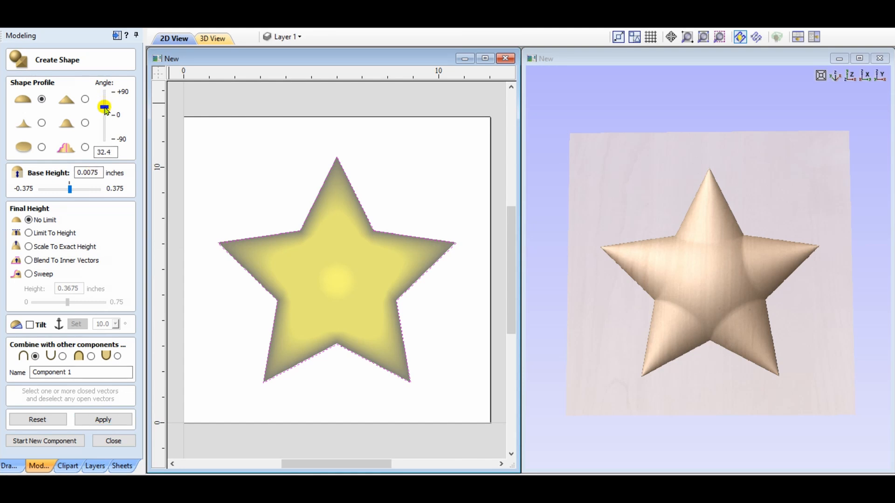
drag(104, 107, 104, 113)
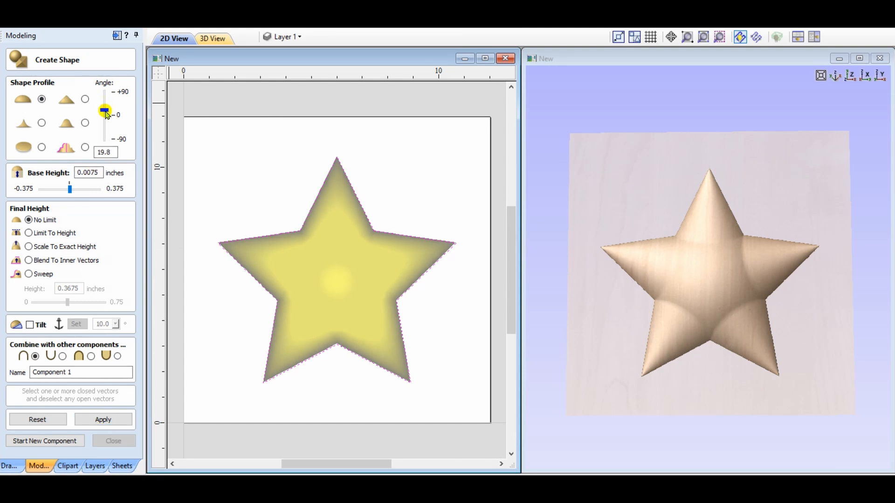
drag(104, 110, 105, 113)
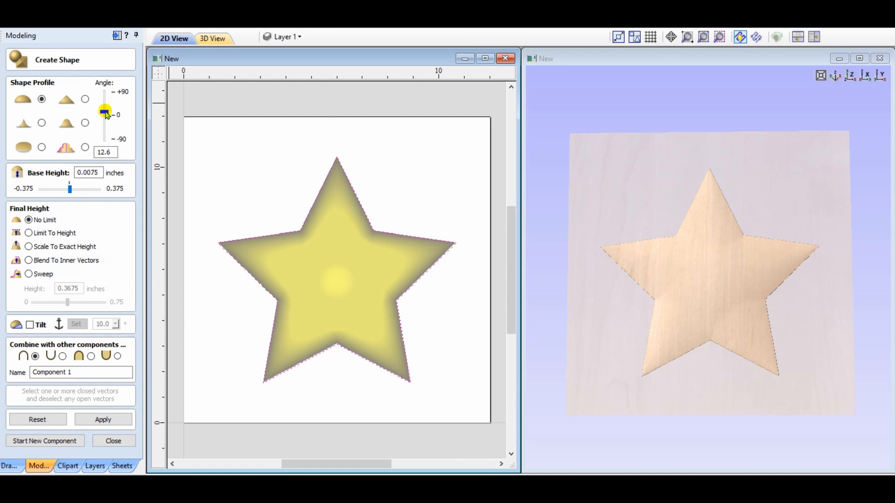
drag(105, 111, 106, 127)
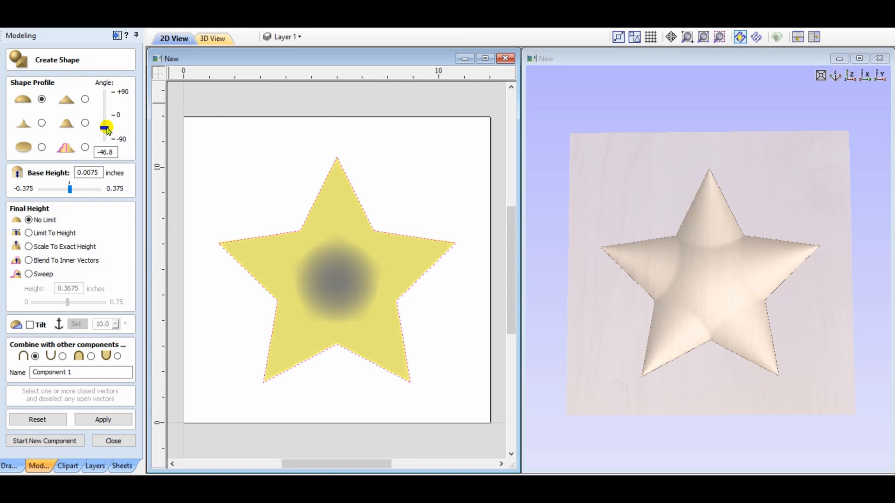
drag(105, 126, 106, 102)
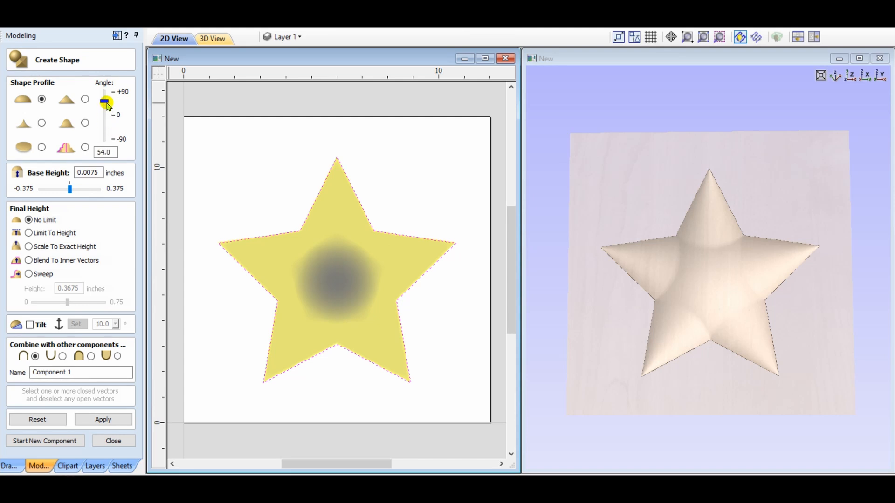
drag(105, 102, 105, 96)
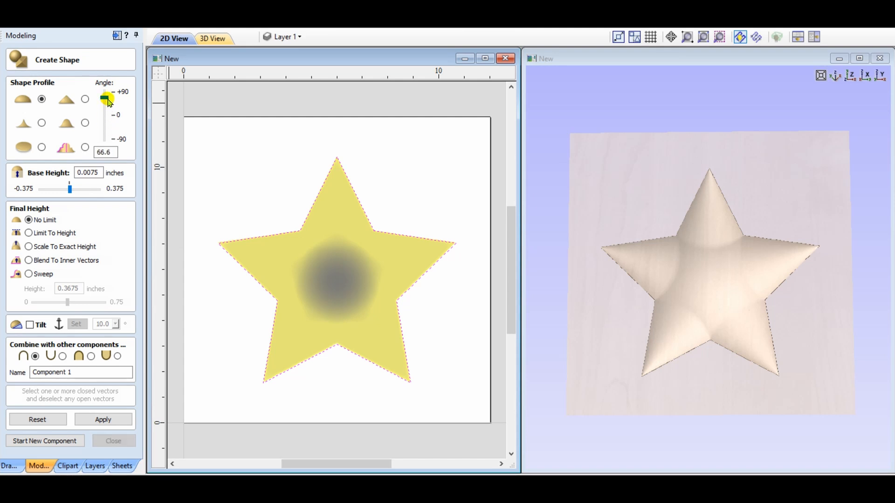
drag(104, 95, 103, 98)
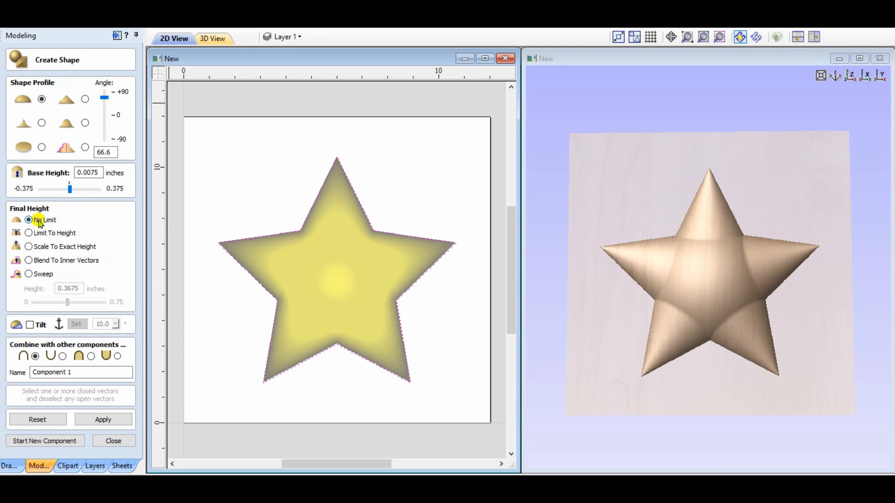
Cap the star's height at about 0.345 inches, then reset the trial model.
click(29, 233)
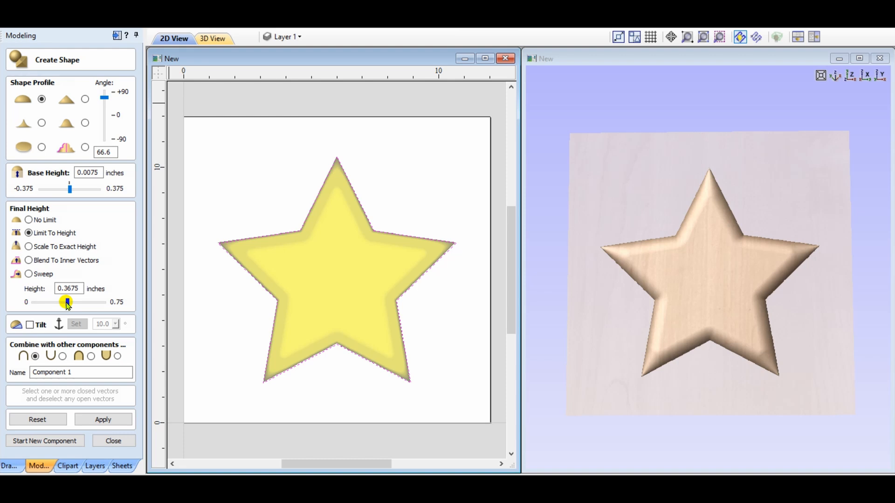
drag(67, 302, 61, 302)
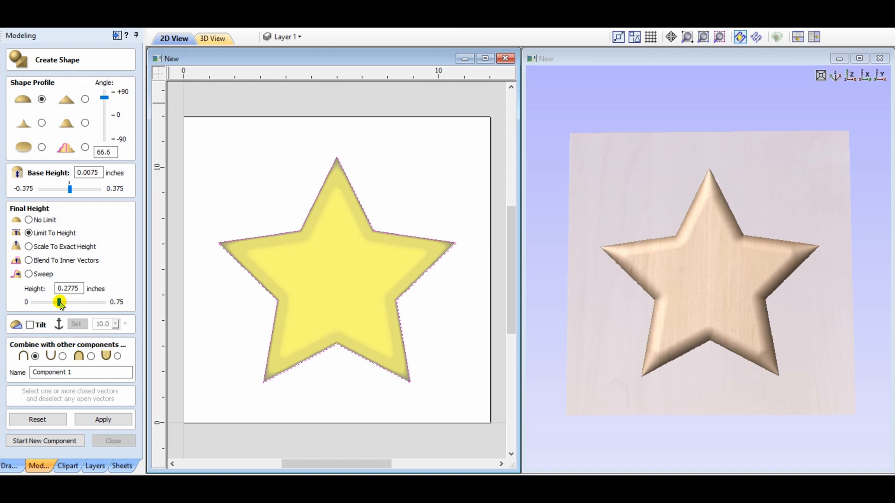
drag(61, 302, 70, 302)
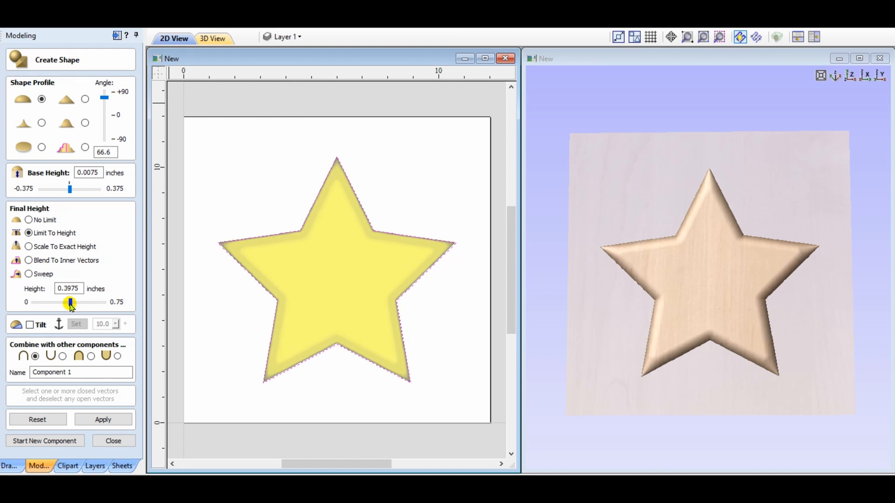
drag(69, 302, 78, 302)
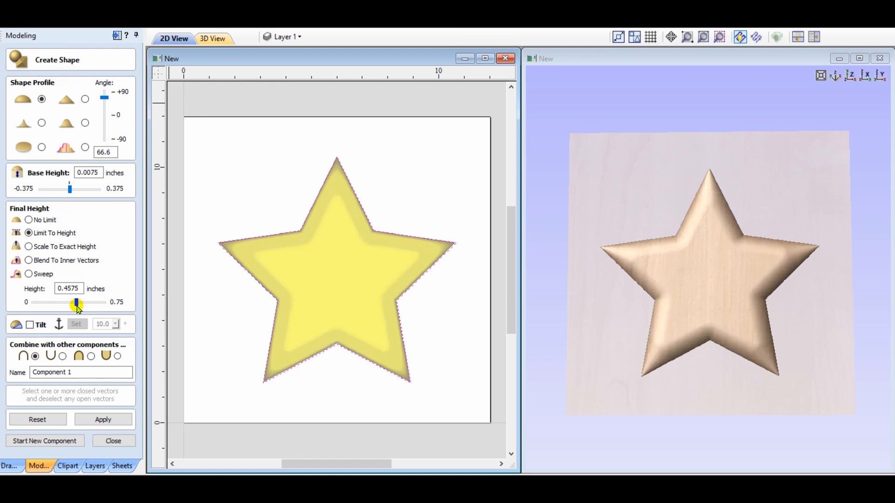
drag(85, 302, 64, 302)
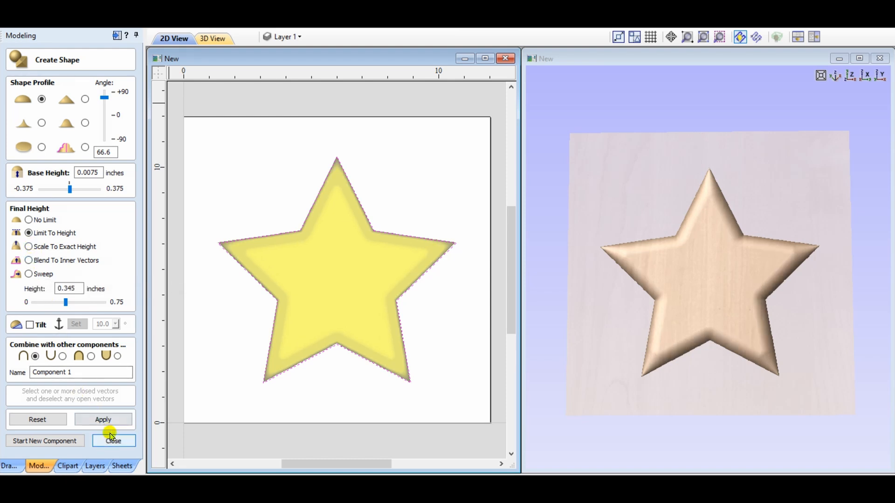
click(37, 419)
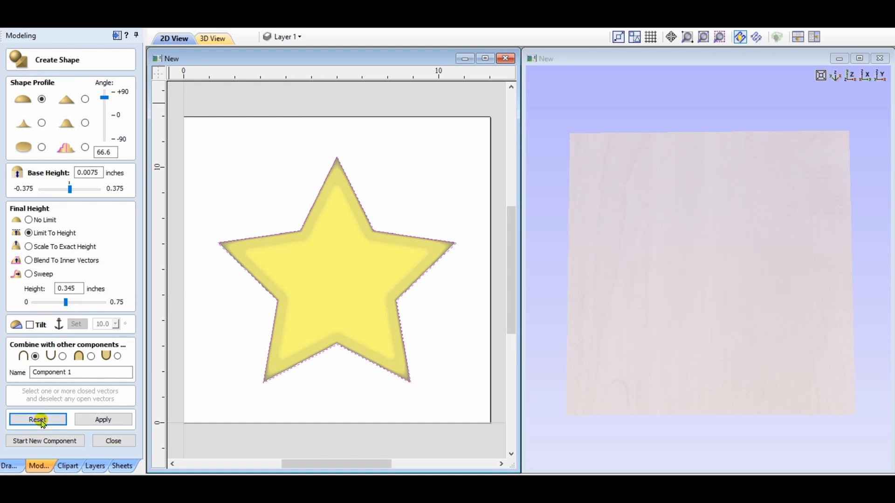
Trial a sharp faceted star at a 25.2° angle with the 0.345-inch cap, then reset it.
click(37, 419)
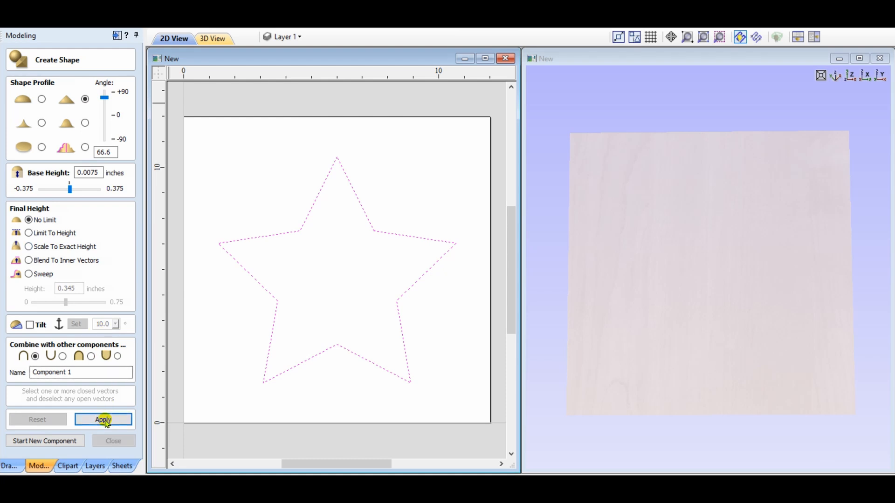
click(103, 419)
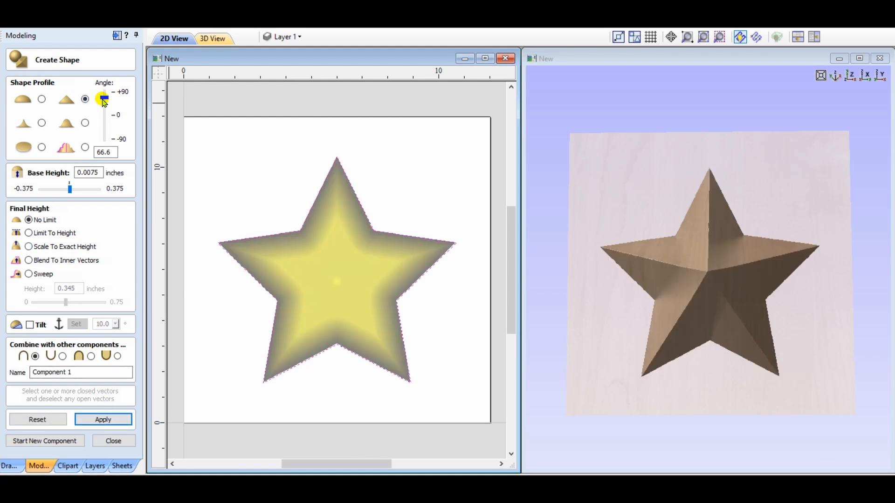
drag(102, 98, 102, 110)
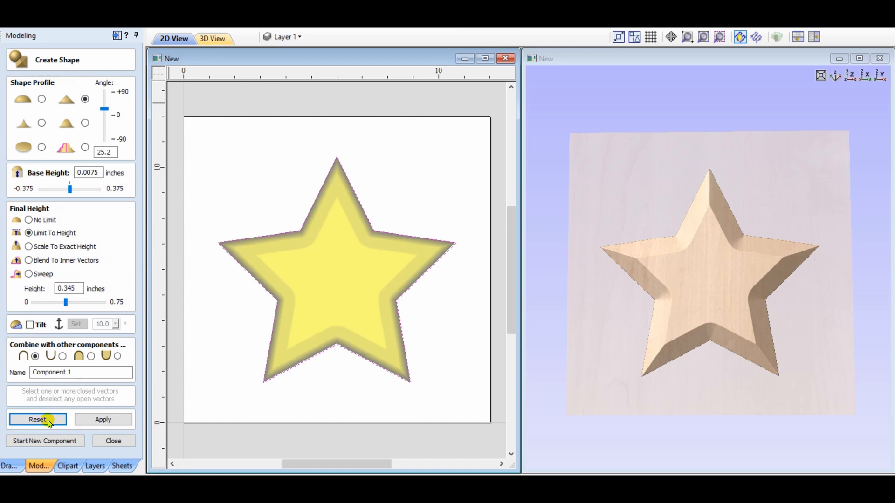
click(37, 419)
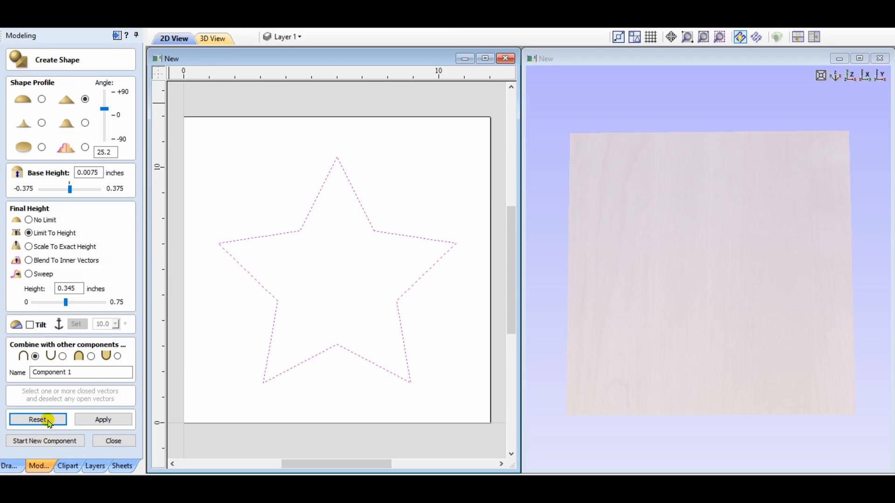
Build the star with the pyramid-style profile and no height limit.
click(29, 220)
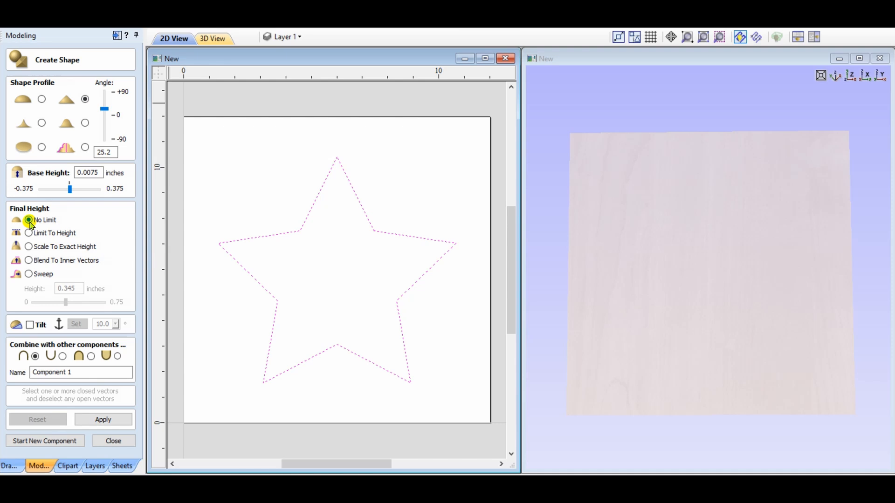
click(41, 123)
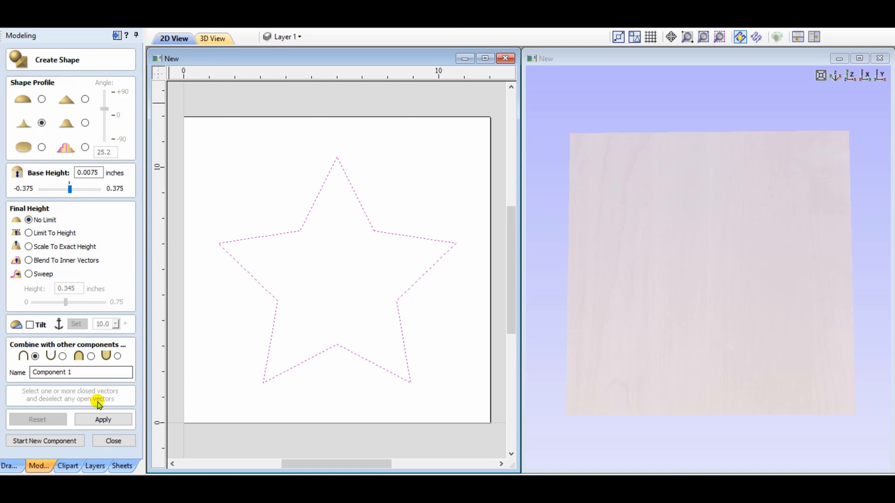
click(103, 419)
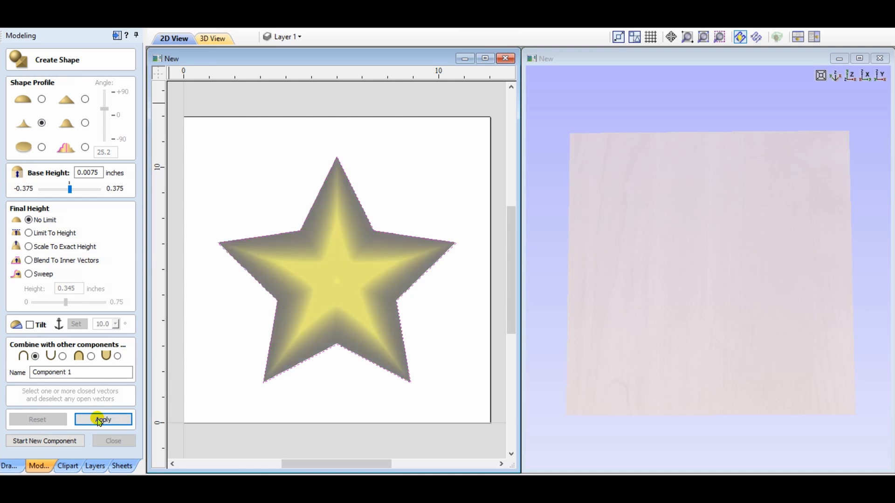
click(103, 420)
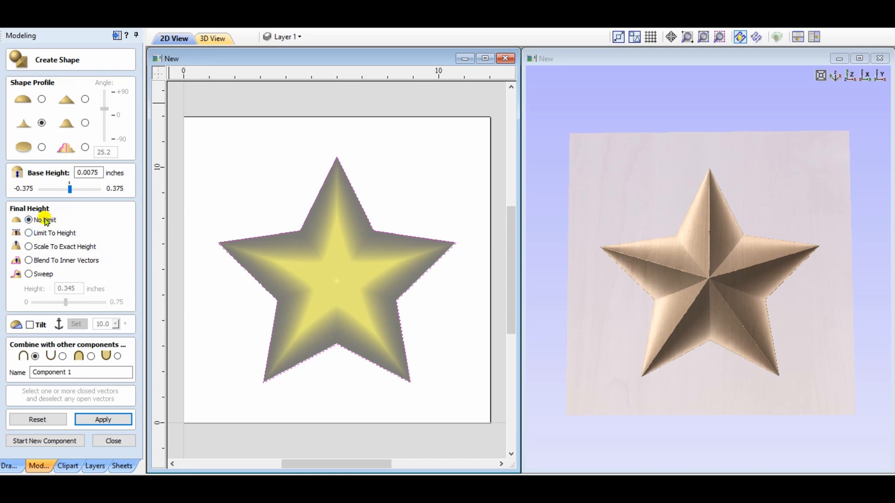
Cap the pyramid star's height for a flat top and raise the cap with the Height slider.
click(29, 233)
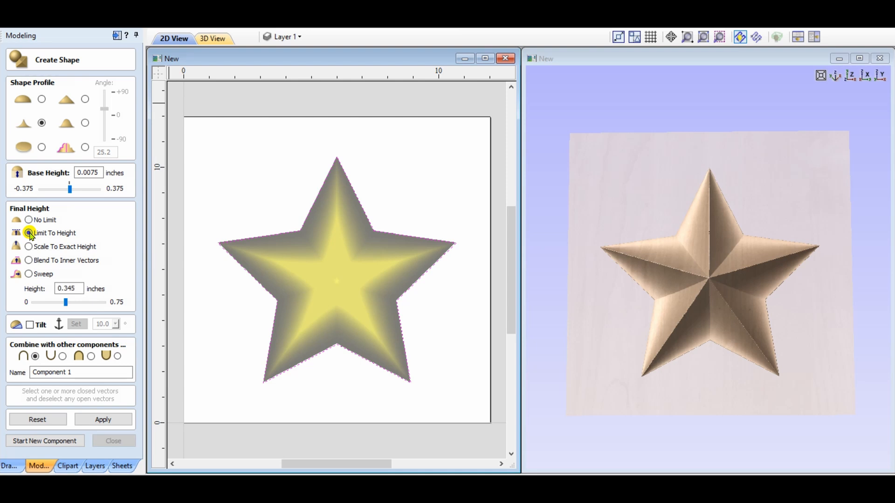
click(29, 233)
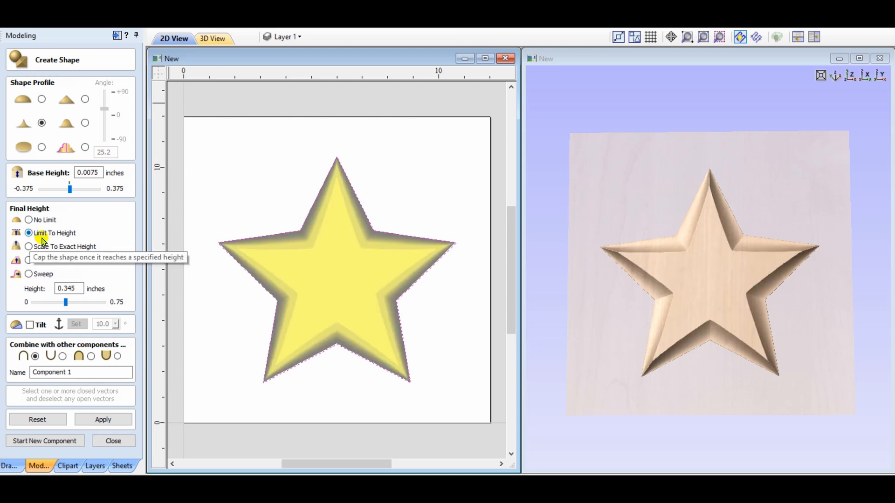
drag(64, 302, 75, 302)
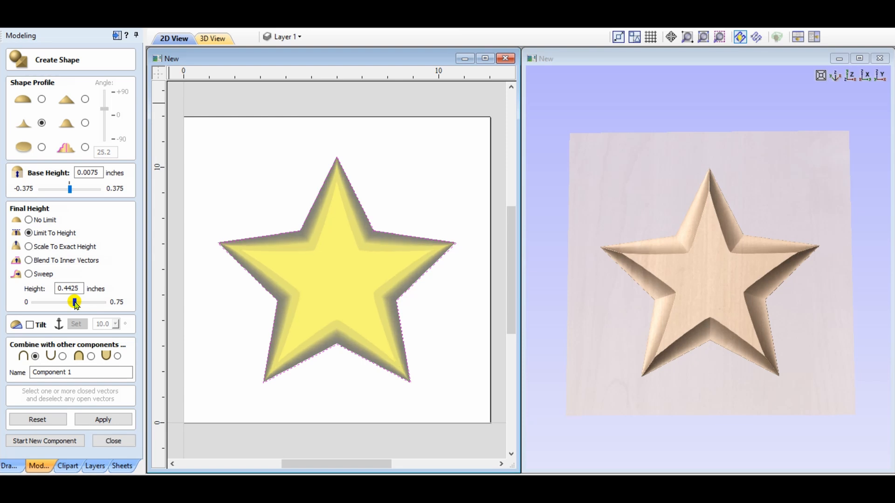
drag(69, 302, 88, 302)
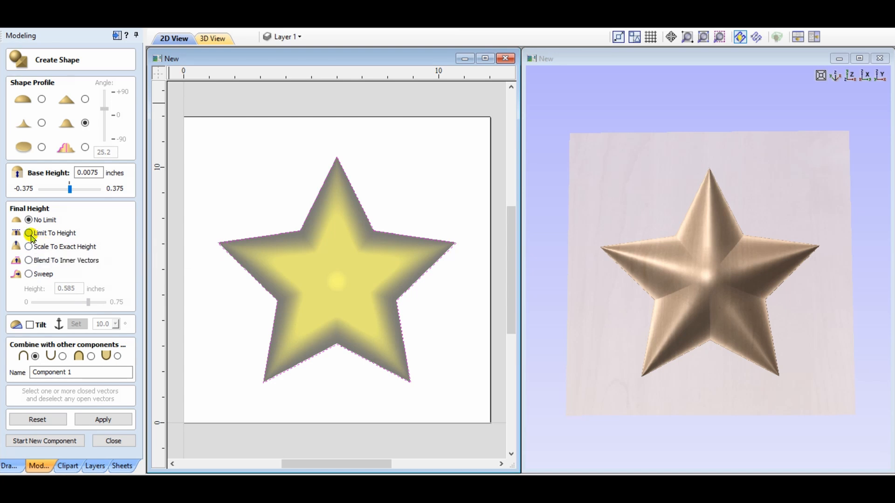
Raise the height cap to about 0.7275 inches, then switch the star to a flat profile.
click(29, 233)
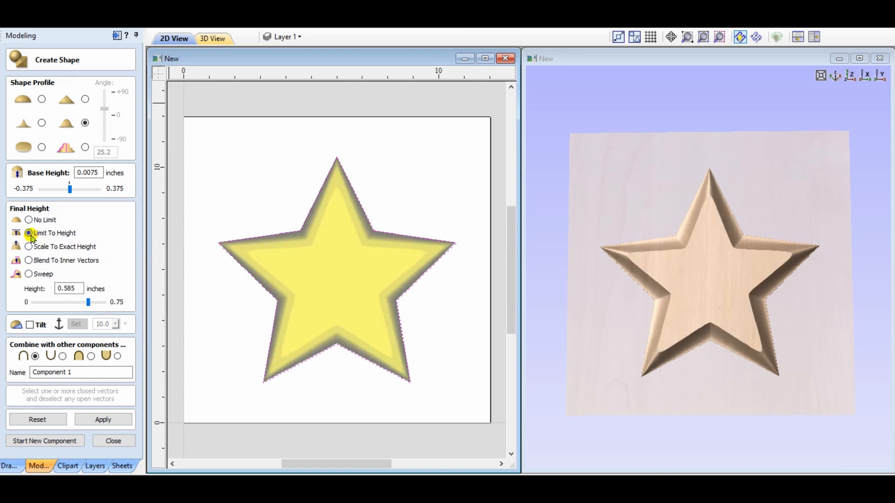
drag(88, 302, 98, 302)
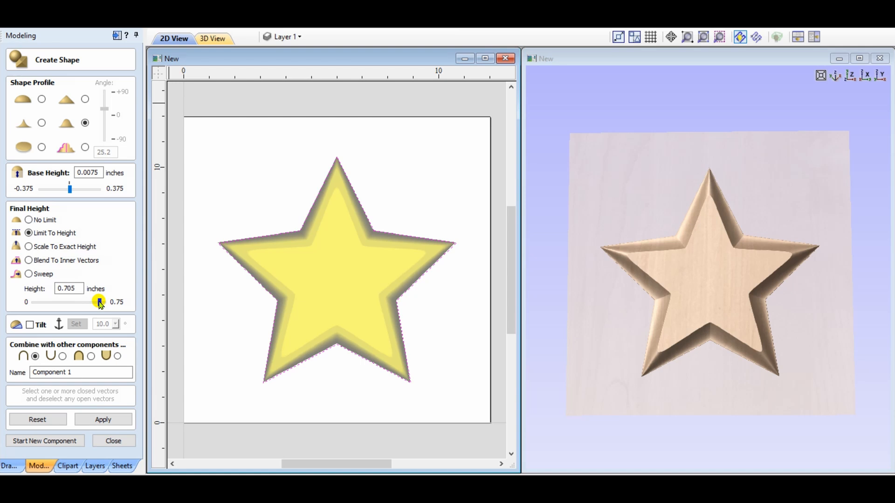
drag(97, 301, 100, 301)
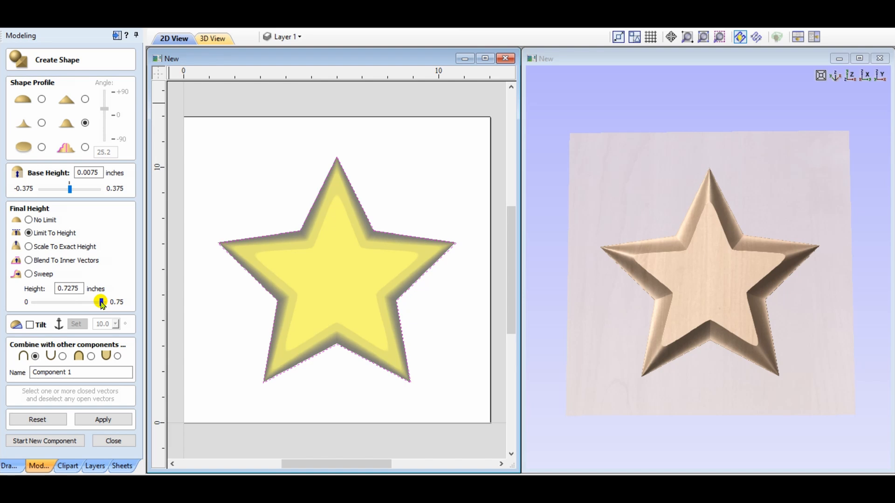
click(41, 146)
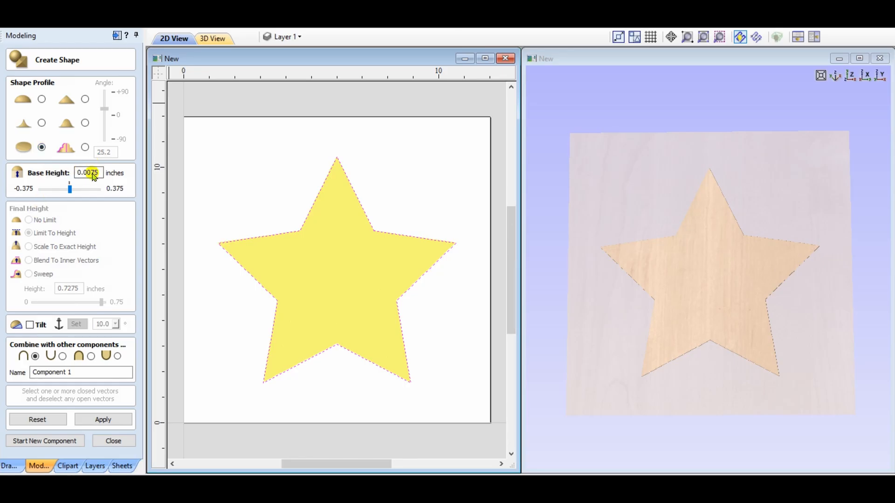
Thicken the flat star plate to a base height of about 0.2475 inches.
drag(70, 188, 88, 189)
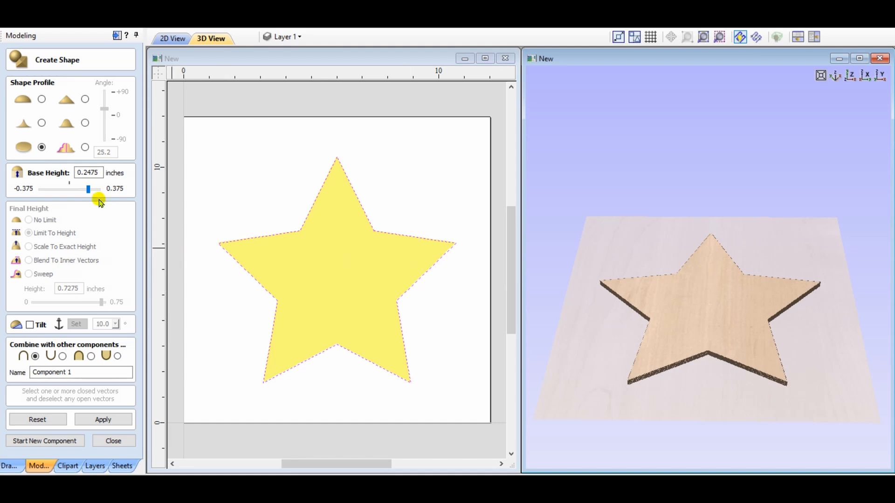
drag(88, 188, 99, 189)
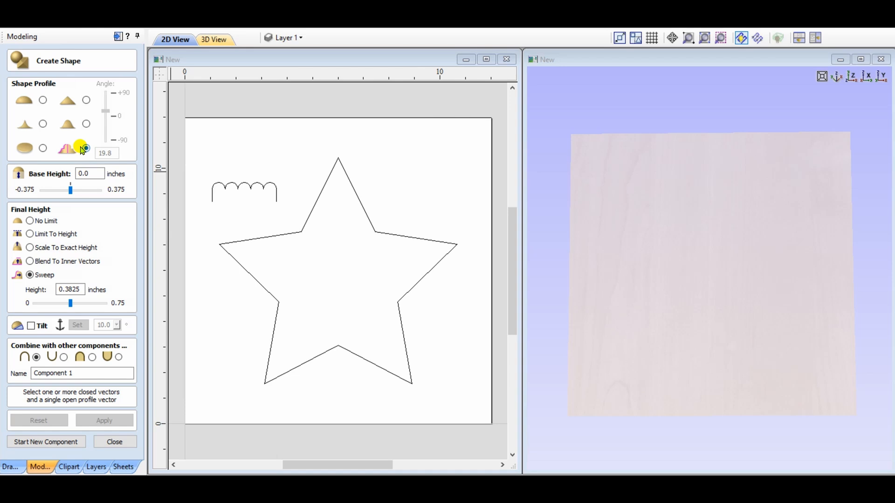
Sweep the scalloped profile along the star to build concentric ridges.
click(86, 148)
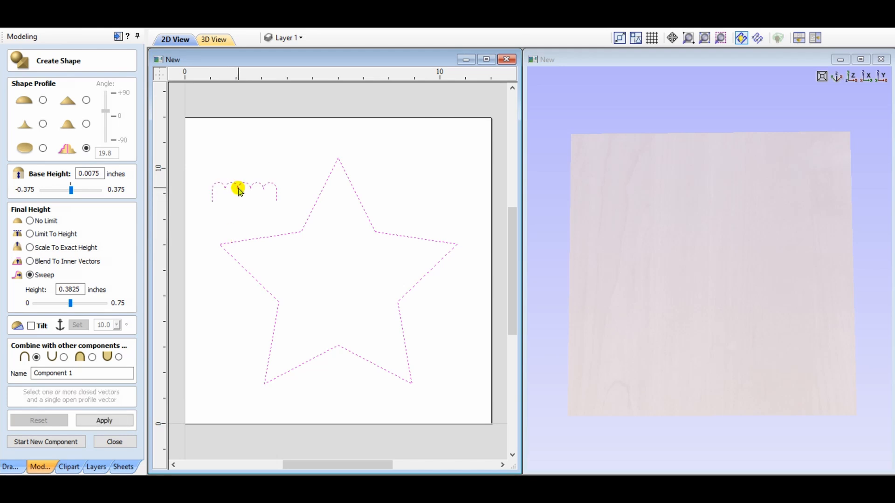
click(103, 420)
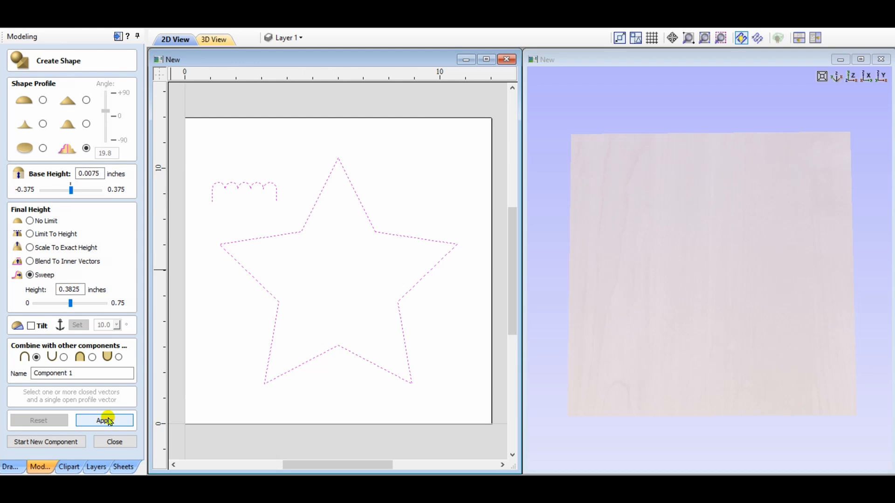
click(104, 420)
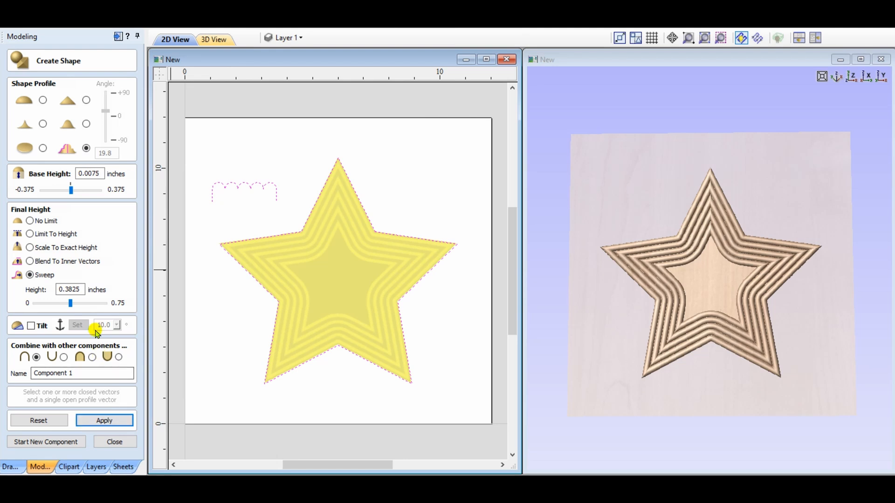
Adjust the height of the swept ridges down, up, and back to a middle value.
drag(71, 303, 49, 302)
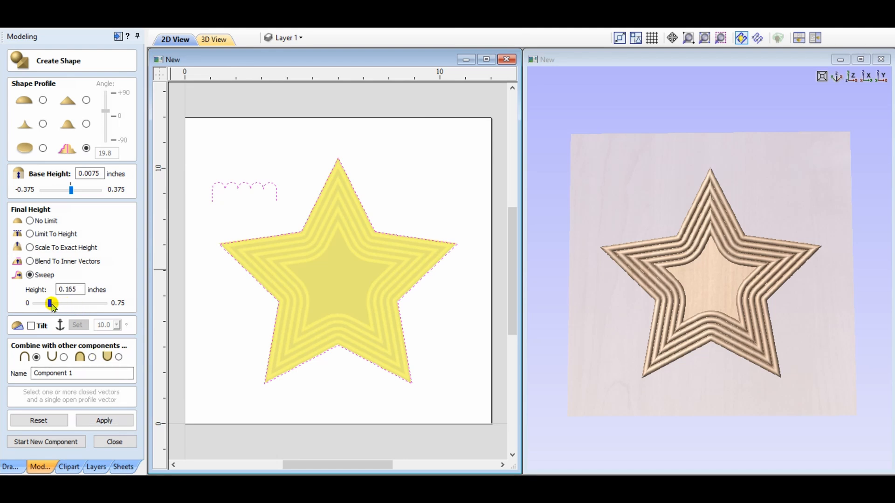
drag(50, 303, 49, 303)
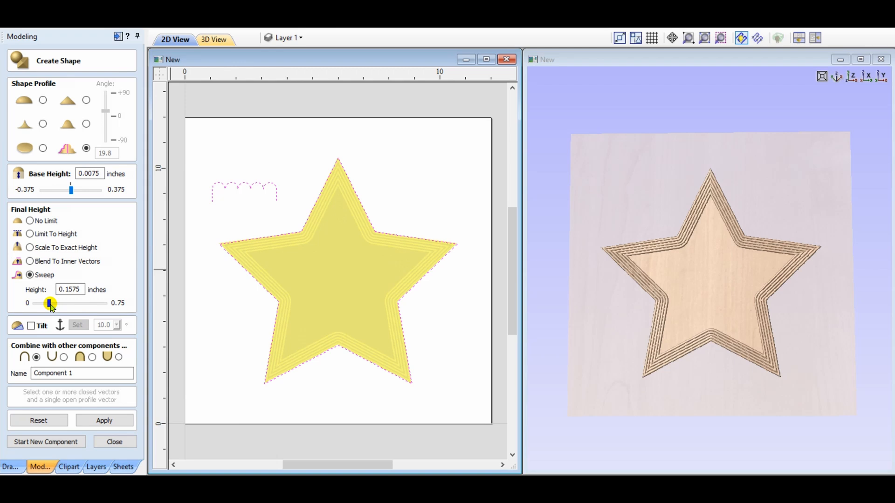
drag(49, 303, 88, 303)
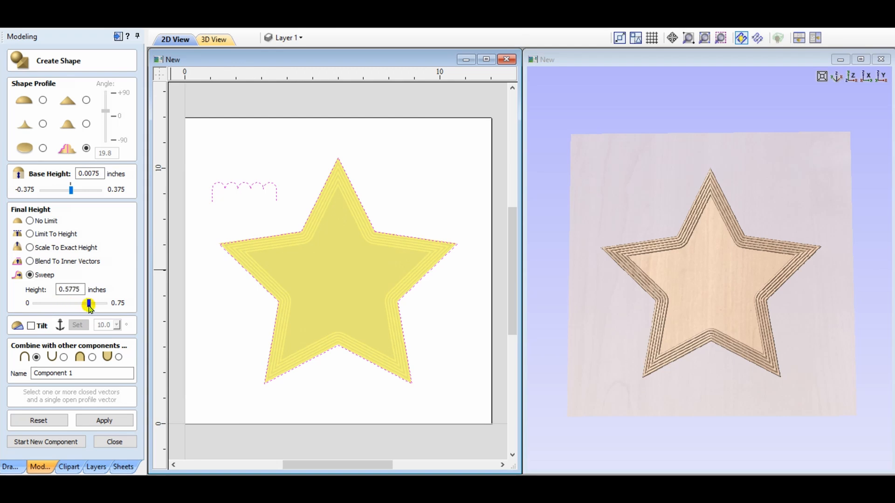
drag(88, 304, 89, 304)
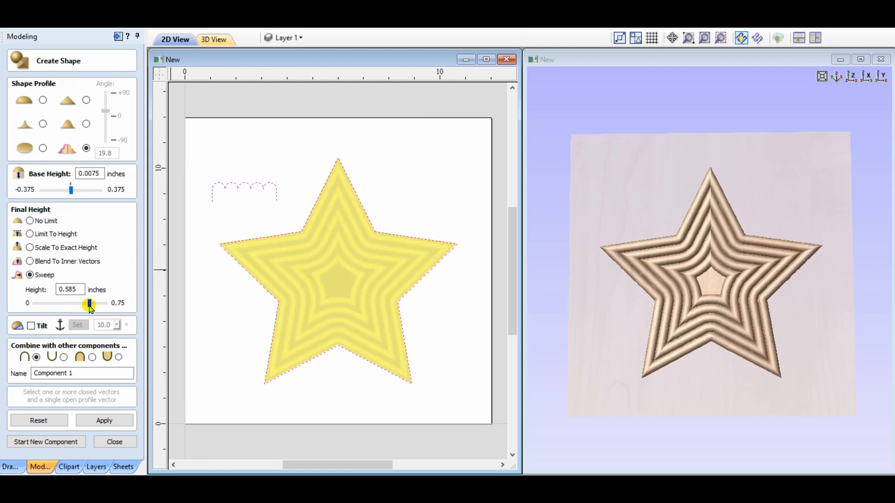
drag(89, 304, 78, 304)
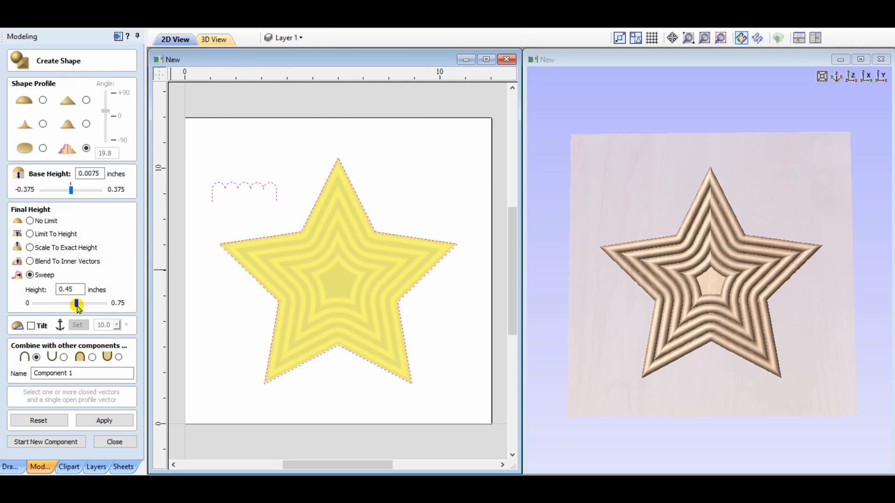
drag(77, 305, 71, 305)
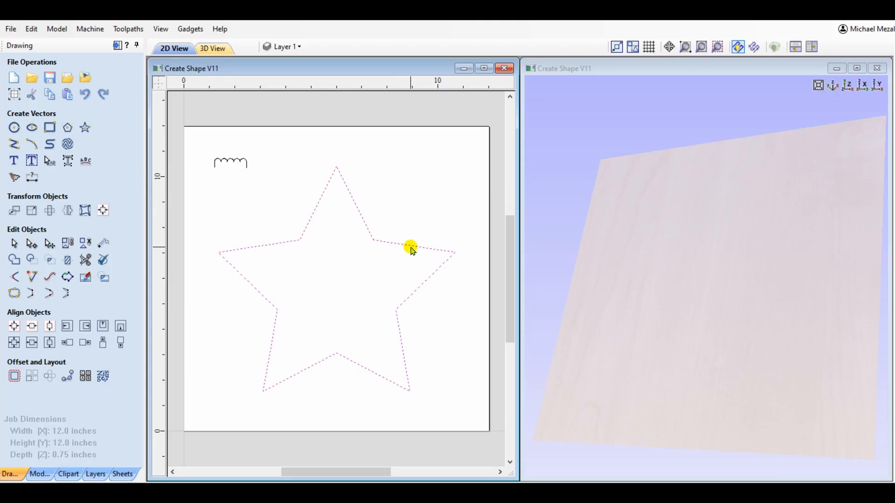
Offset the star inward 1.0 inch with sharp corners and select both star outlines.
click(14, 376)
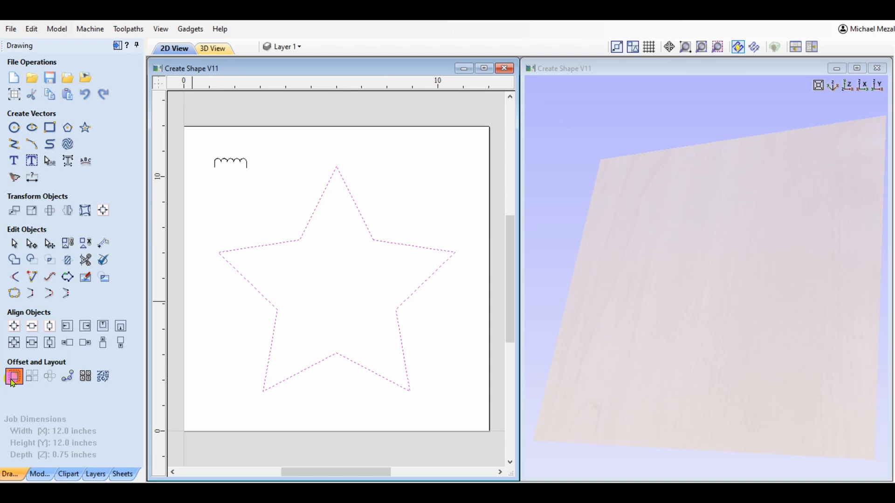
click(14, 375)
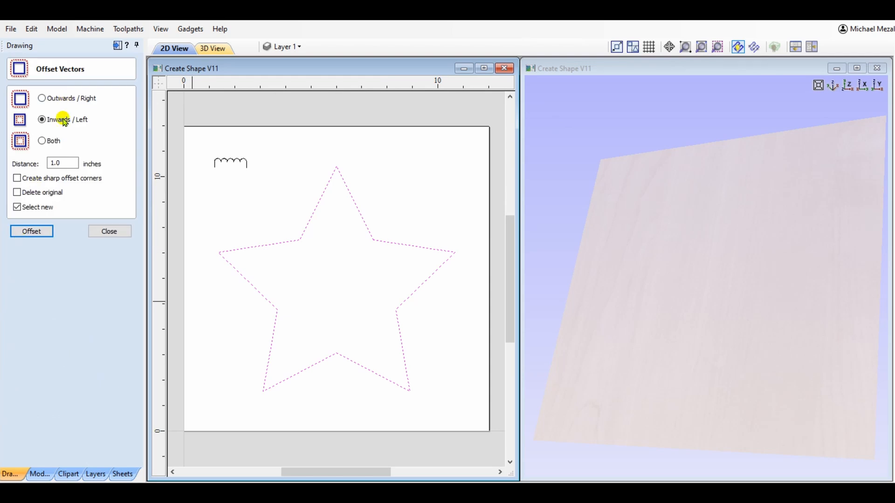
click(17, 178)
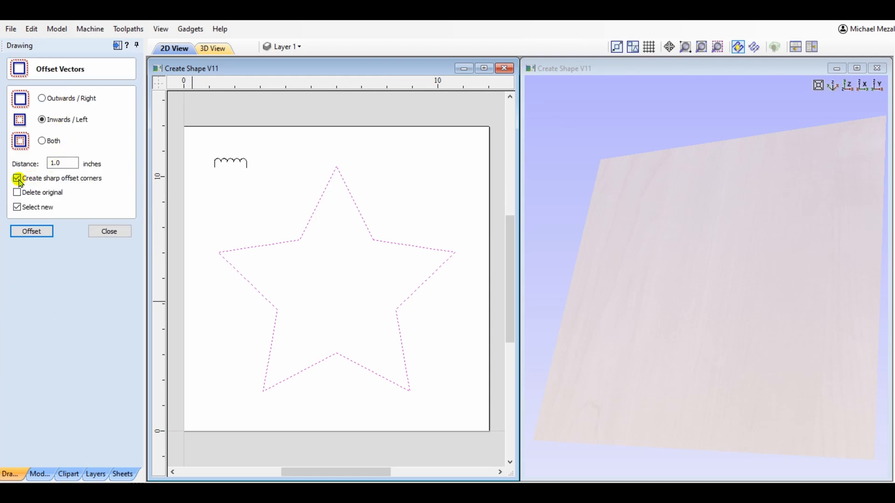
click(31, 232)
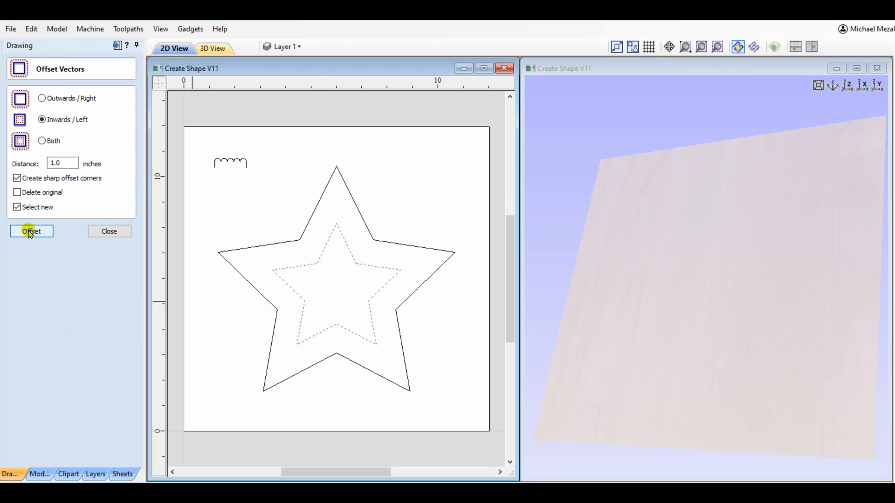
click(108, 232)
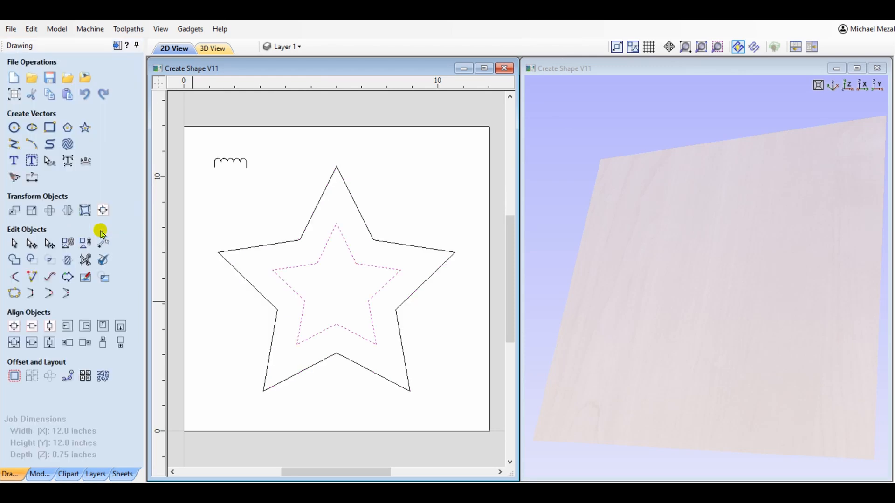
drag(260, 211, 328, 287)
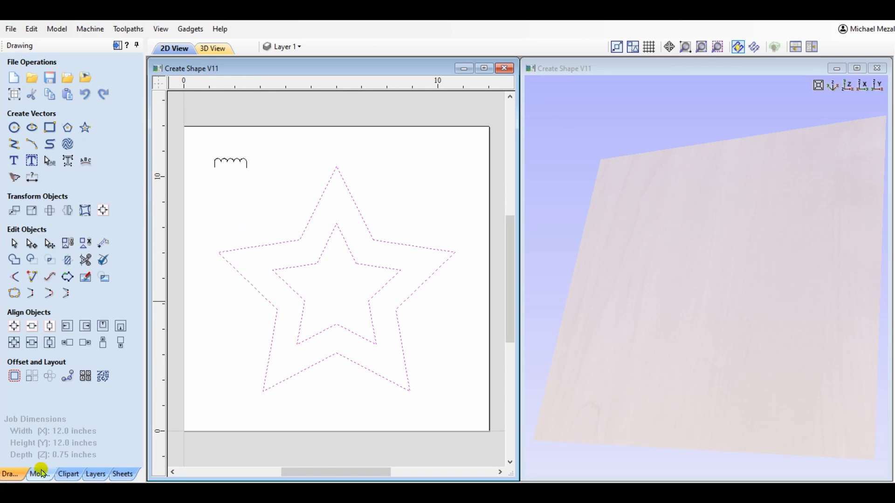
Build a shape from both stars blending to the inner outline with a rounded profile.
click(39, 473)
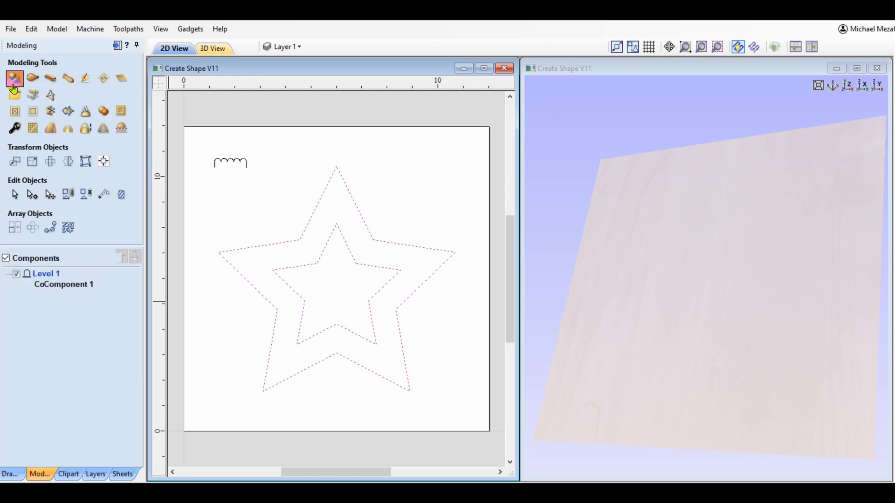
click(14, 78)
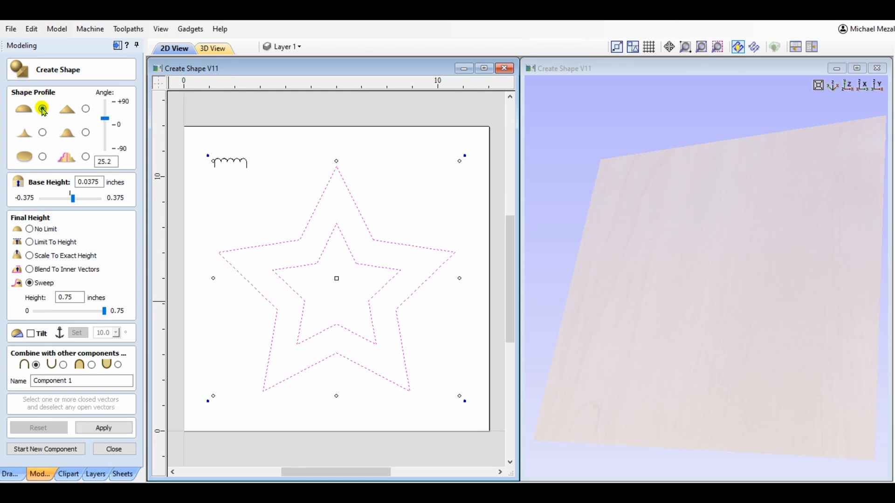
click(28, 268)
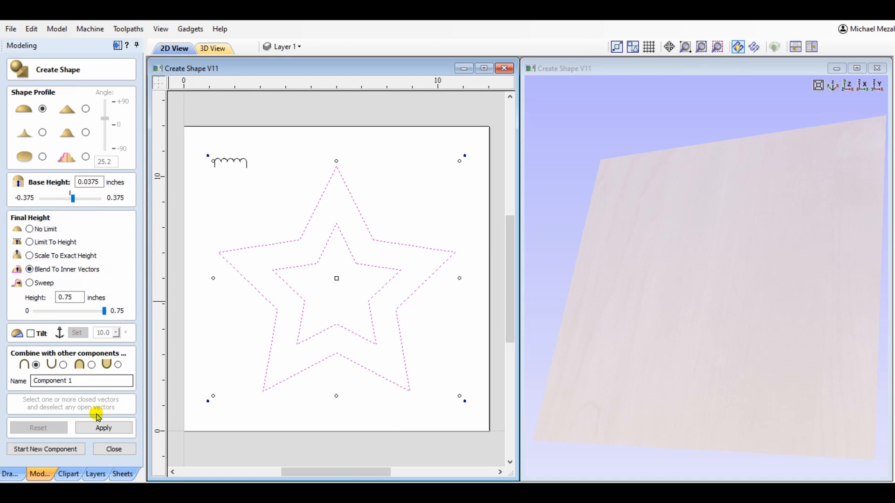
click(103, 428)
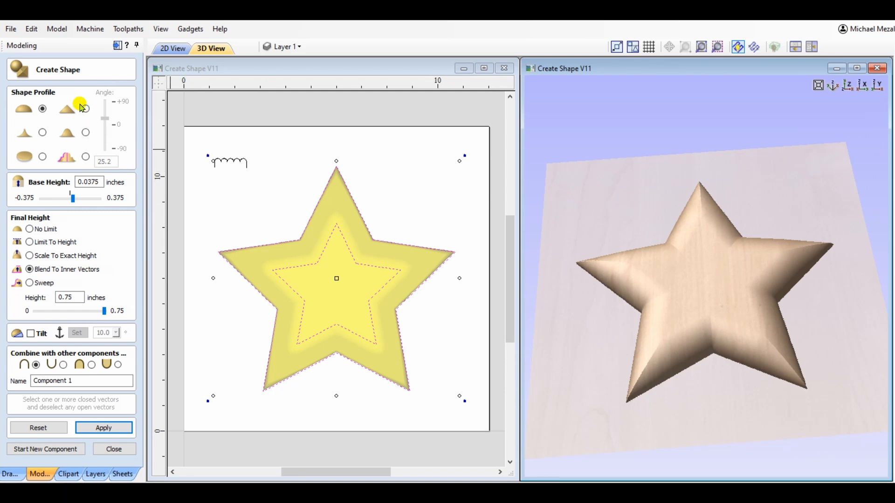
Switch to an angular wall profile and vary the plateau height, restoring it to full.
click(84, 108)
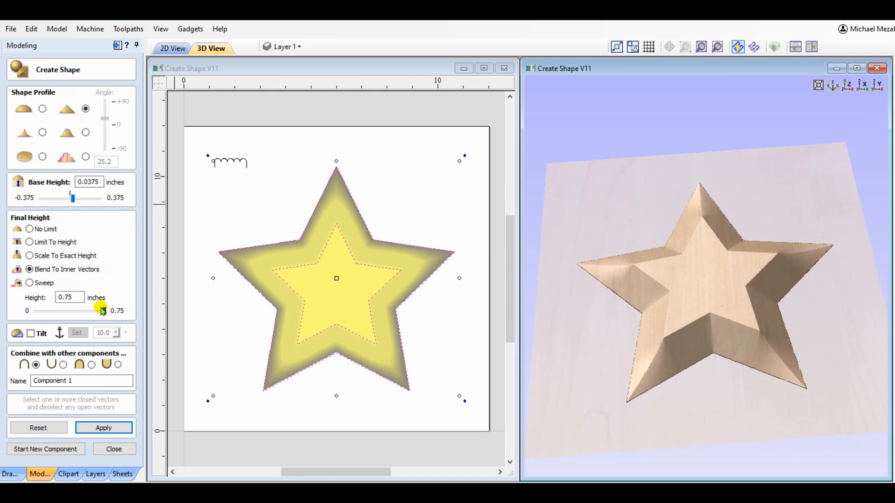
drag(102, 310, 86, 310)
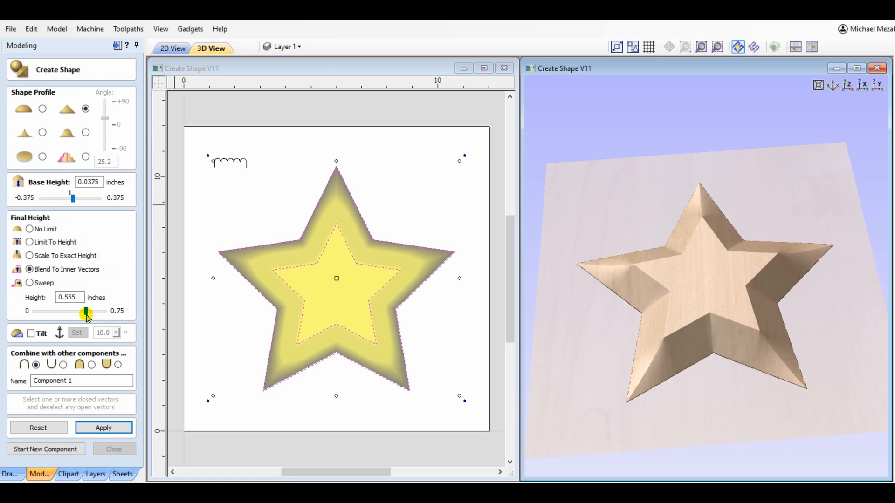
drag(86, 312, 72, 311)
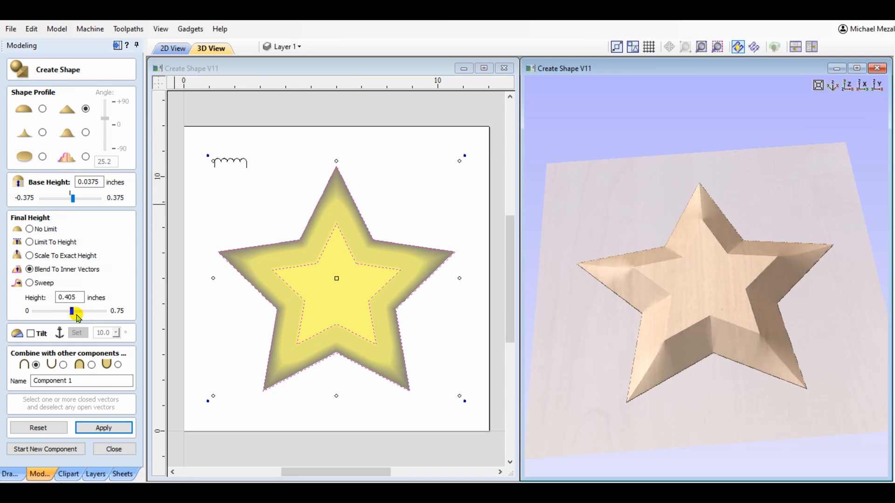
drag(71, 312, 65, 311)
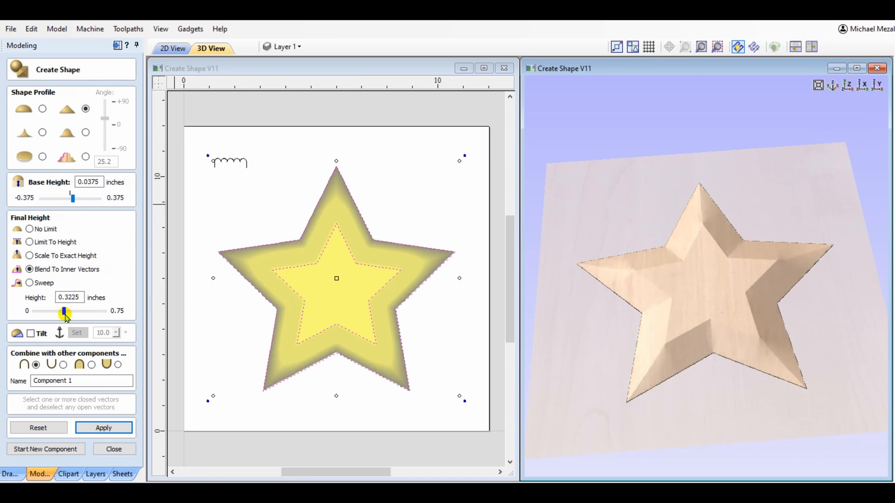
drag(65, 312, 105, 311)
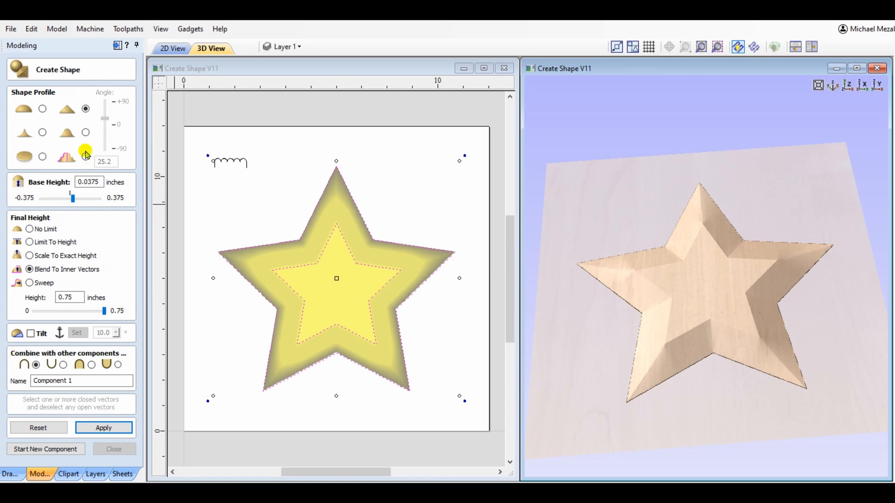
Give the star walls a concave curve and vary the final height, returning it to maximum.
click(42, 132)
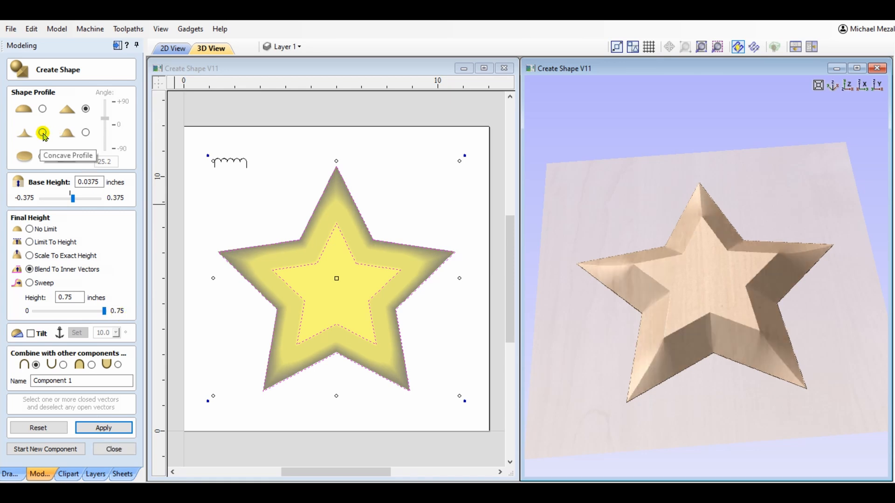
click(42, 132)
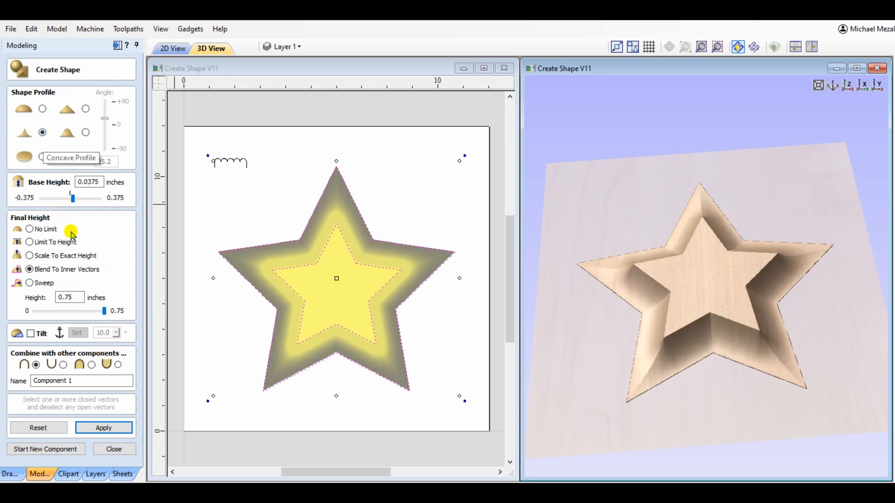
drag(105, 311, 74, 311)
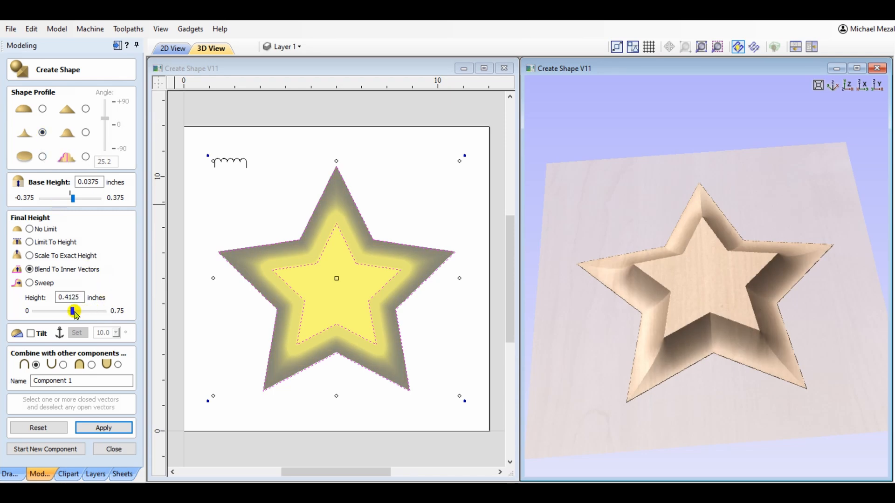
drag(73, 311, 70, 311)
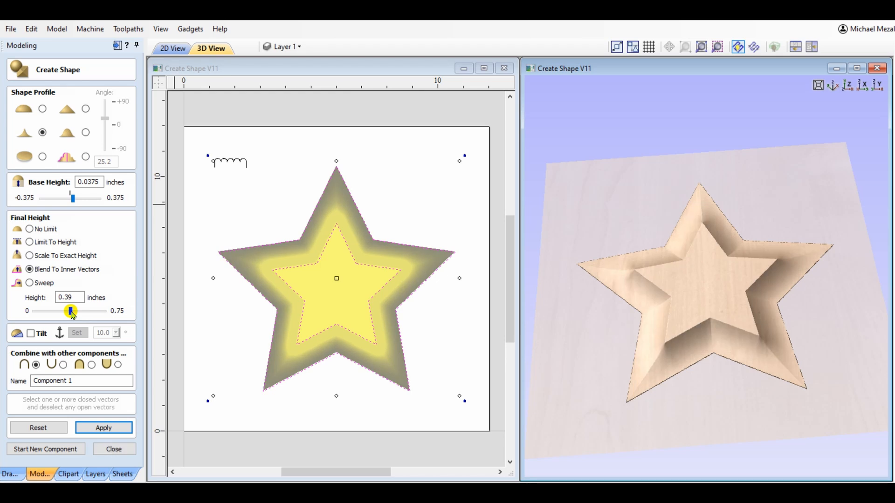
drag(70, 310, 105, 311)
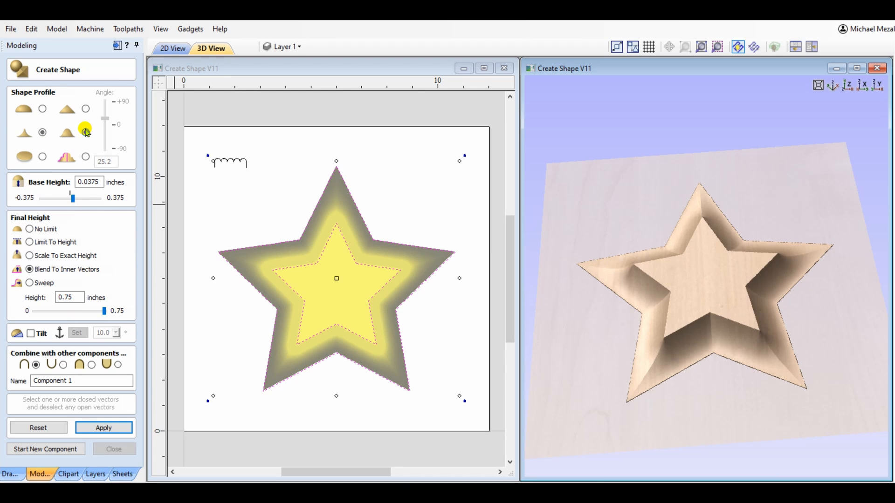
Use the smooth rounded wall profile at 0.75 inches high, then choose the flat profile.
click(85, 131)
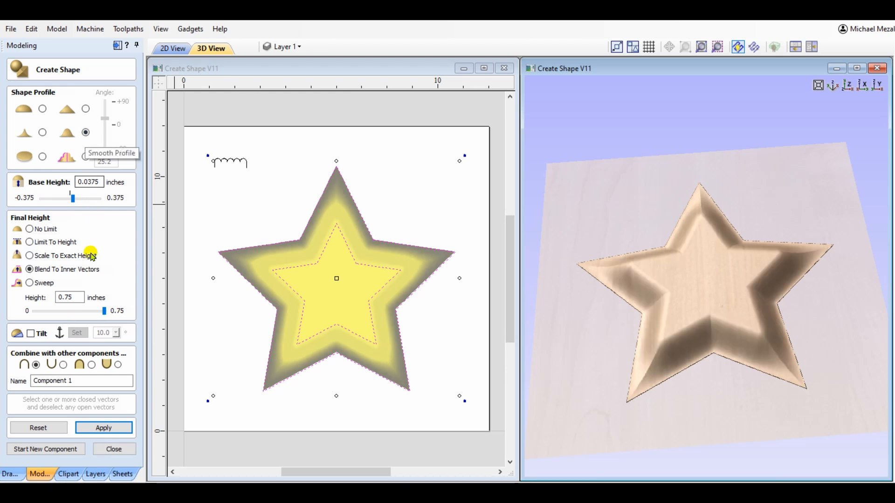
drag(104, 310, 76, 311)
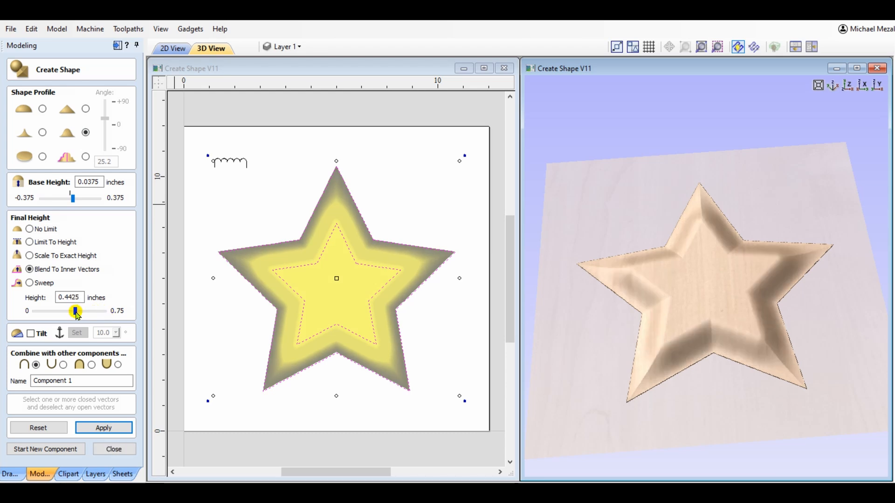
drag(74, 311, 106, 310)
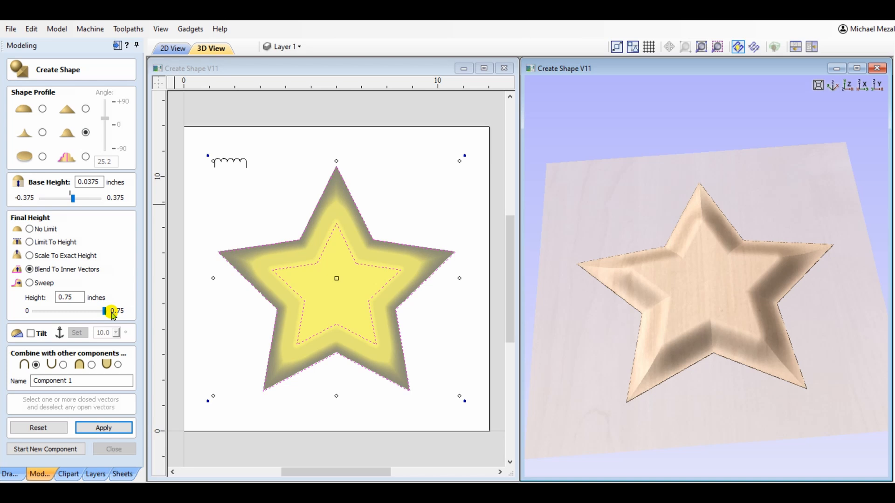
click(42, 159)
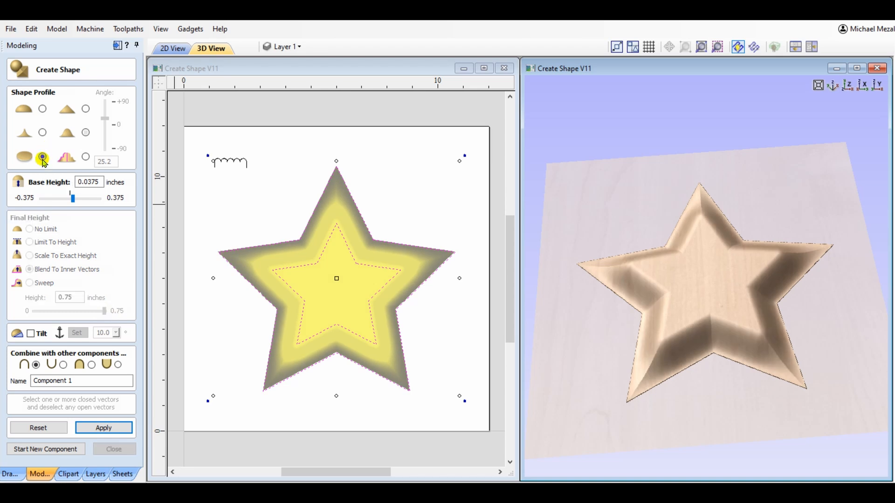
Make the star a flat hollow frame and set its base height to about 0.3375 inches.
click(41, 156)
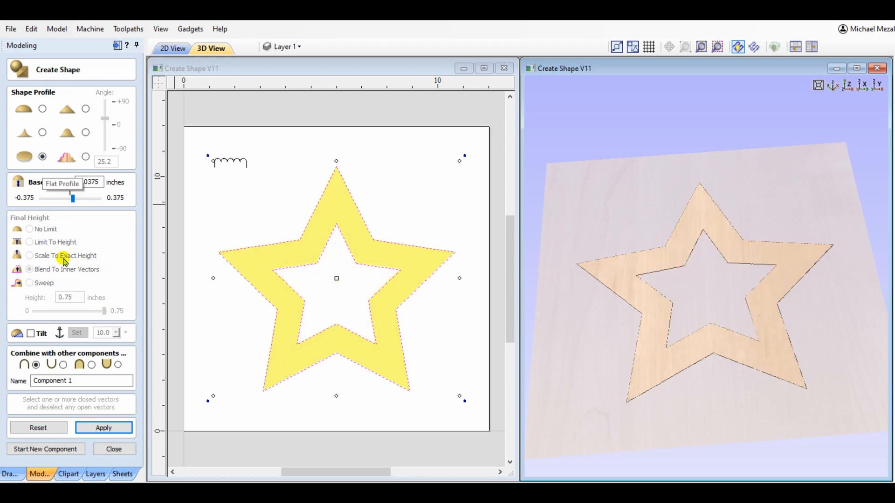
drag(72, 198, 96, 197)
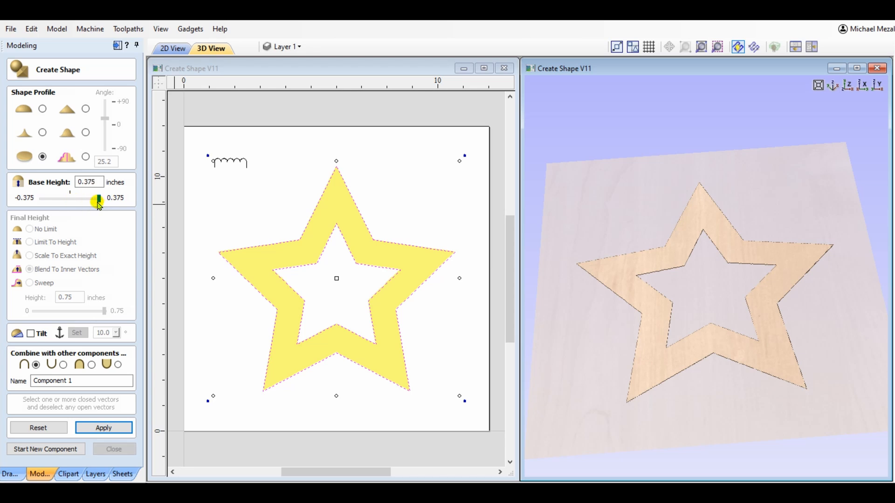
drag(98, 198, 95, 199)
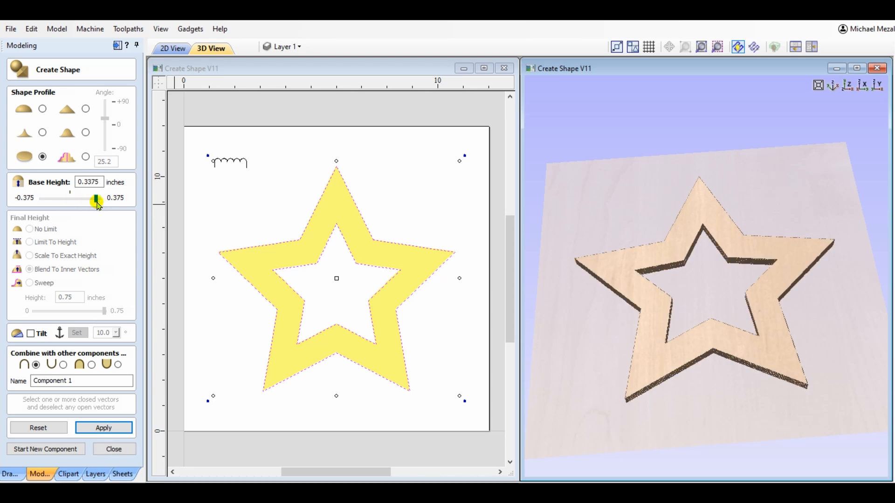
drag(95, 201, 73, 201)
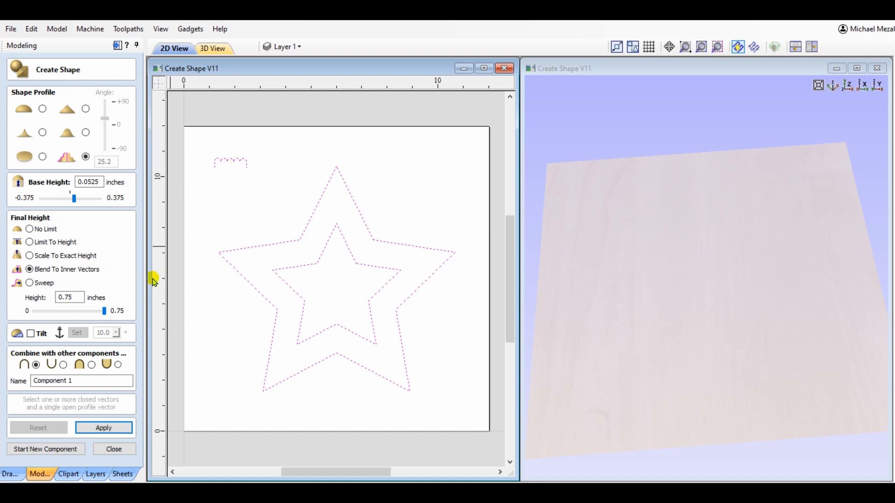
mouse_move(113, 423)
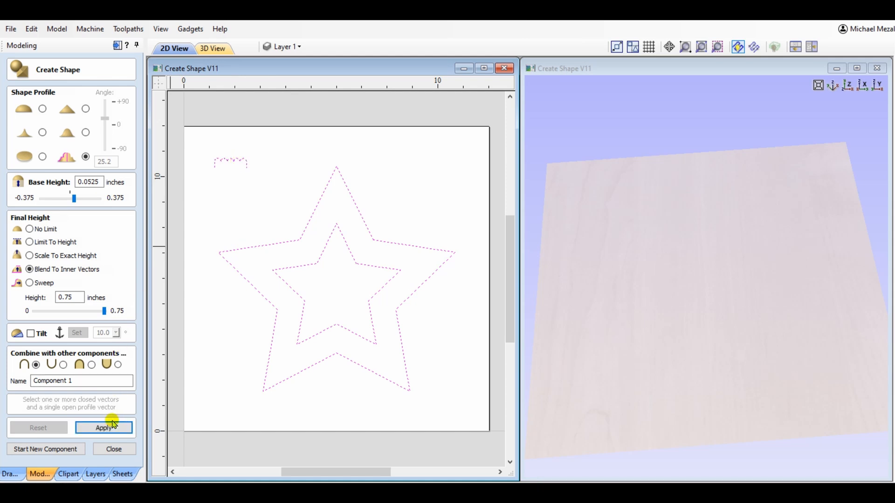
Apply the stepped profile with base height 0.0525 and lower the final height to about 0.405 inches.
click(103, 427)
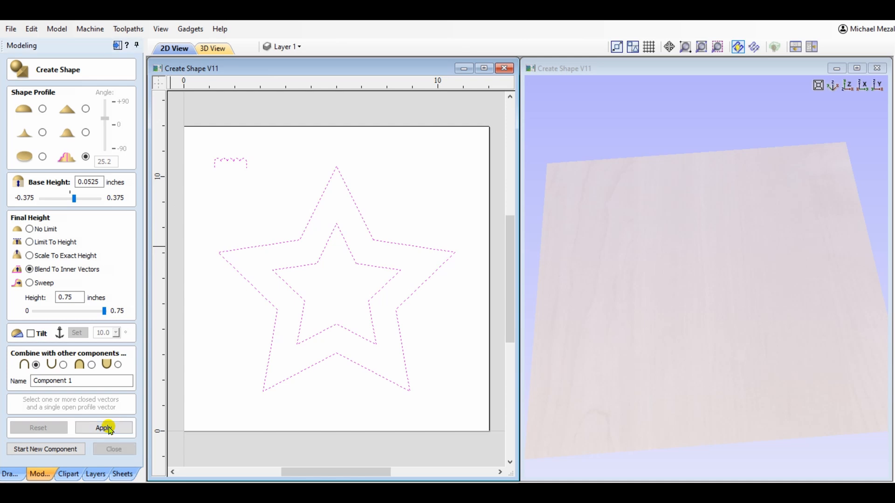
click(103, 427)
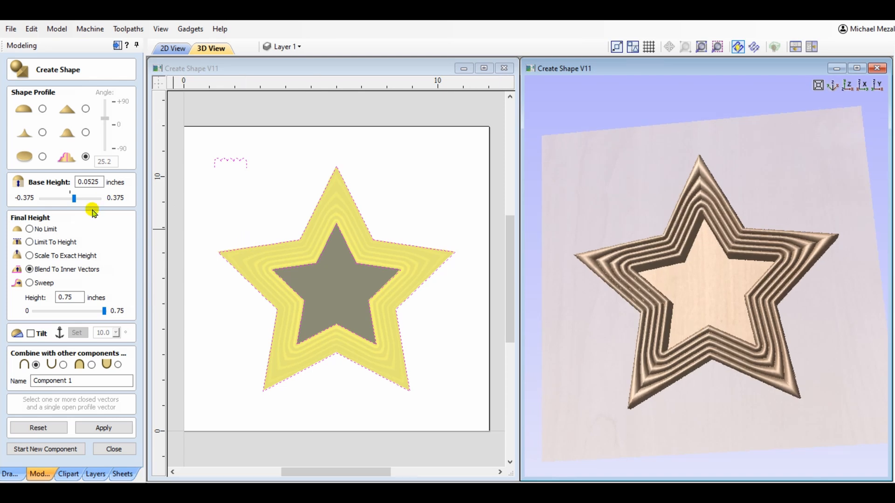
mouse_move(103, 311)
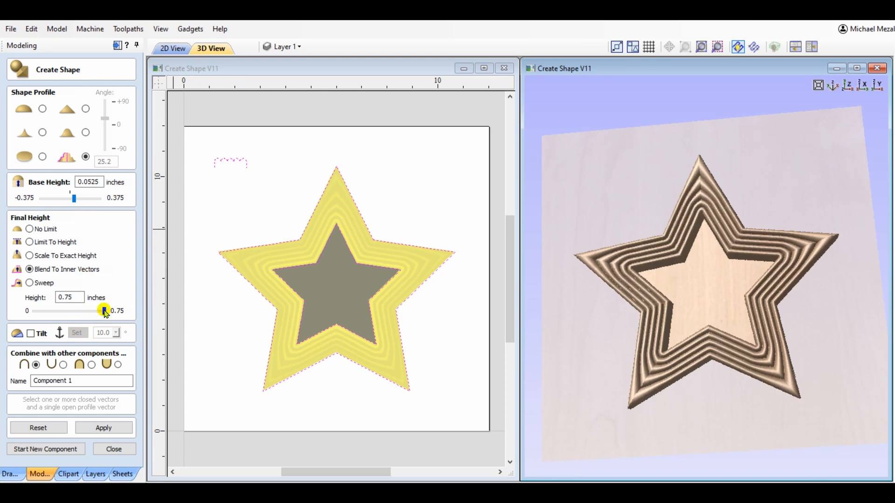
drag(104, 310, 85, 310)
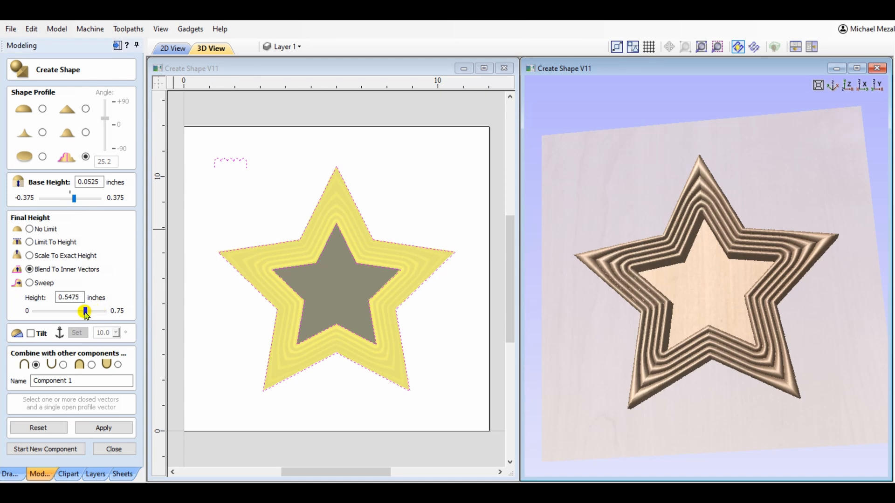
drag(86, 311, 85, 311)
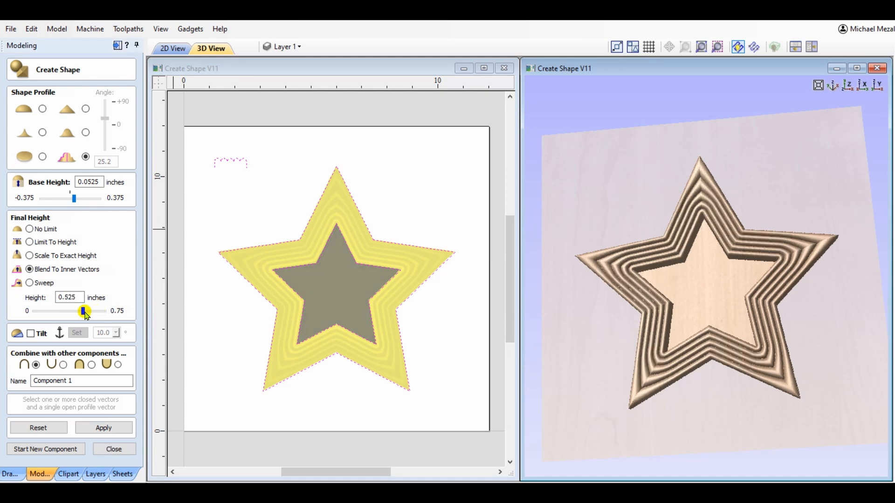
drag(84, 311, 72, 311)
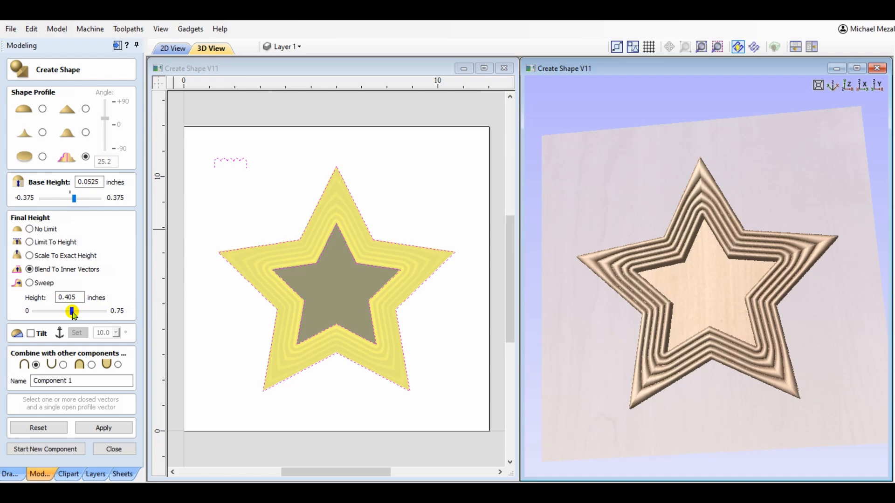
click(114, 449)
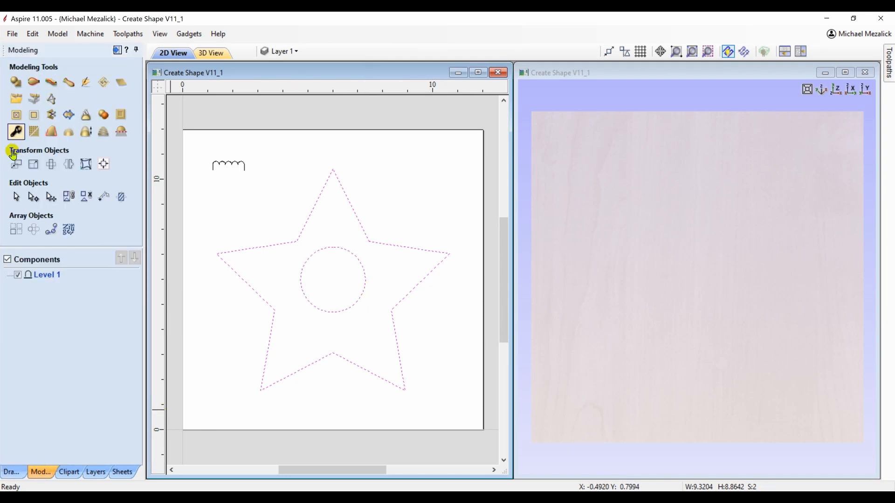
Build a rounded blend between the star and its inner circle with base height 0.06 inches.
click(16, 132)
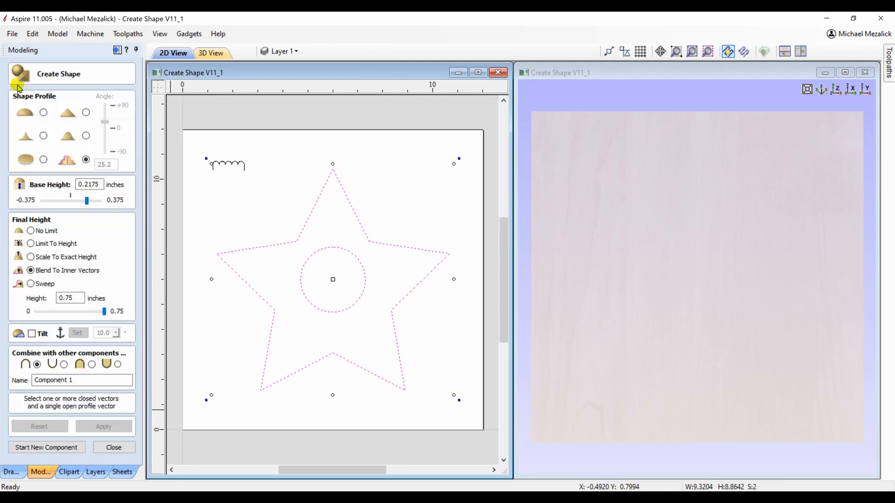
click(43, 112)
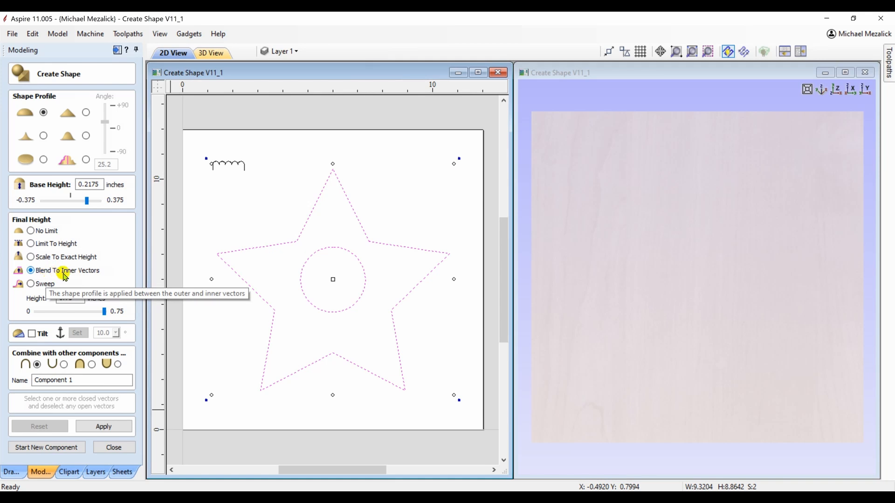
click(104, 426)
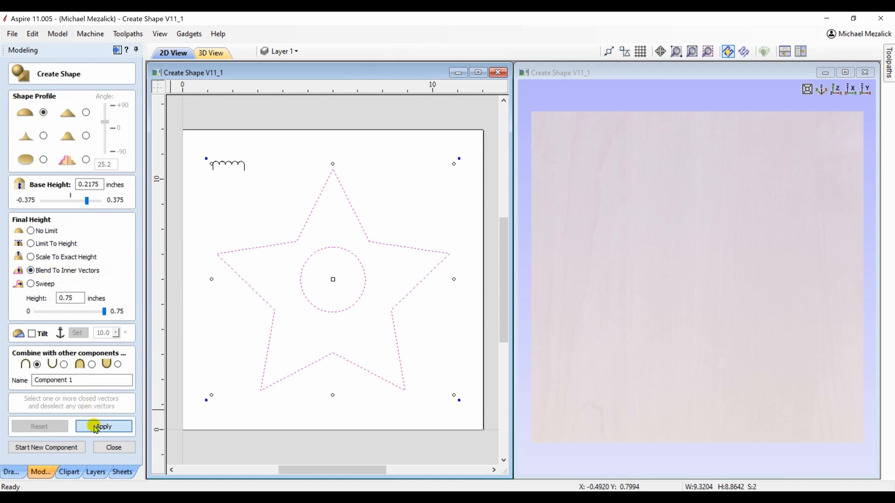
click(103, 426)
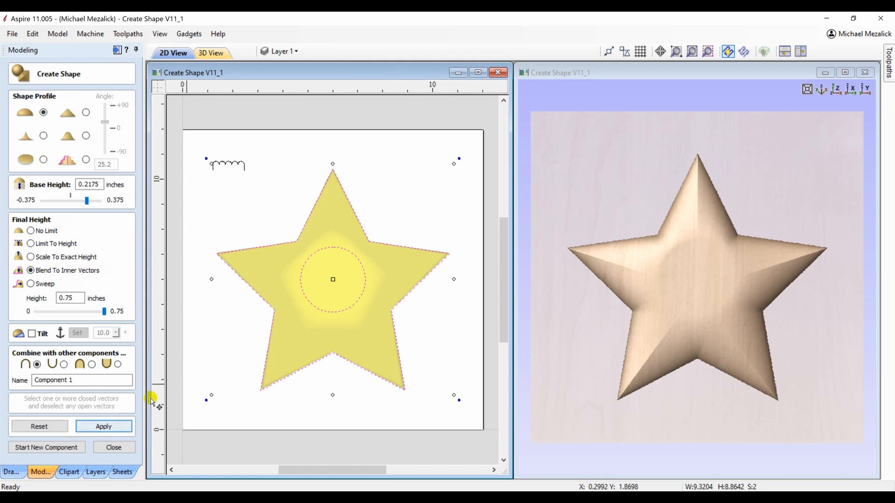
drag(70, 201, 88, 200)
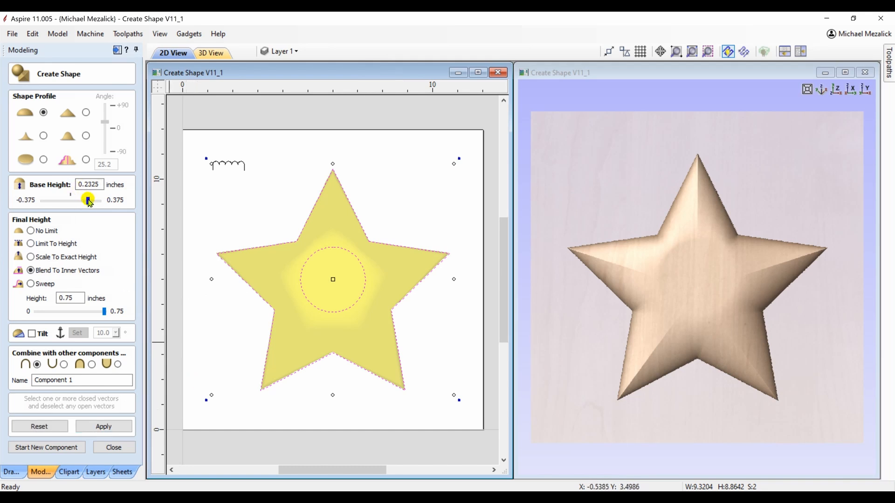
drag(89, 200, 75, 201)
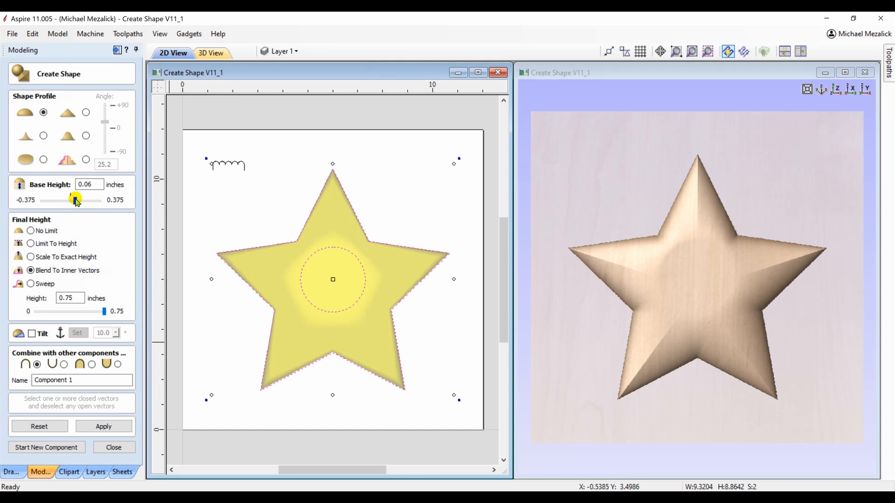
Adjust the final height around 0.75 inches and trial the pointed wall profile.
drag(105, 311, 85, 311)
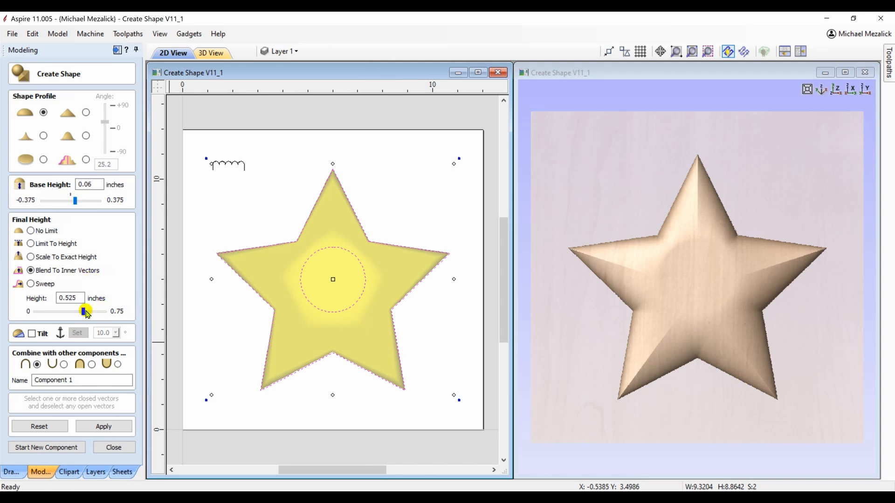
drag(85, 311, 70, 312)
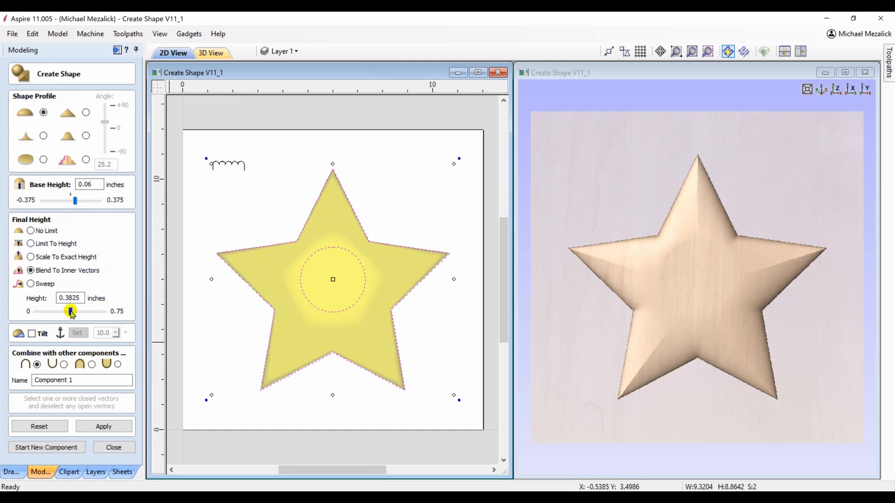
drag(70, 312, 111, 311)
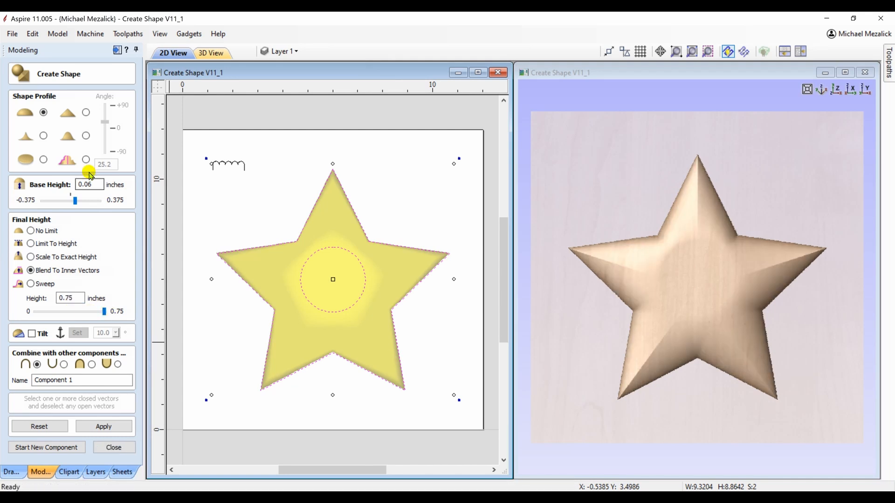
click(85, 112)
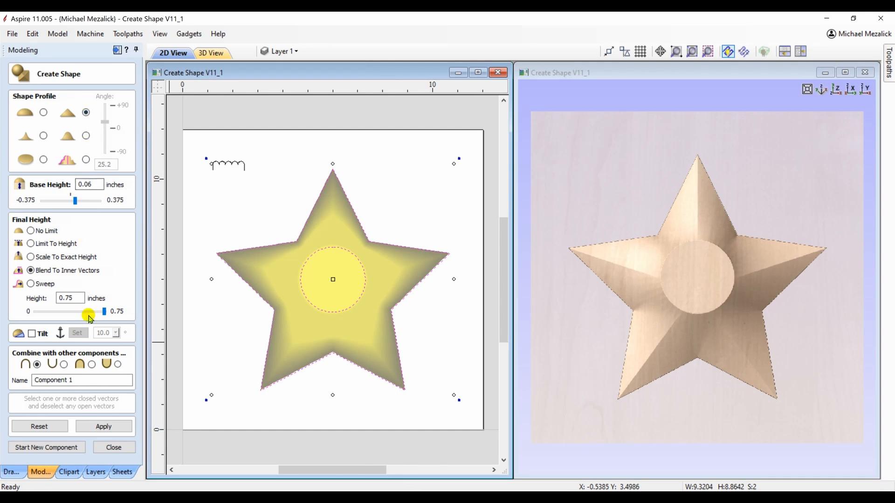
drag(88, 311, 80, 312)
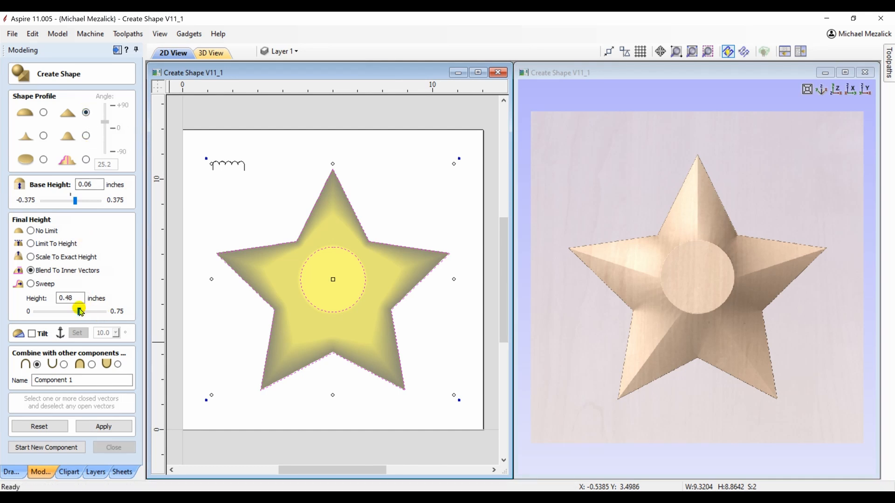
drag(81, 312, 86, 311)
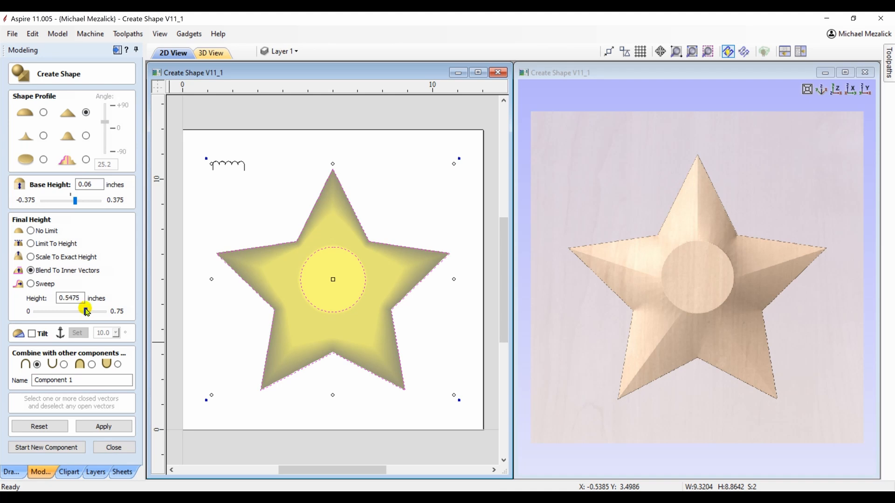
Trial the concave and sloped wall profiles, raising the final height slightly.
click(43, 136)
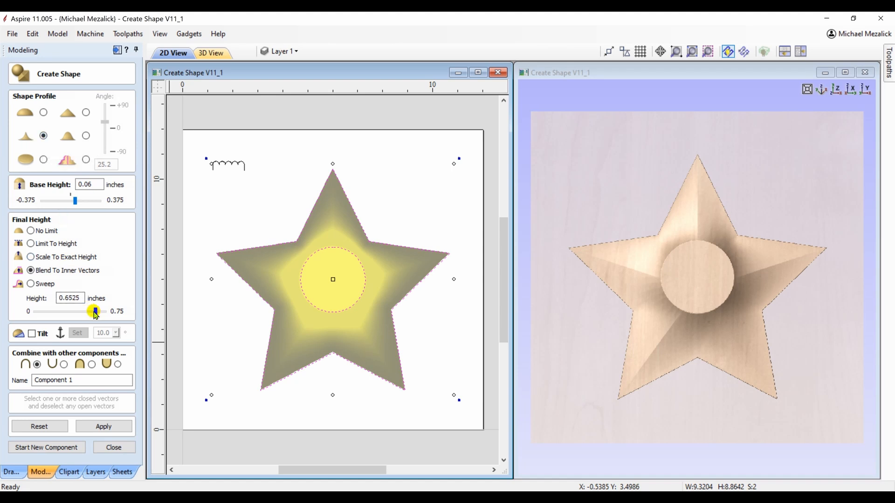
drag(95, 311, 102, 311)
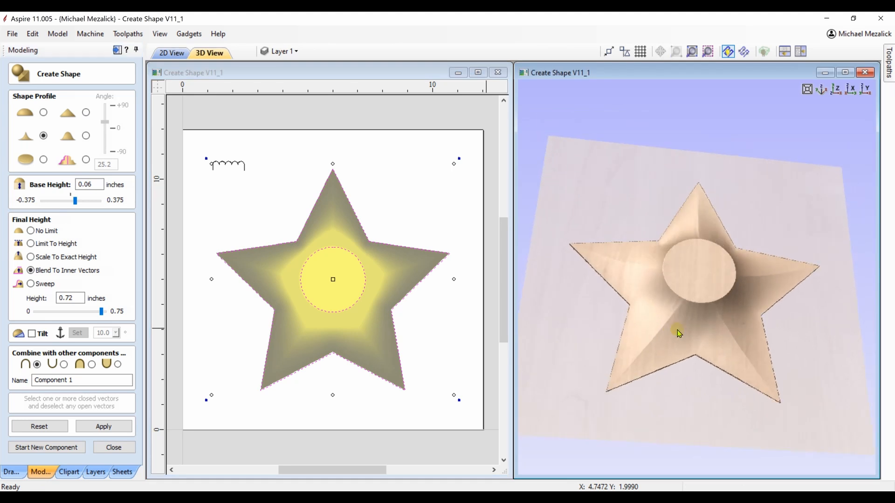
click(86, 136)
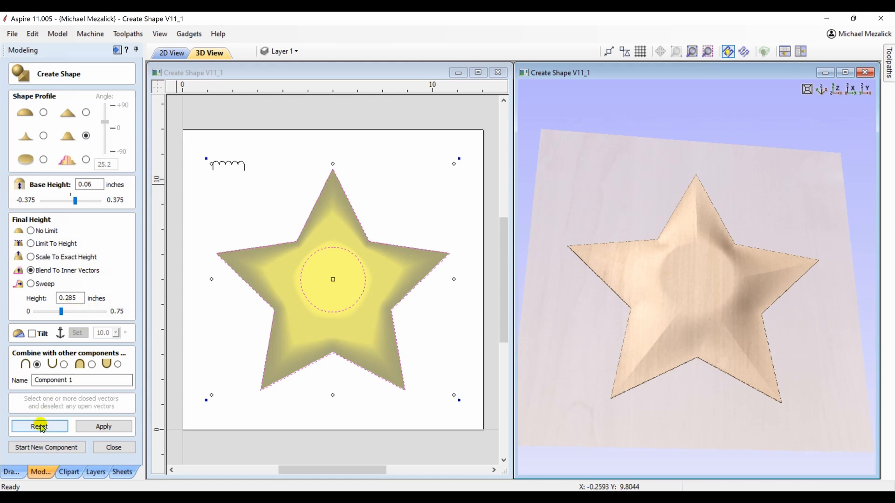
Clear the preview and move the inner circle lower inside the star.
click(39, 426)
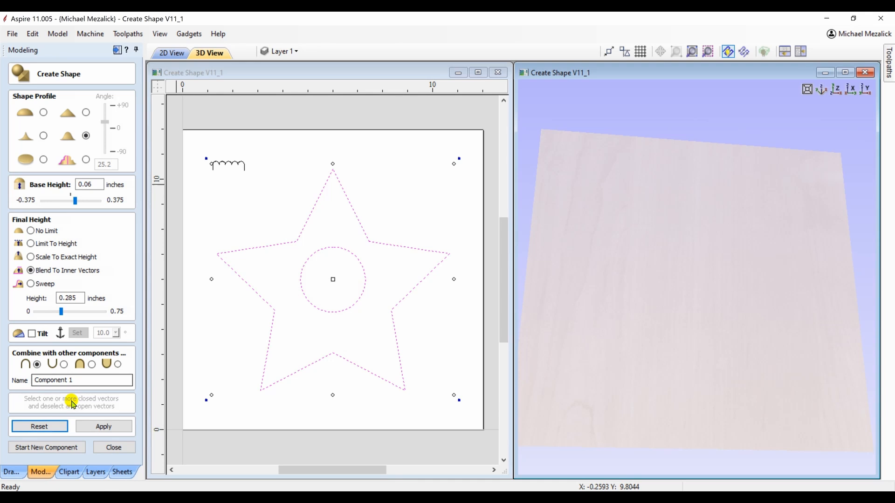
click(331, 312)
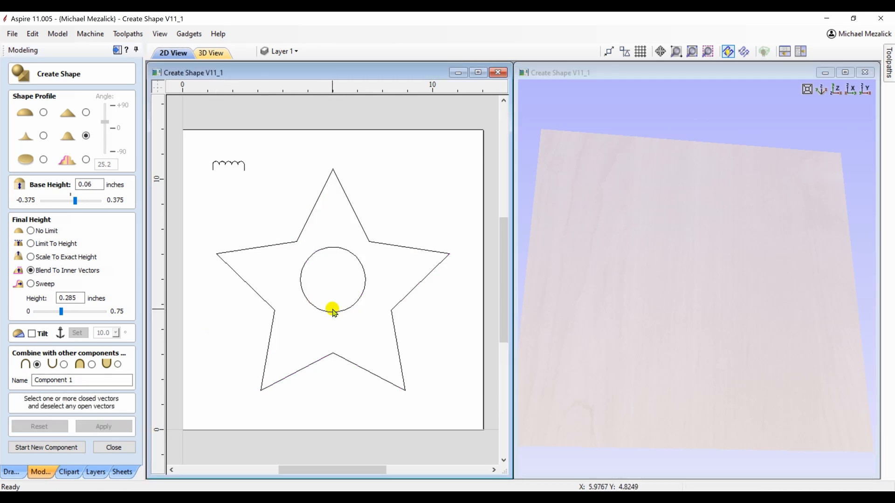
click(331, 308)
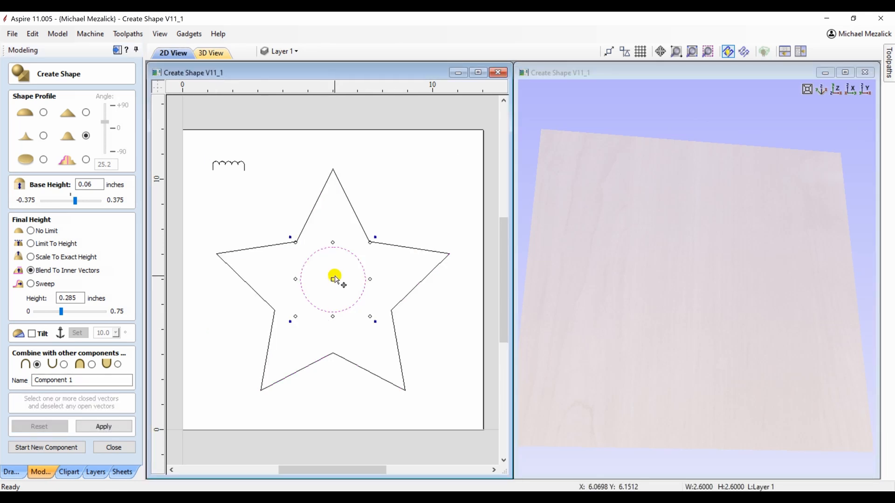
drag(334, 279, 347, 309)
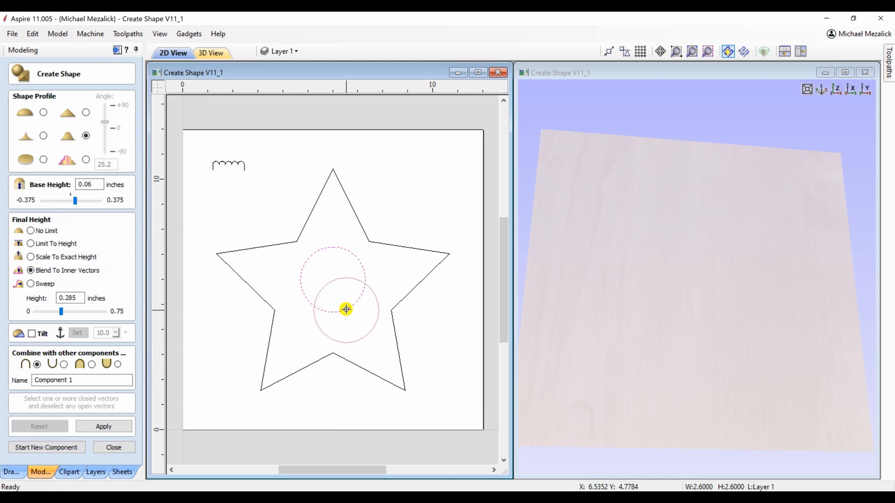
click(347, 309)
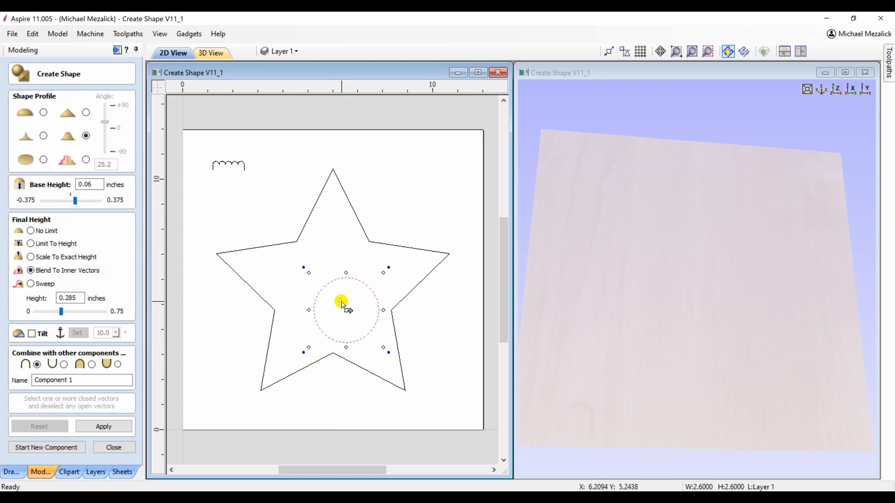
Rebuild the star-and-circle shape rounded at 0.75 inches tall, then retry angular and concave profiles.
click(44, 113)
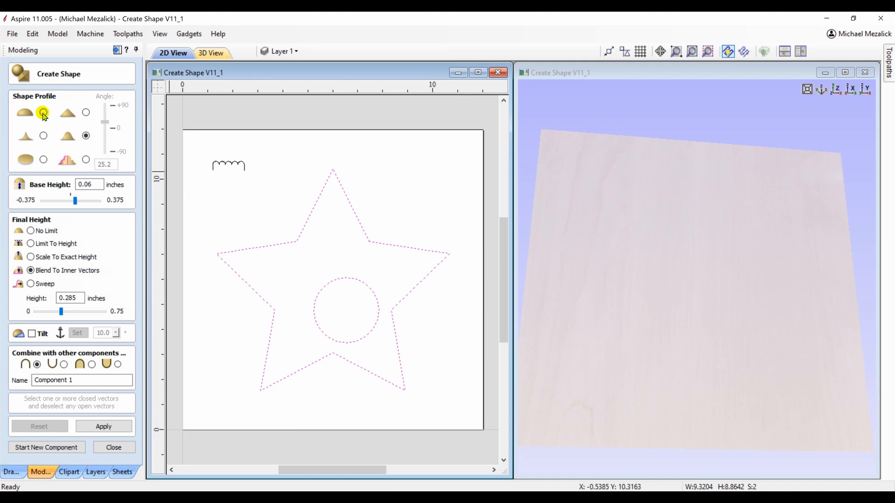
click(43, 113)
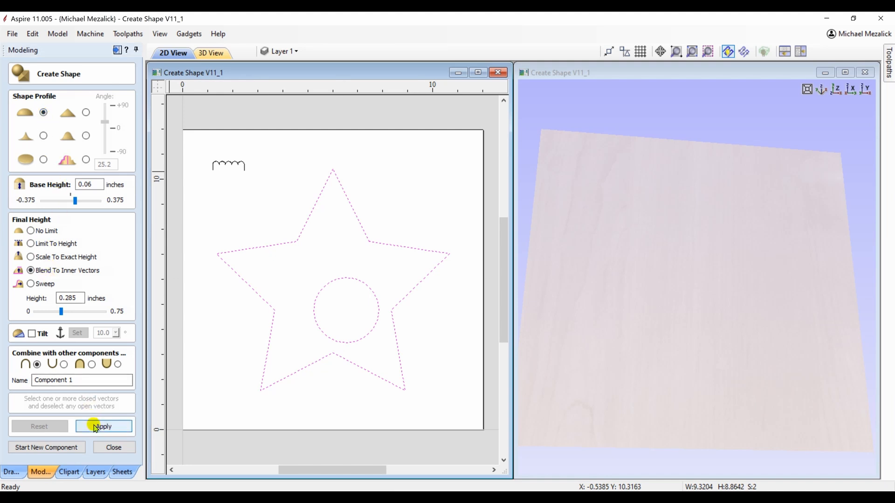
click(103, 426)
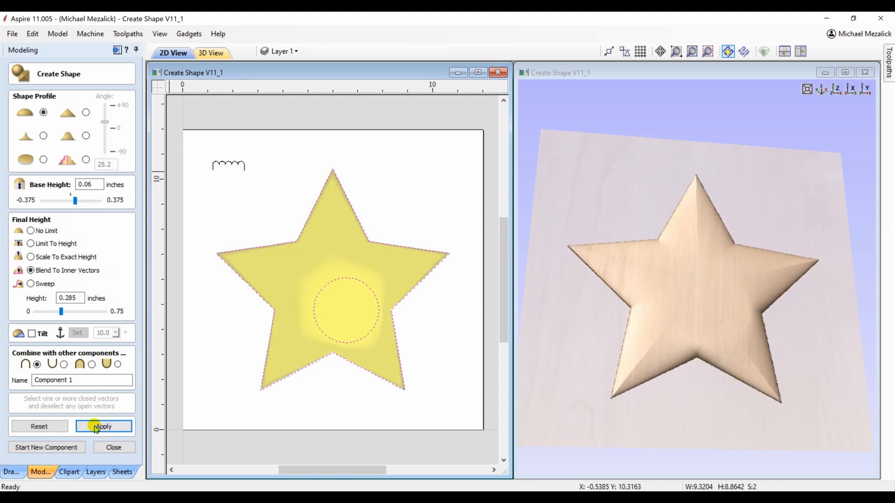
drag(62, 311, 104, 311)
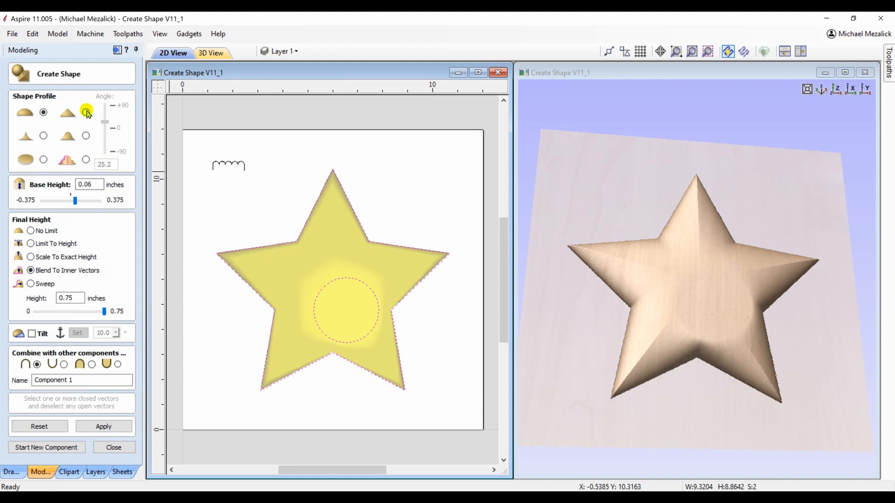
click(85, 112)
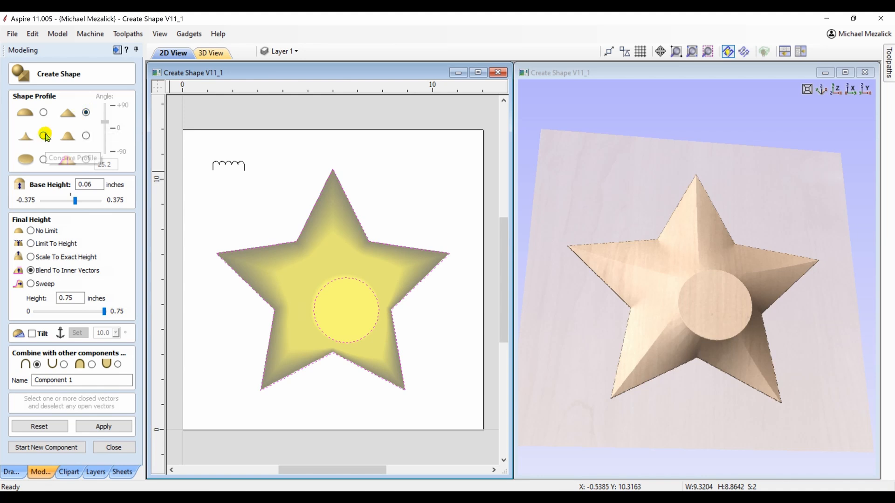
click(46, 136)
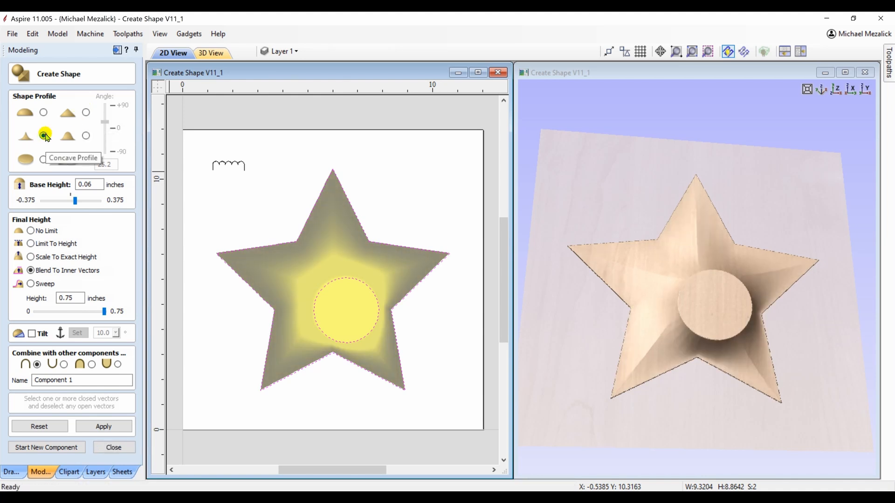
click(114, 447)
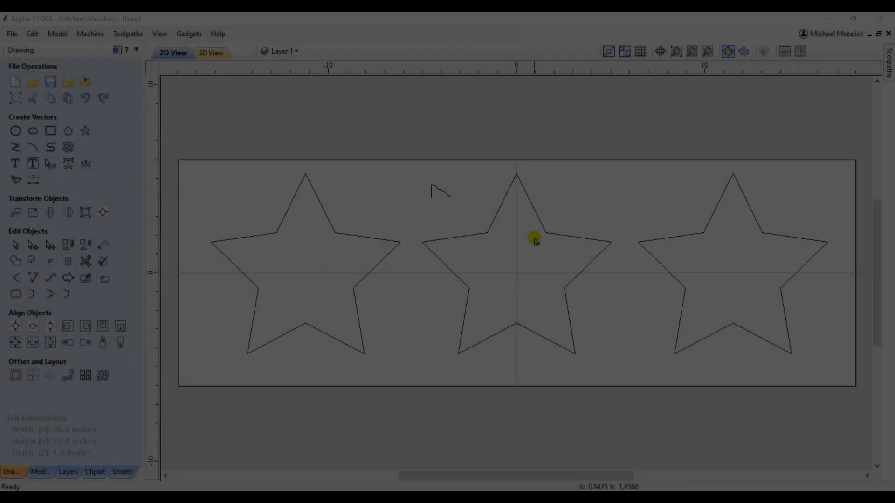
Sweep the stepped profile around the left star as Component 1 and tile the 2D and 3D views.
click(40, 472)
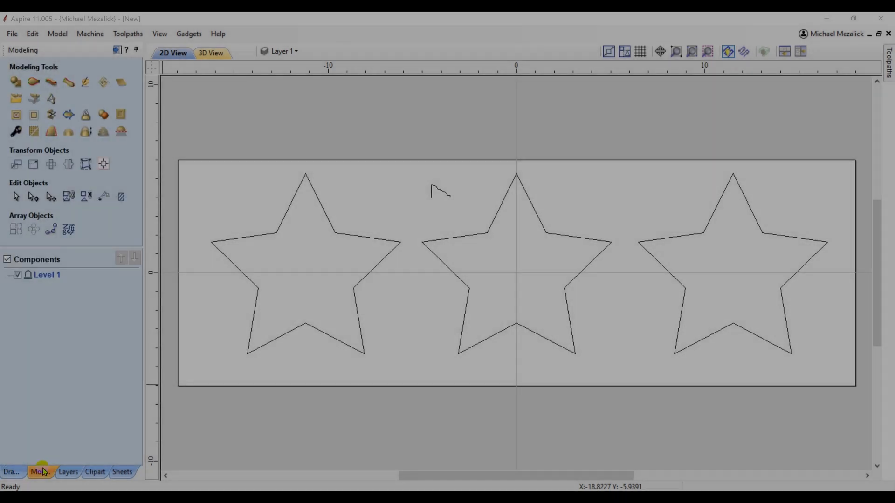
mouse_move(16, 82)
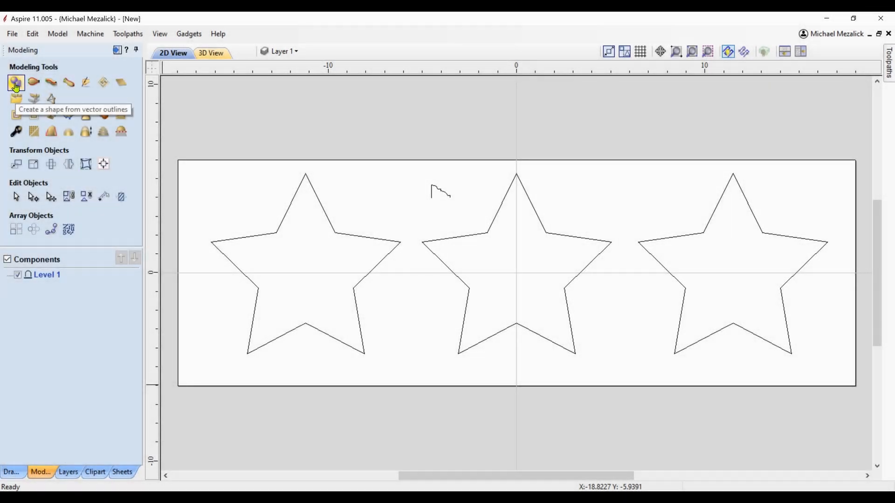
click(16, 82)
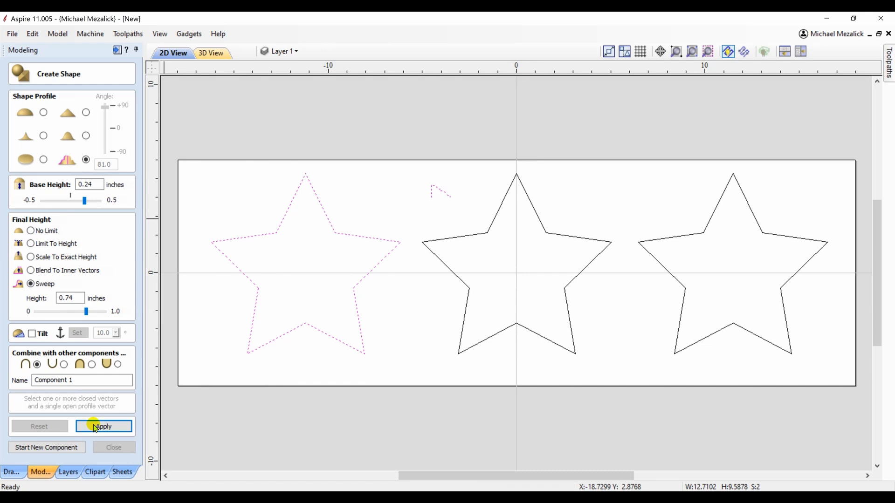
click(104, 426)
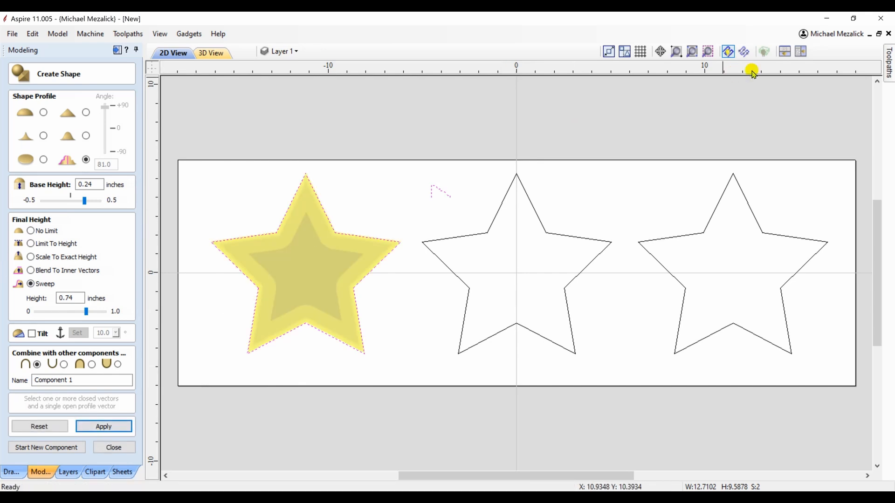
click(783, 51)
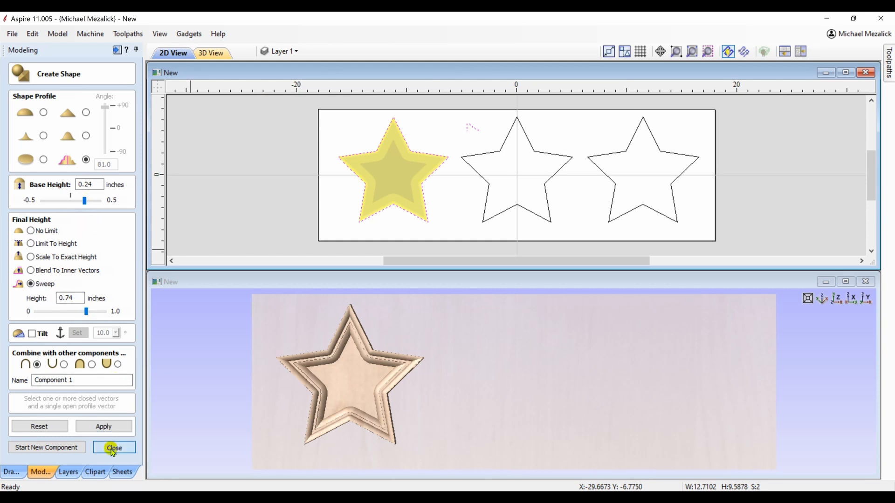
click(113, 447)
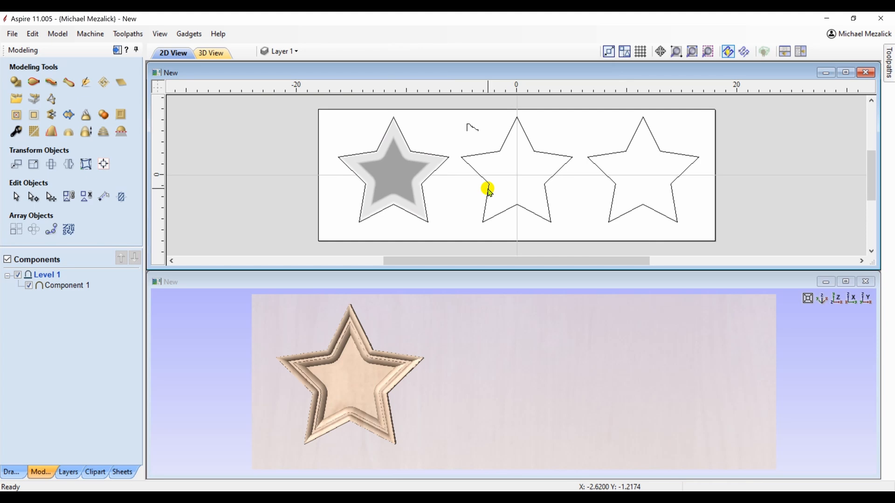
Offset the middle star outline 1 inch inwards to create an inner star.
click(12, 471)
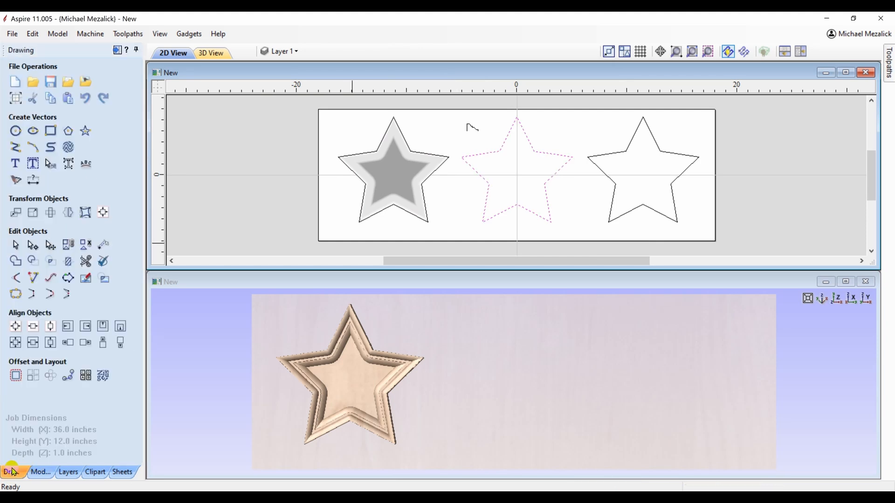
click(16, 374)
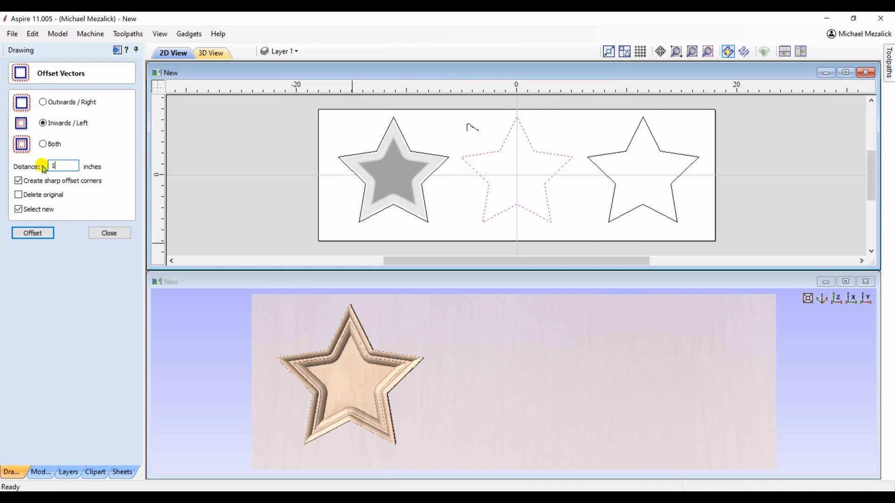
click(32, 233)
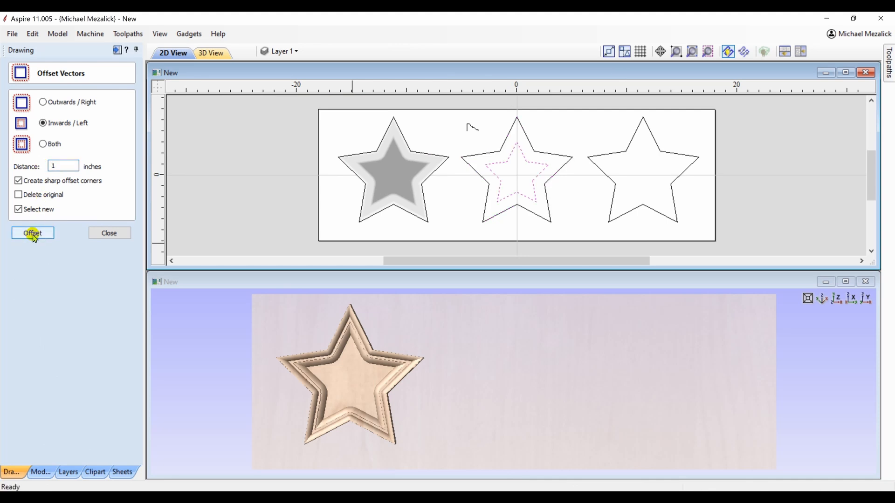
click(108, 233)
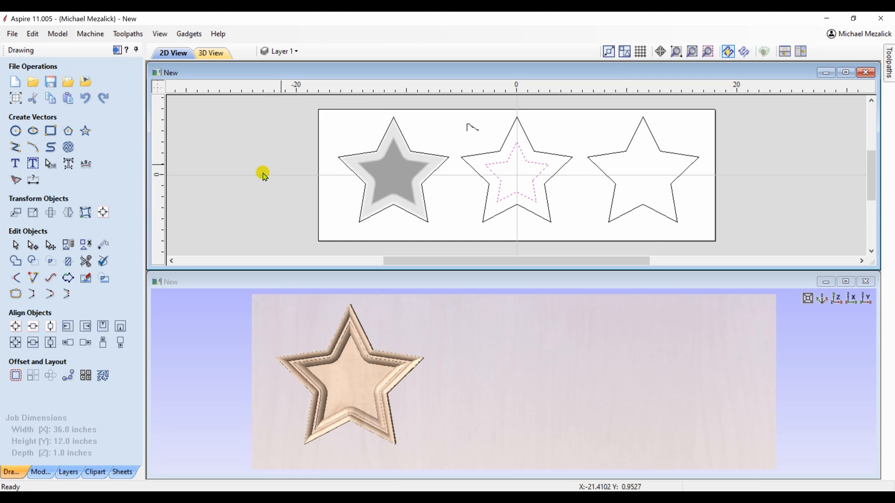
mouse_move(507, 177)
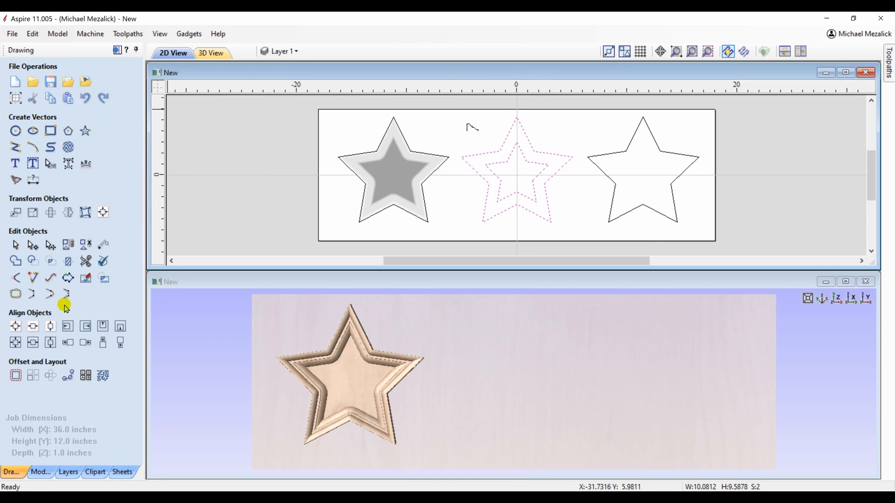
Two-rail sweep the small profile between the middle star's outlines to form hollow Component 2.
click(40, 472)
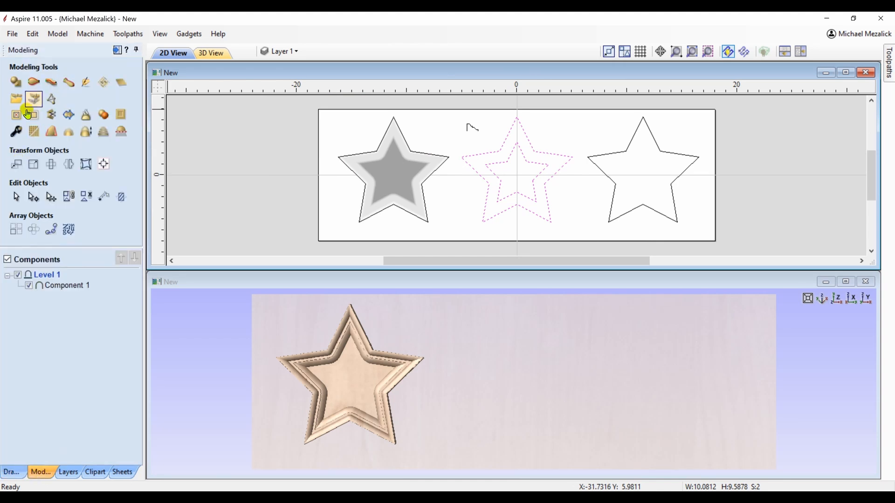
click(33, 99)
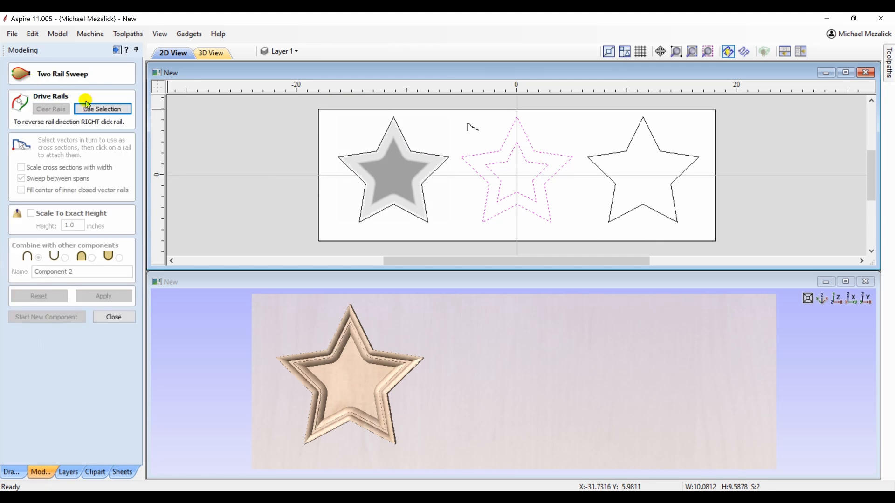
click(102, 109)
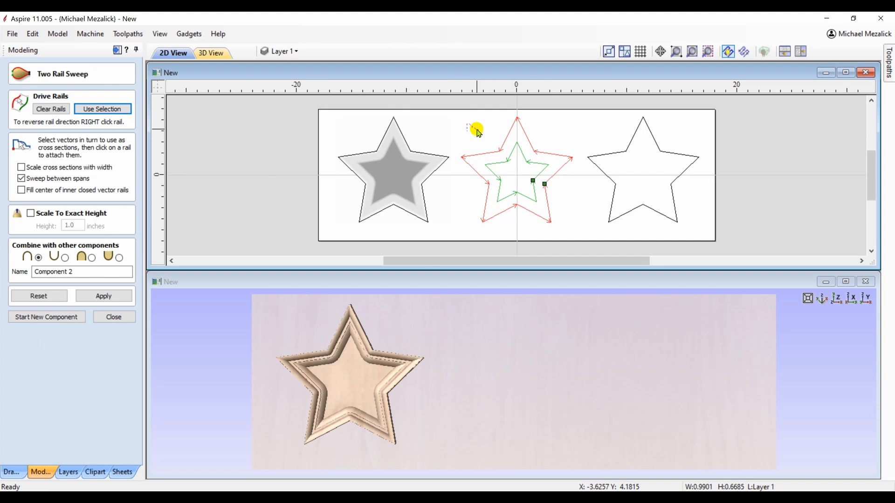
click(708, 52)
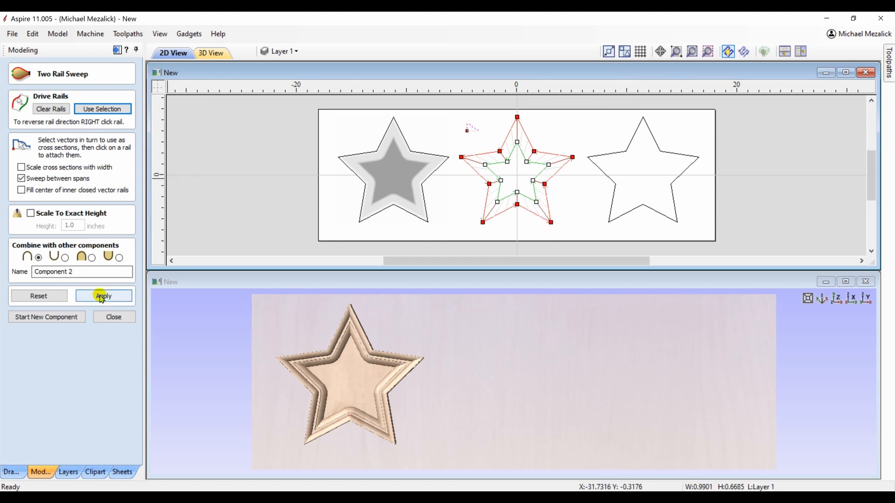
click(103, 295)
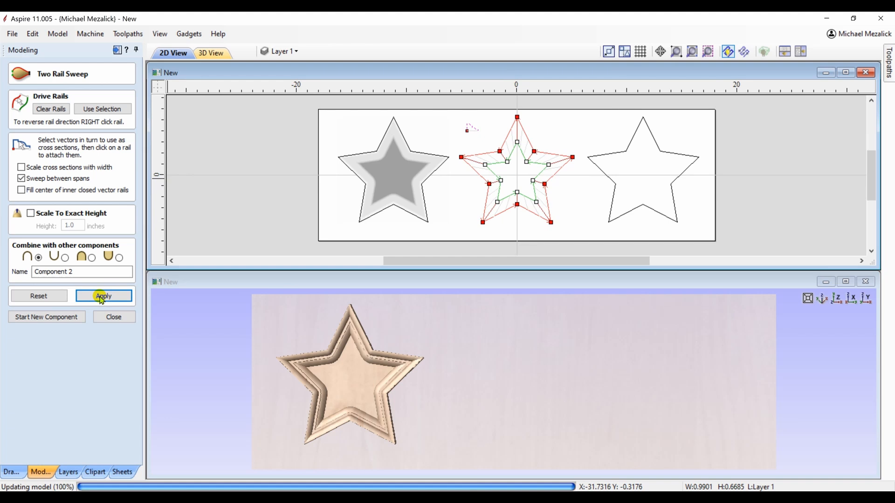
click(104, 295)
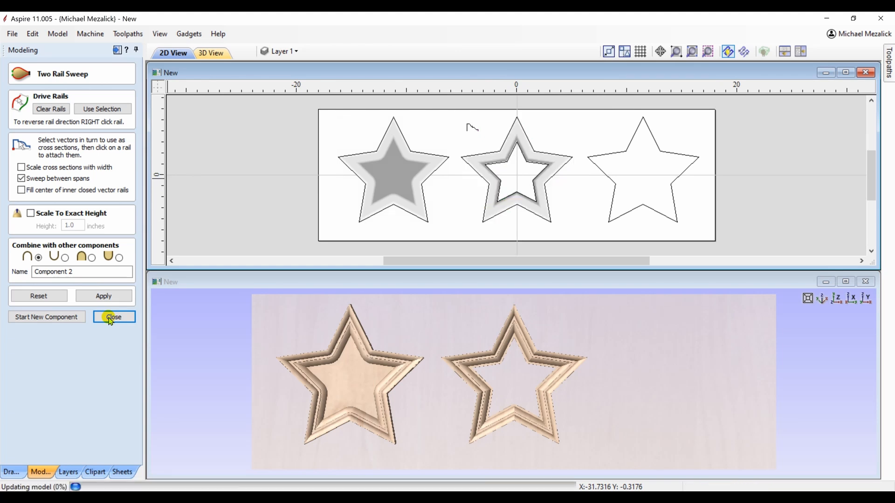
click(114, 317)
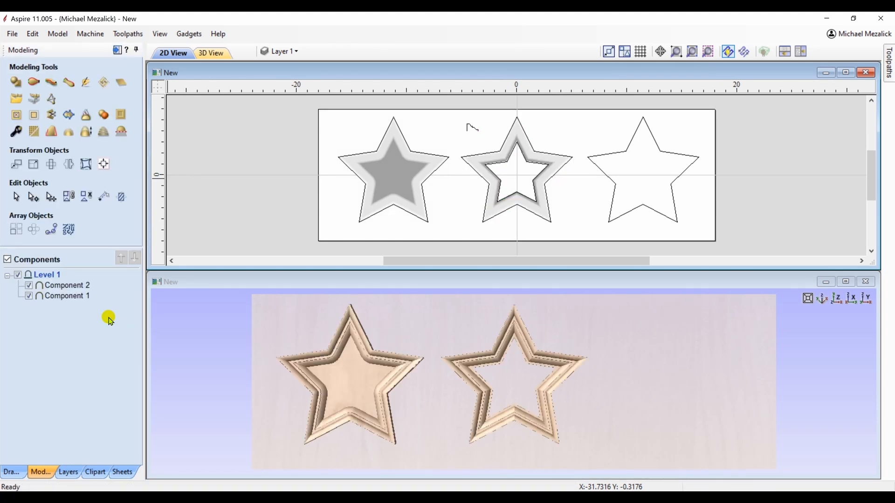
mouse_move(565, 182)
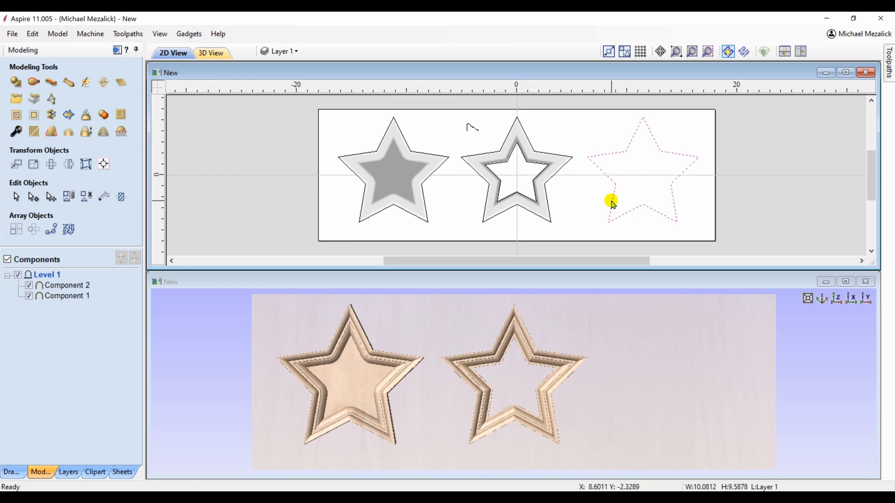
Offset the right star outline 0.5 inches inwards to create an inner star.
click(11, 472)
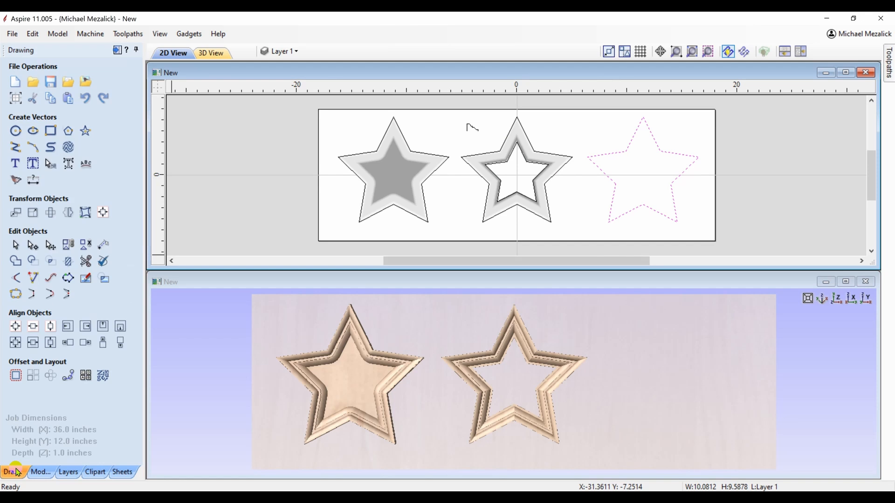
click(15, 376)
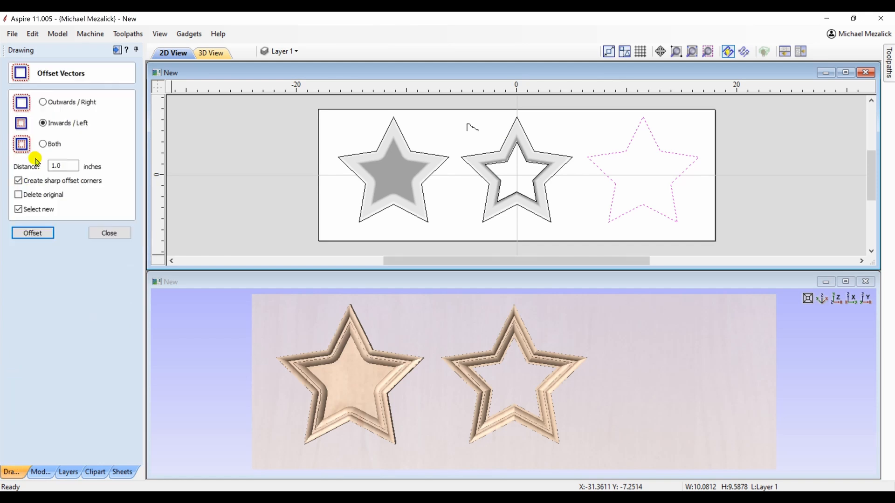
text(.5)
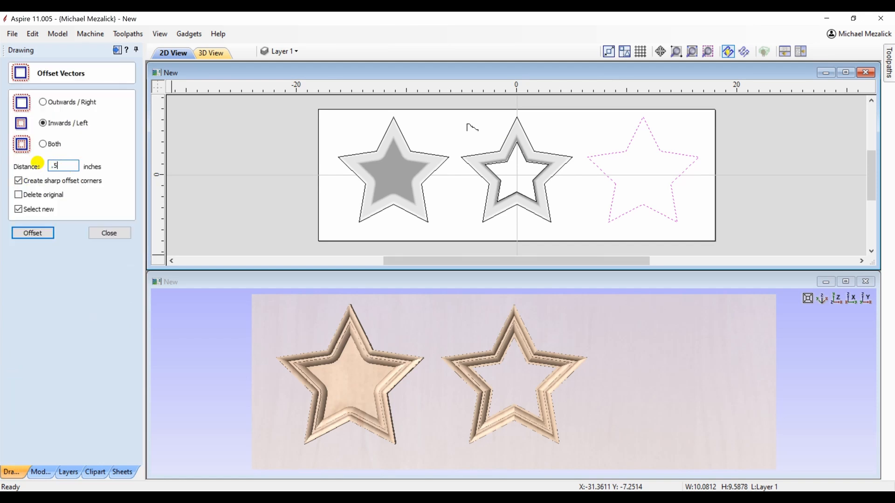
click(33, 233)
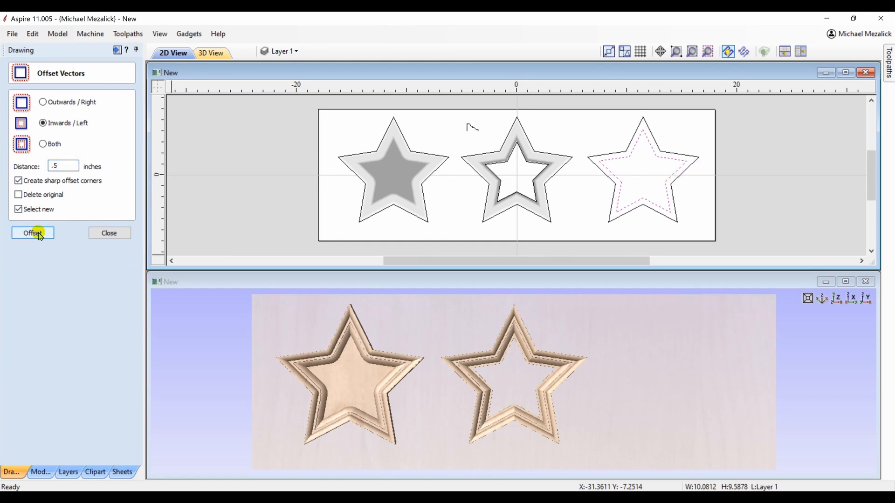
click(108, 233)
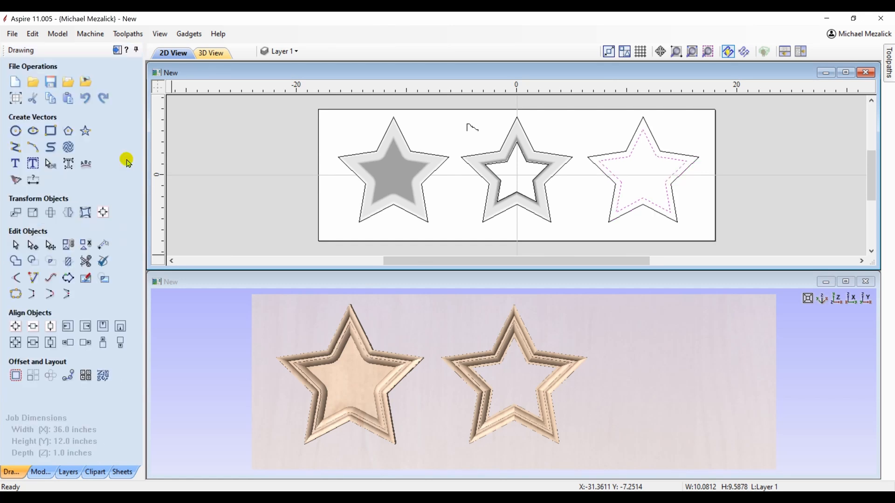
Sweep the small profile along the right star's two outlines to build a frame.
click(40, 472)
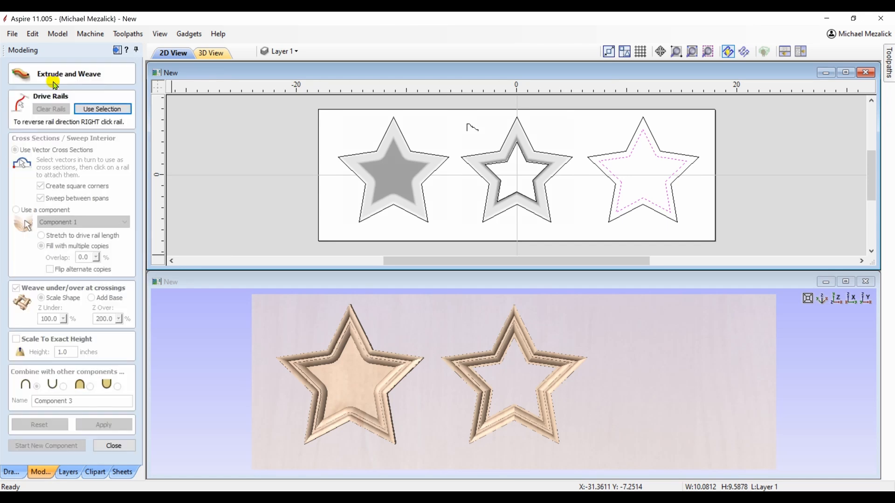
click(618, 183)
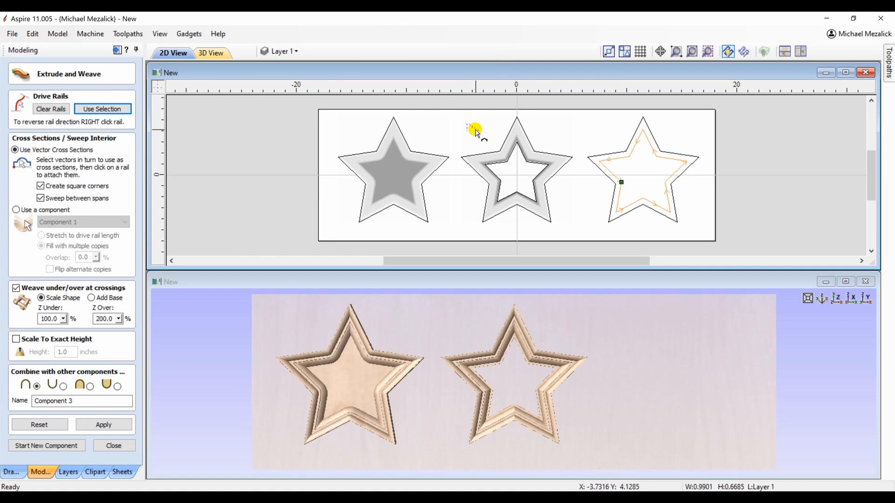
click(104, 425)
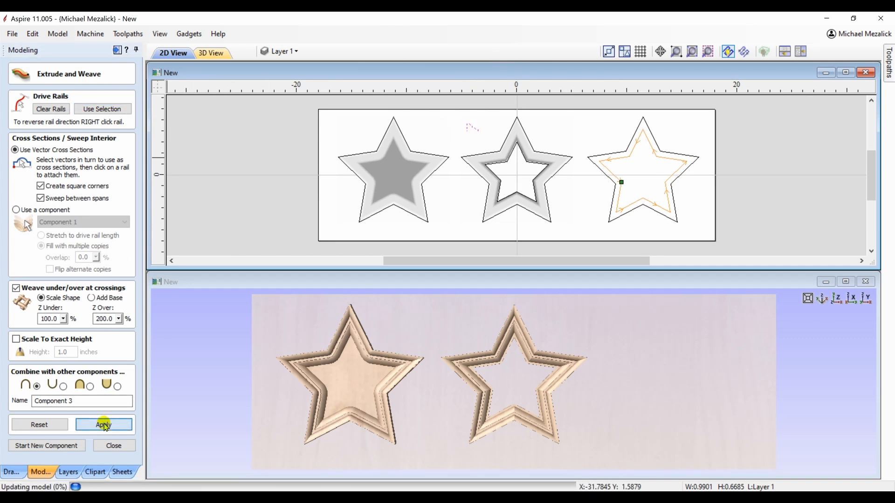
click(103, 425)
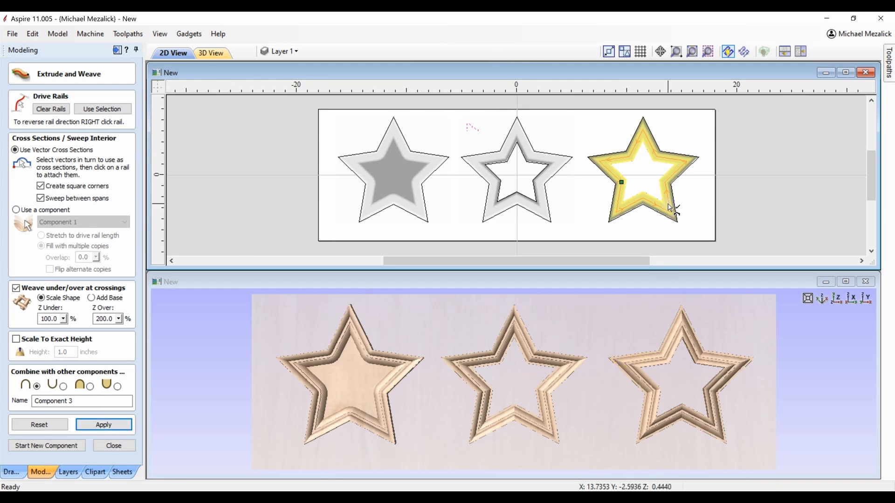
Reverse a rail direction to flip the profile and rebuild the frame as Component 3.
right_click(672, 208)
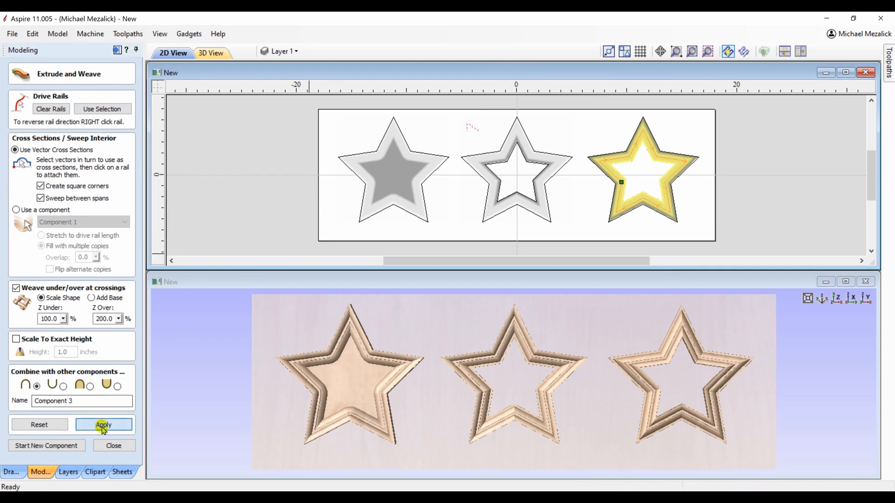
click(104, 425)
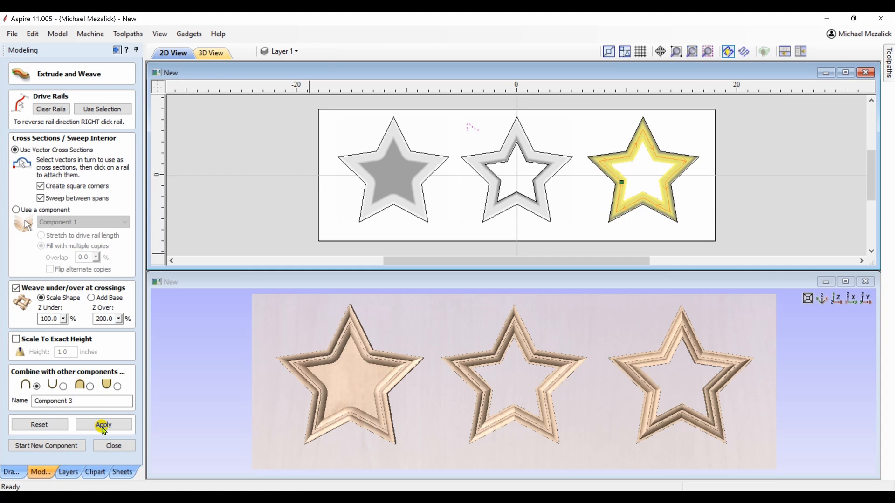
click(104, 424)
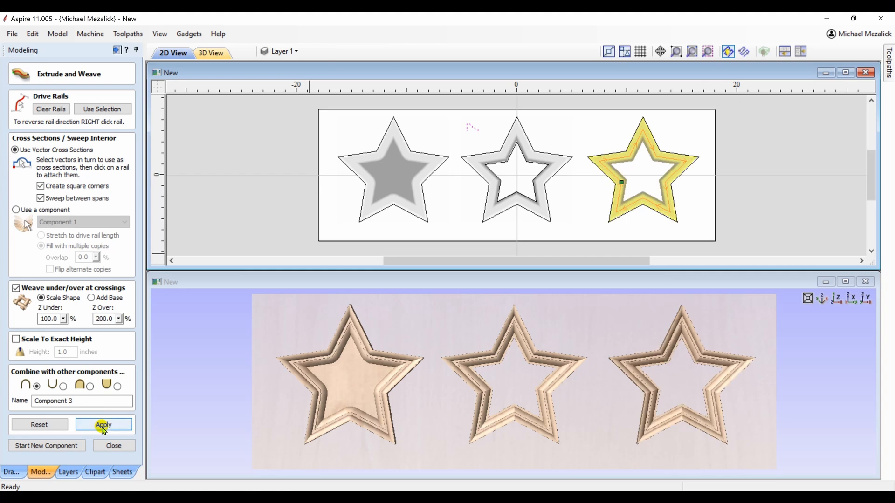
click(104, 425)
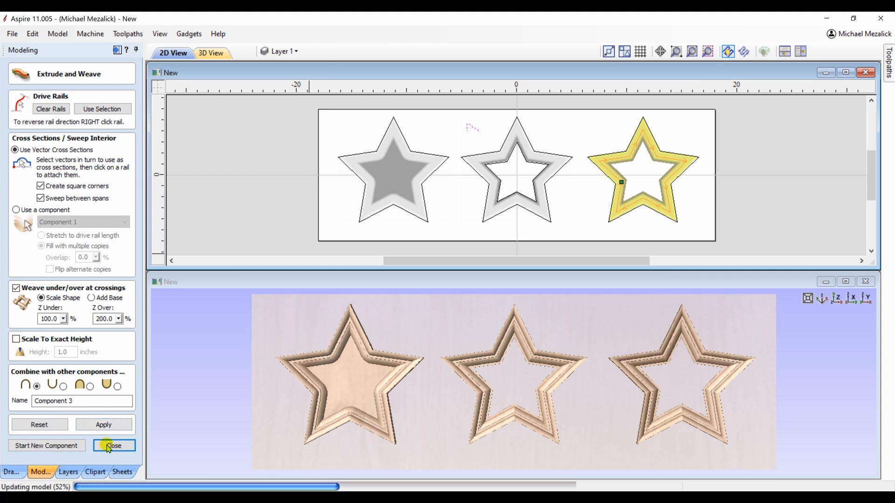
click(114, 445)
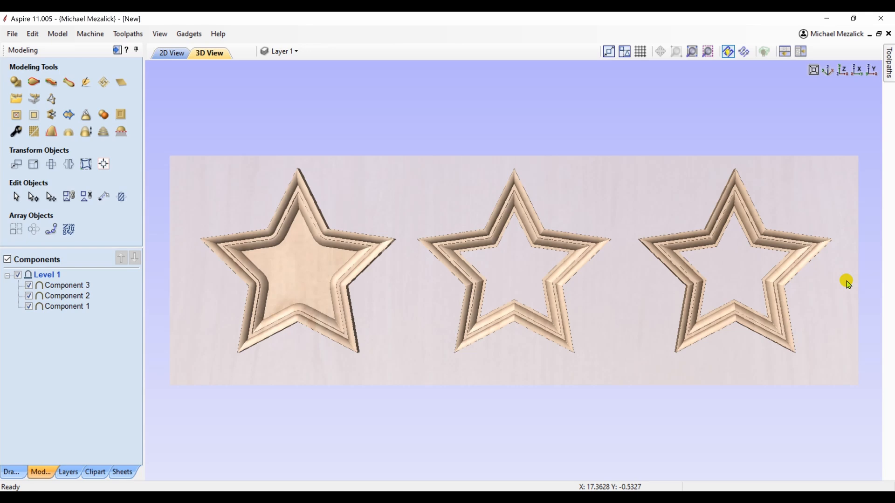
mouse_move(610, 435)
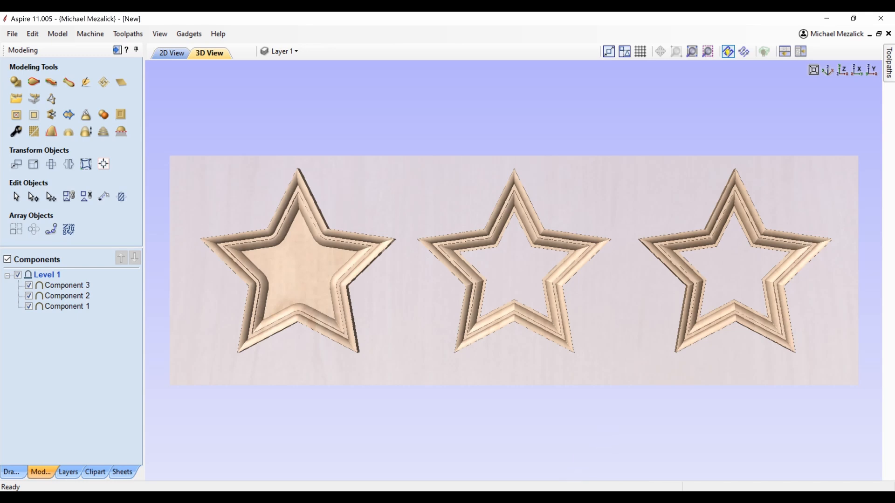
mouse_move(326, 210)
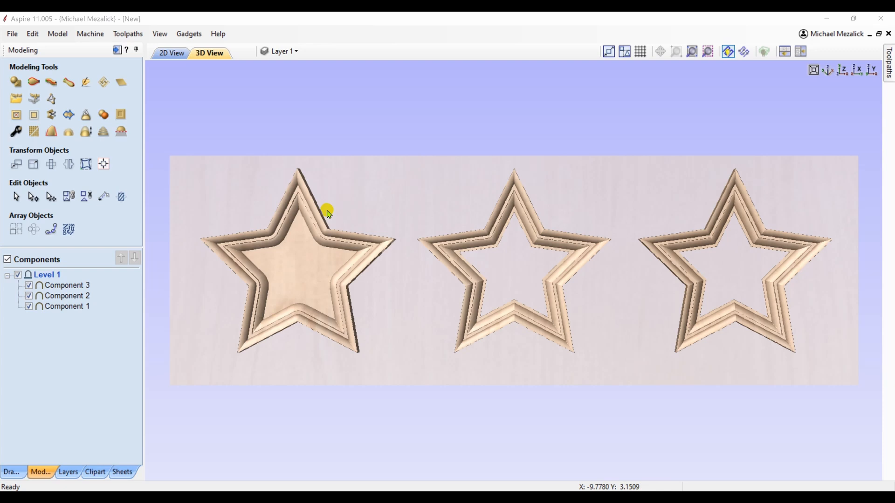
Lower Component 1's base height to about -0.4 inches in its properties.
click(67, 307)
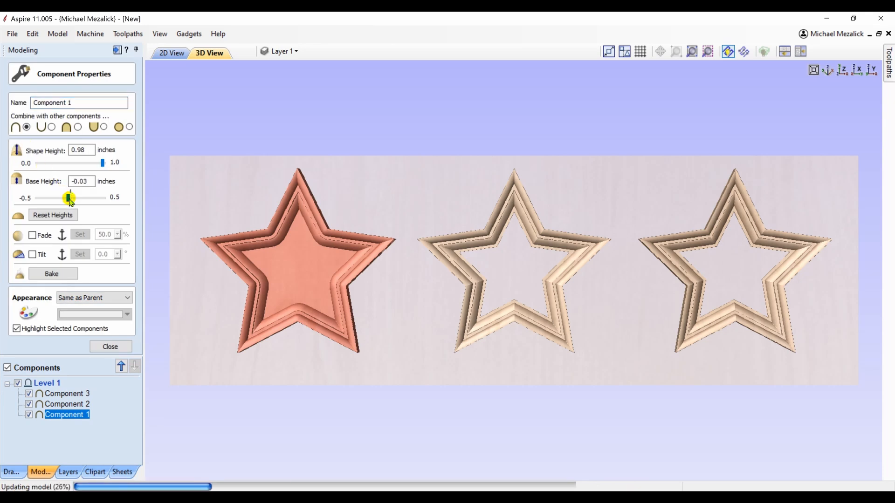
drag(70, 197, 64, 198)
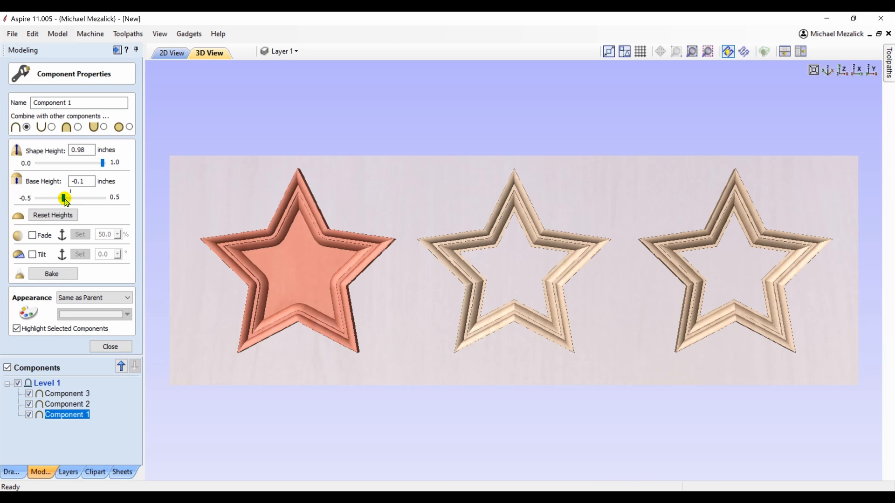
drag(64, 197, 62, 198)
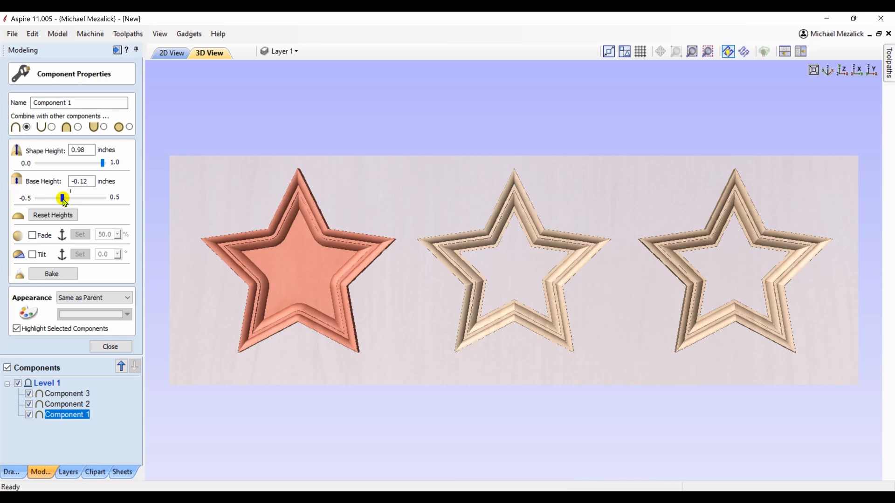
drag(64, 196, 55, 196)
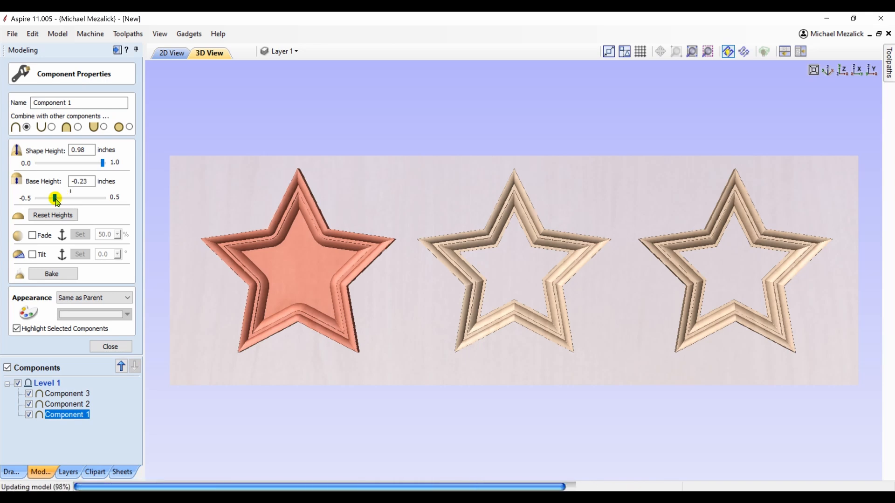
drag(55, 197, 39, 197)
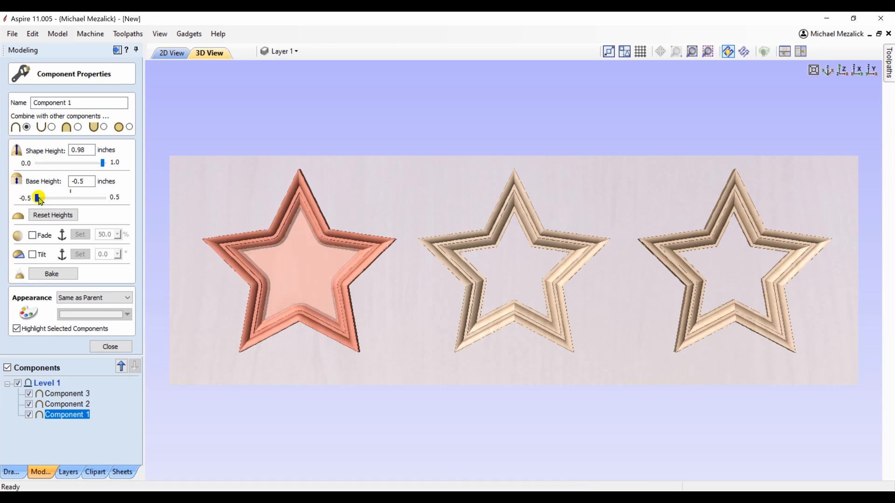
drag(38, 198, 43, 198)
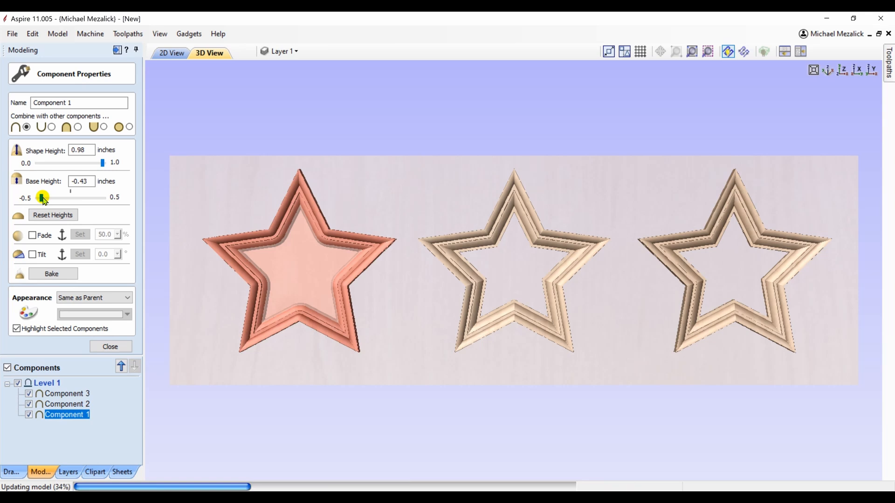
drag(42, 196, 44, 196)
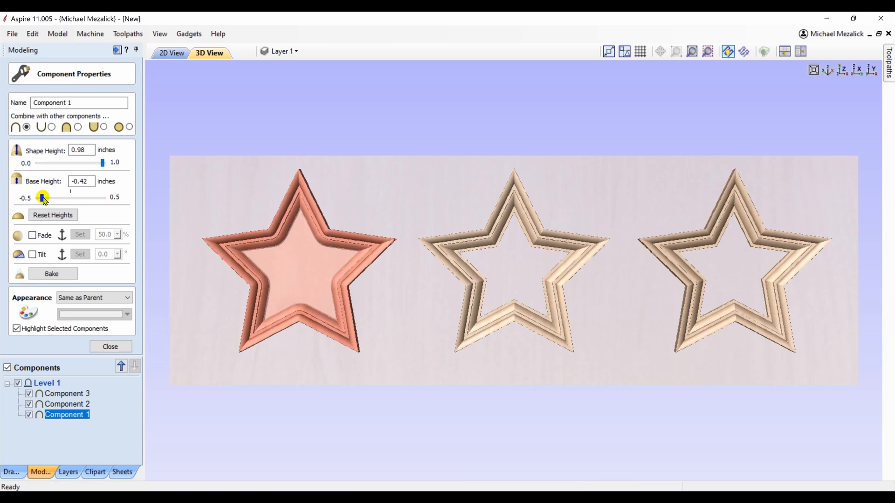
drag(42, 197, 46, 198)
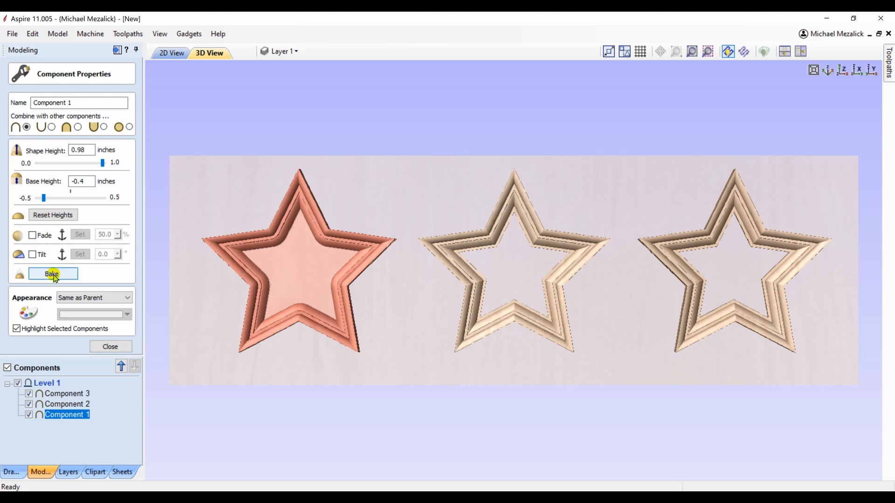
Bake the lowered star into 'Component 1 - Baked' and close both property panels.
click(53, 274)
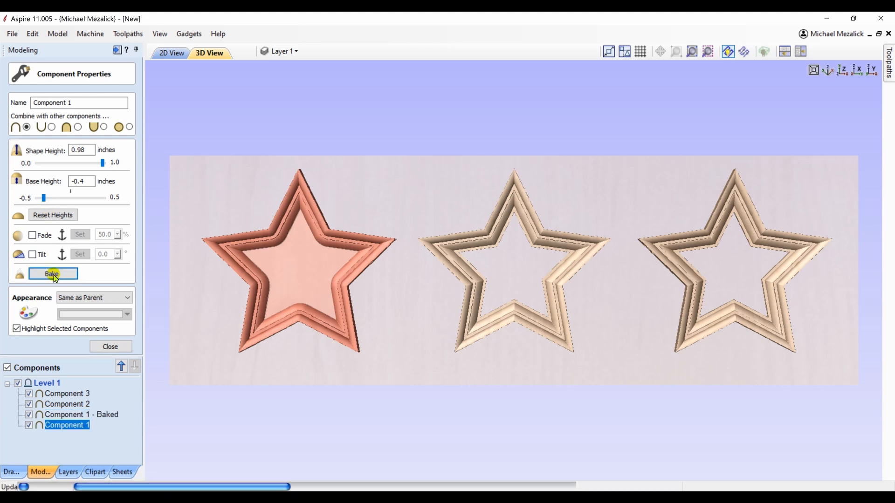
click(52, 273)
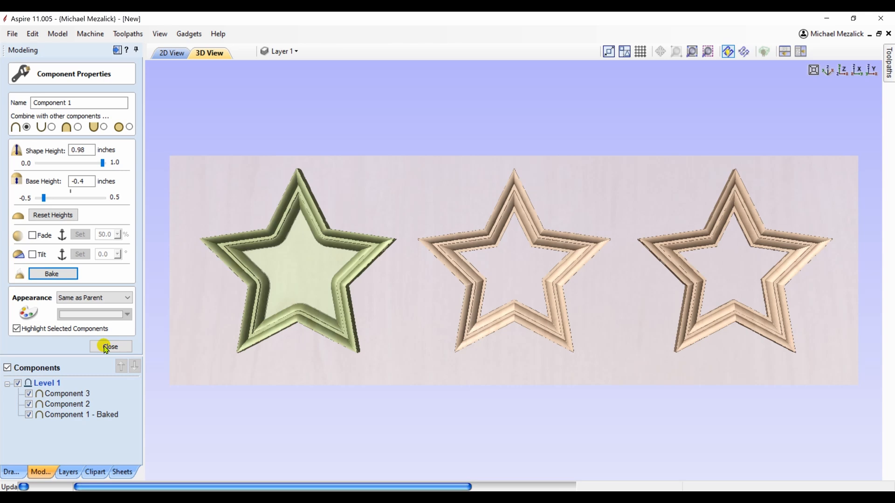
click(82, 414)
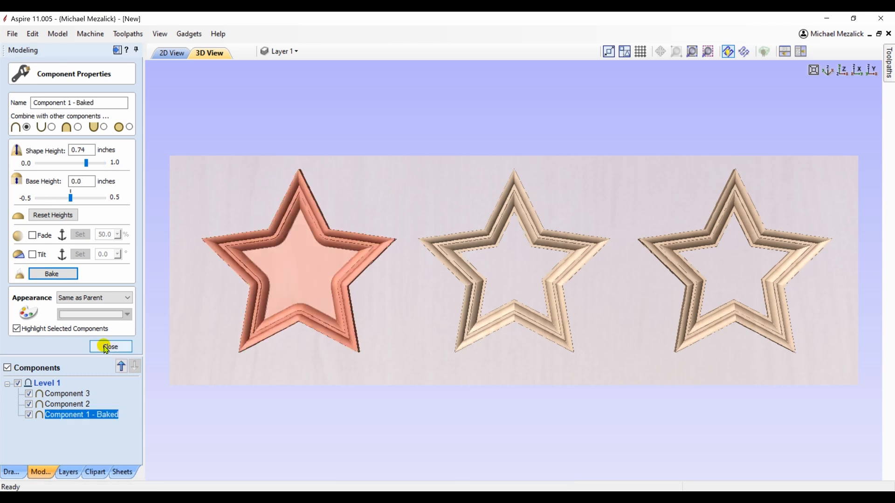
click(110, 346)
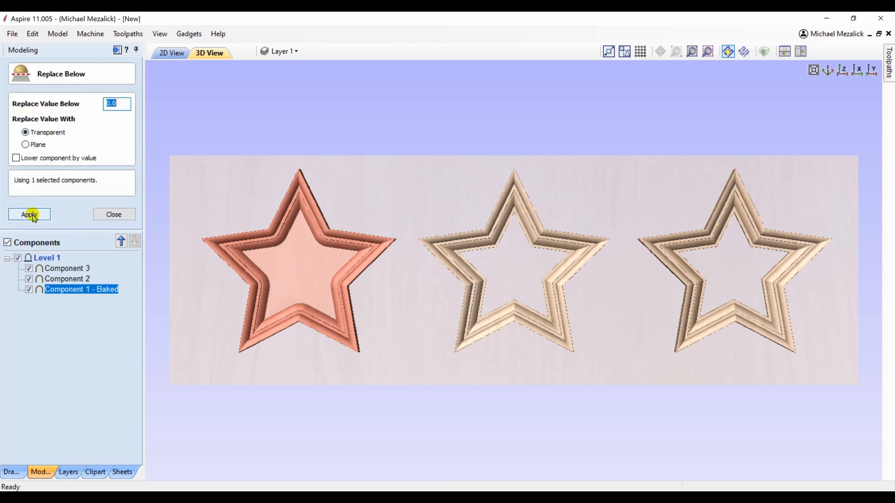
Replace heights below 0.0 with transparent to remove the first star's center plate.
click(28, 214)
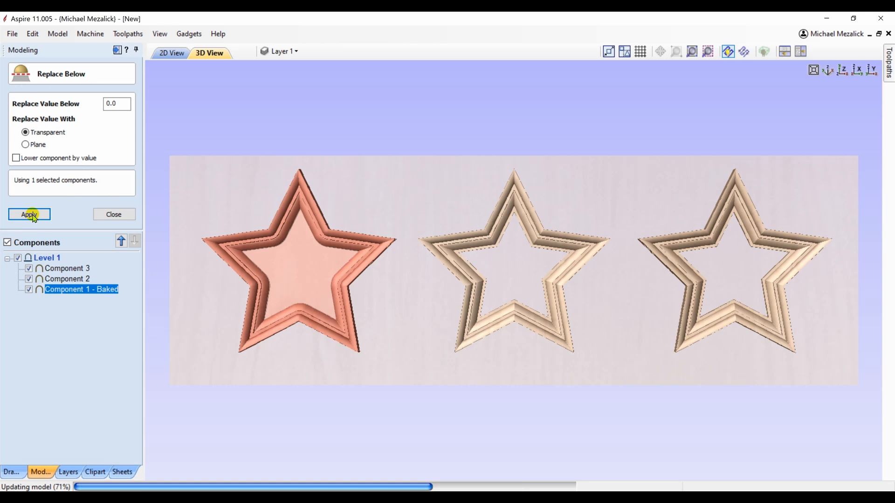
click(29, 215)
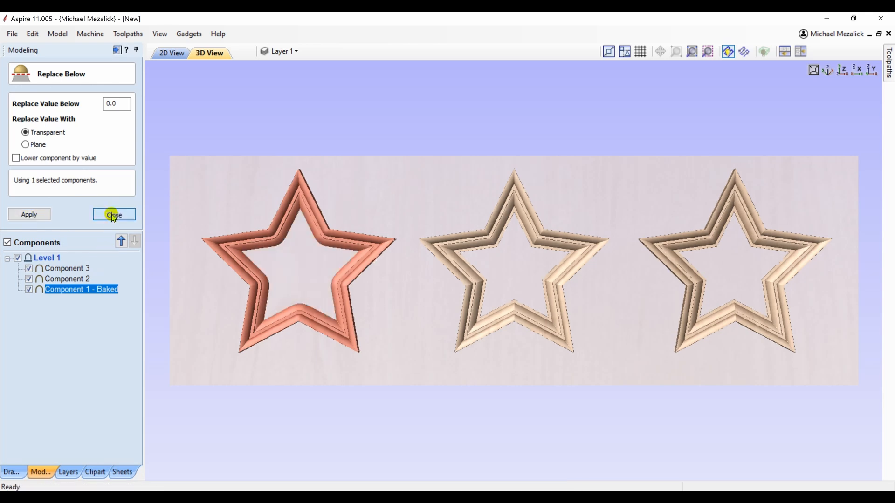
click(113, 214)
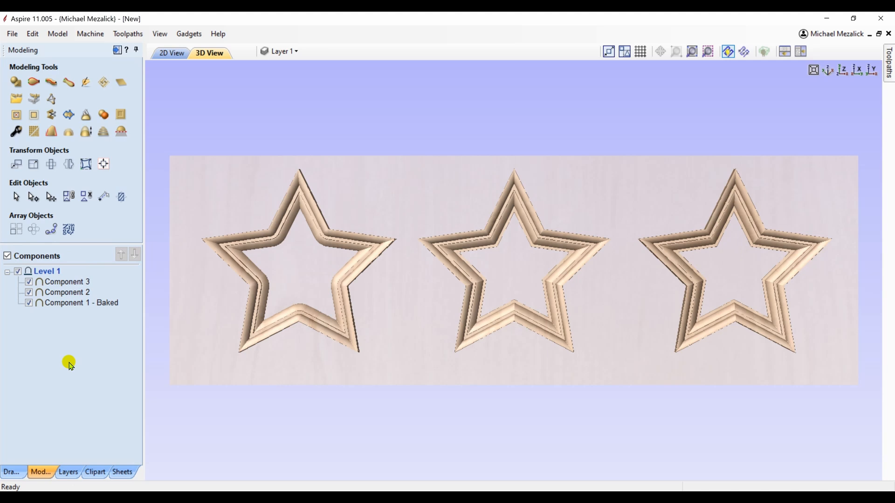
mouse_move(322, 406)
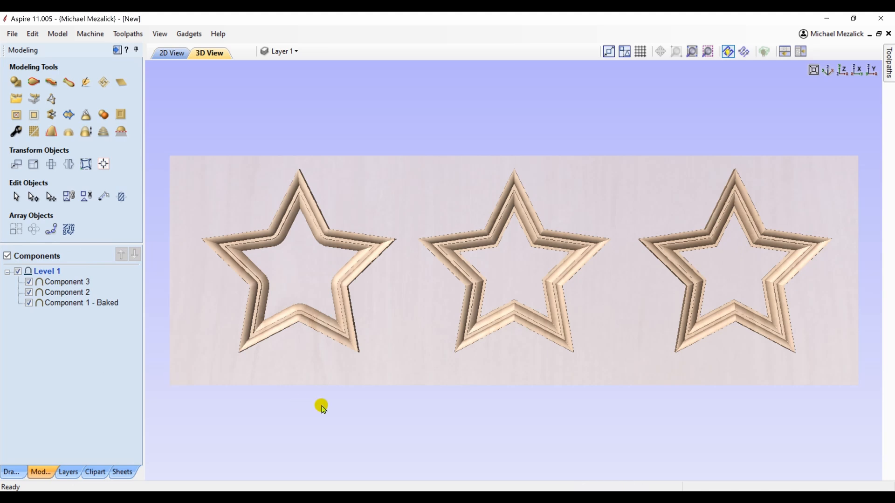